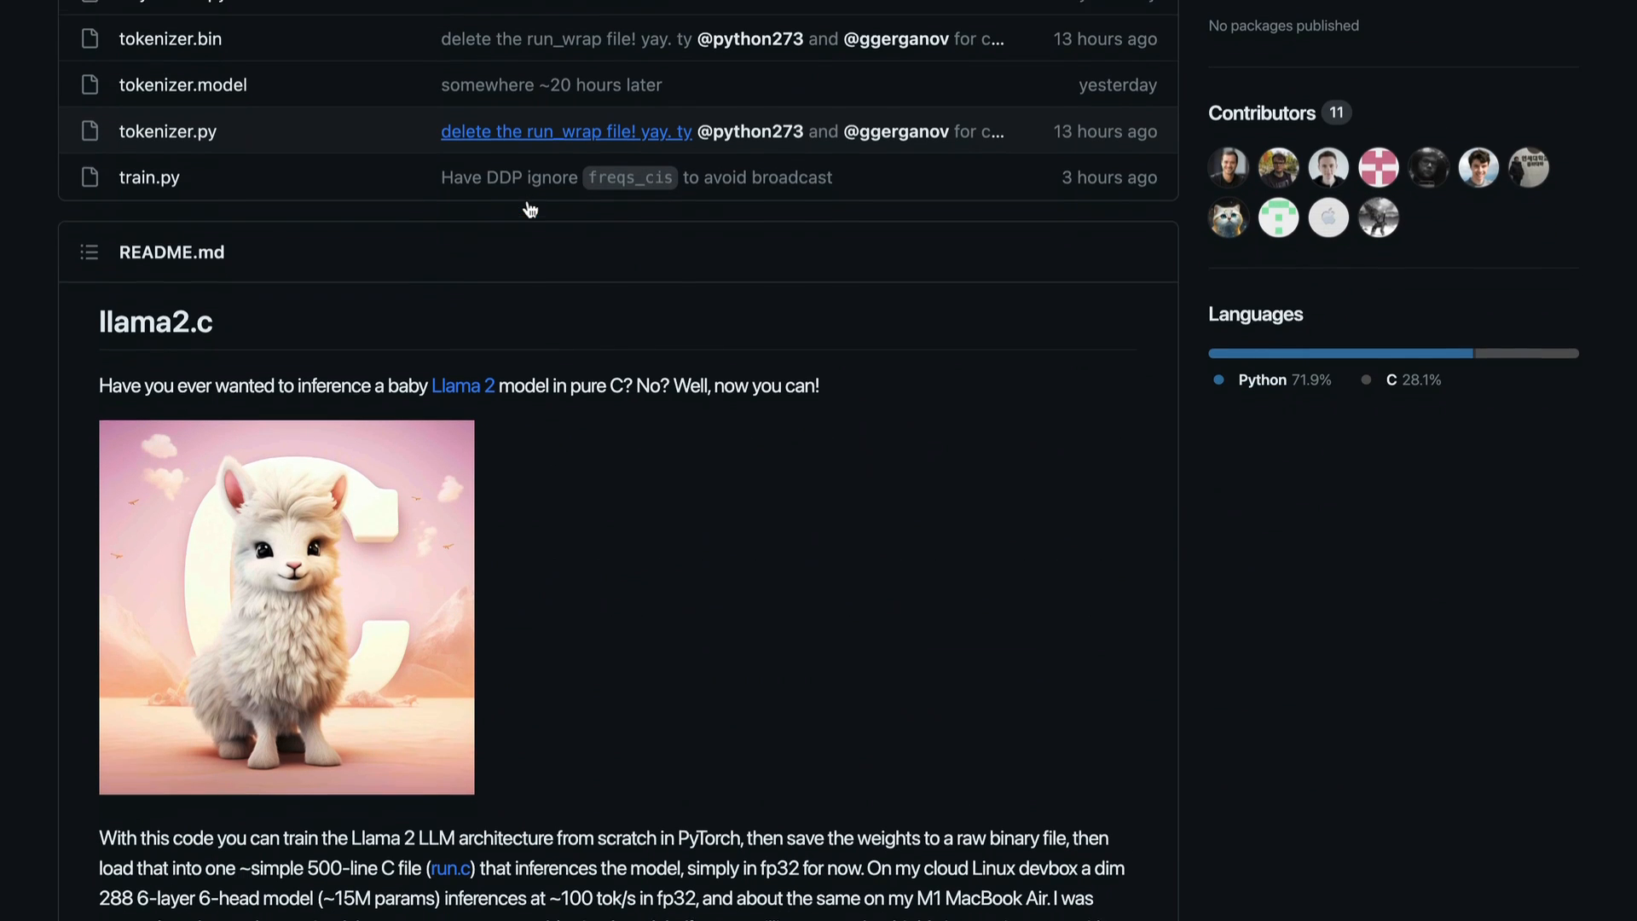
Scroll through the wget model download output in the notebook.
{"action": "scroll", "scroll_direction": "down", "scroll_amount": 3}
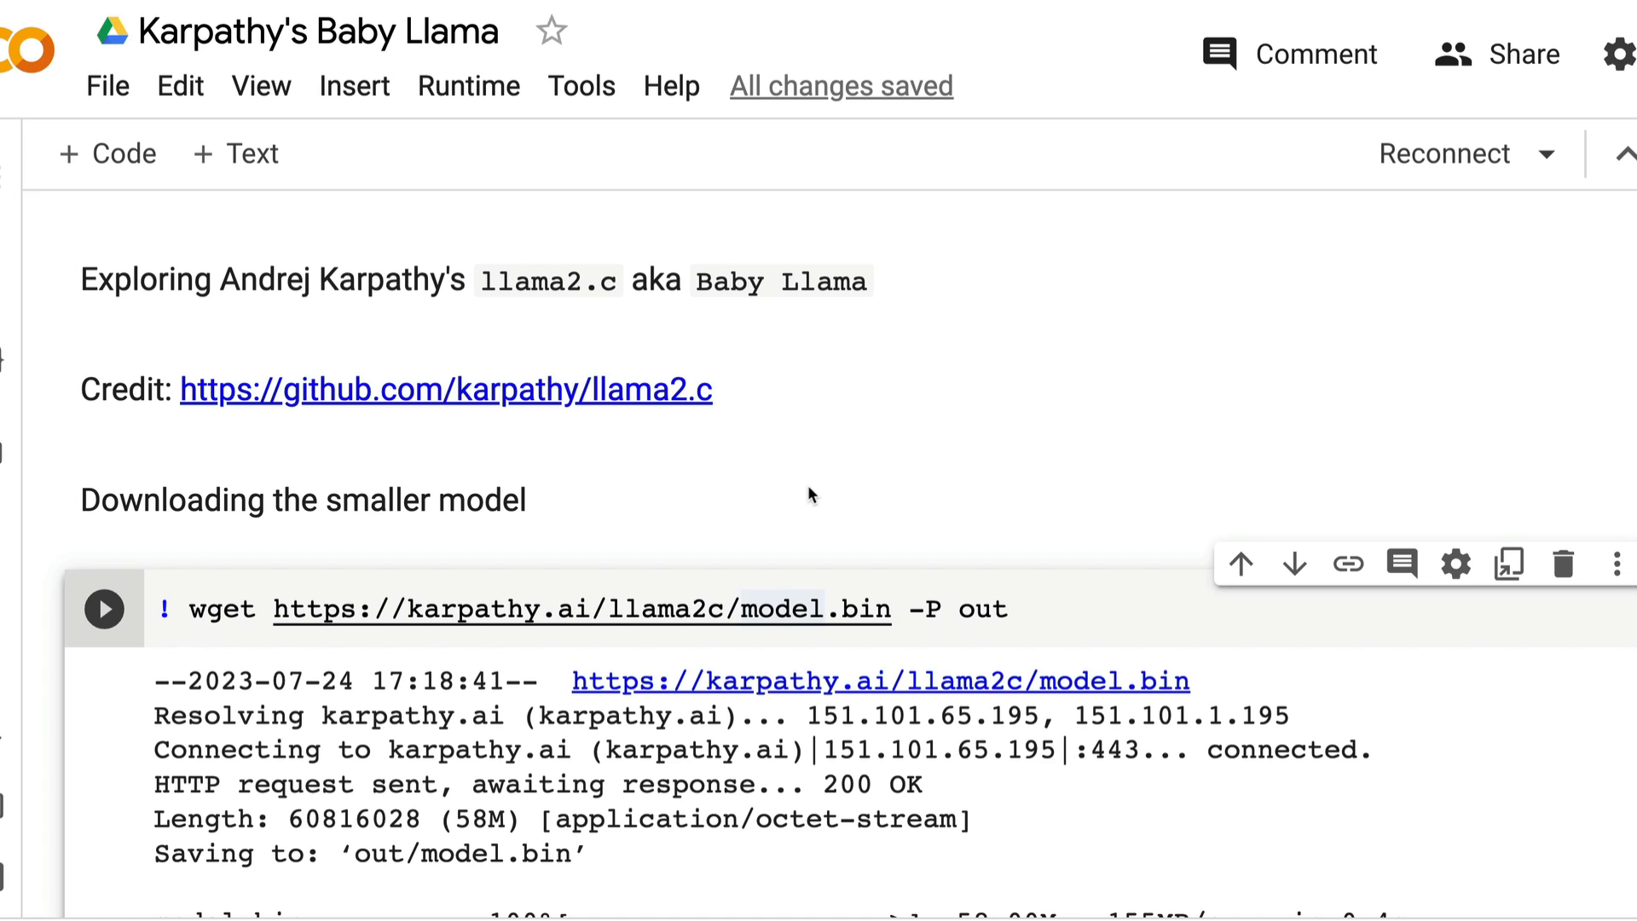
{"action": "mouse_move", "coordinate": [751, 472]}
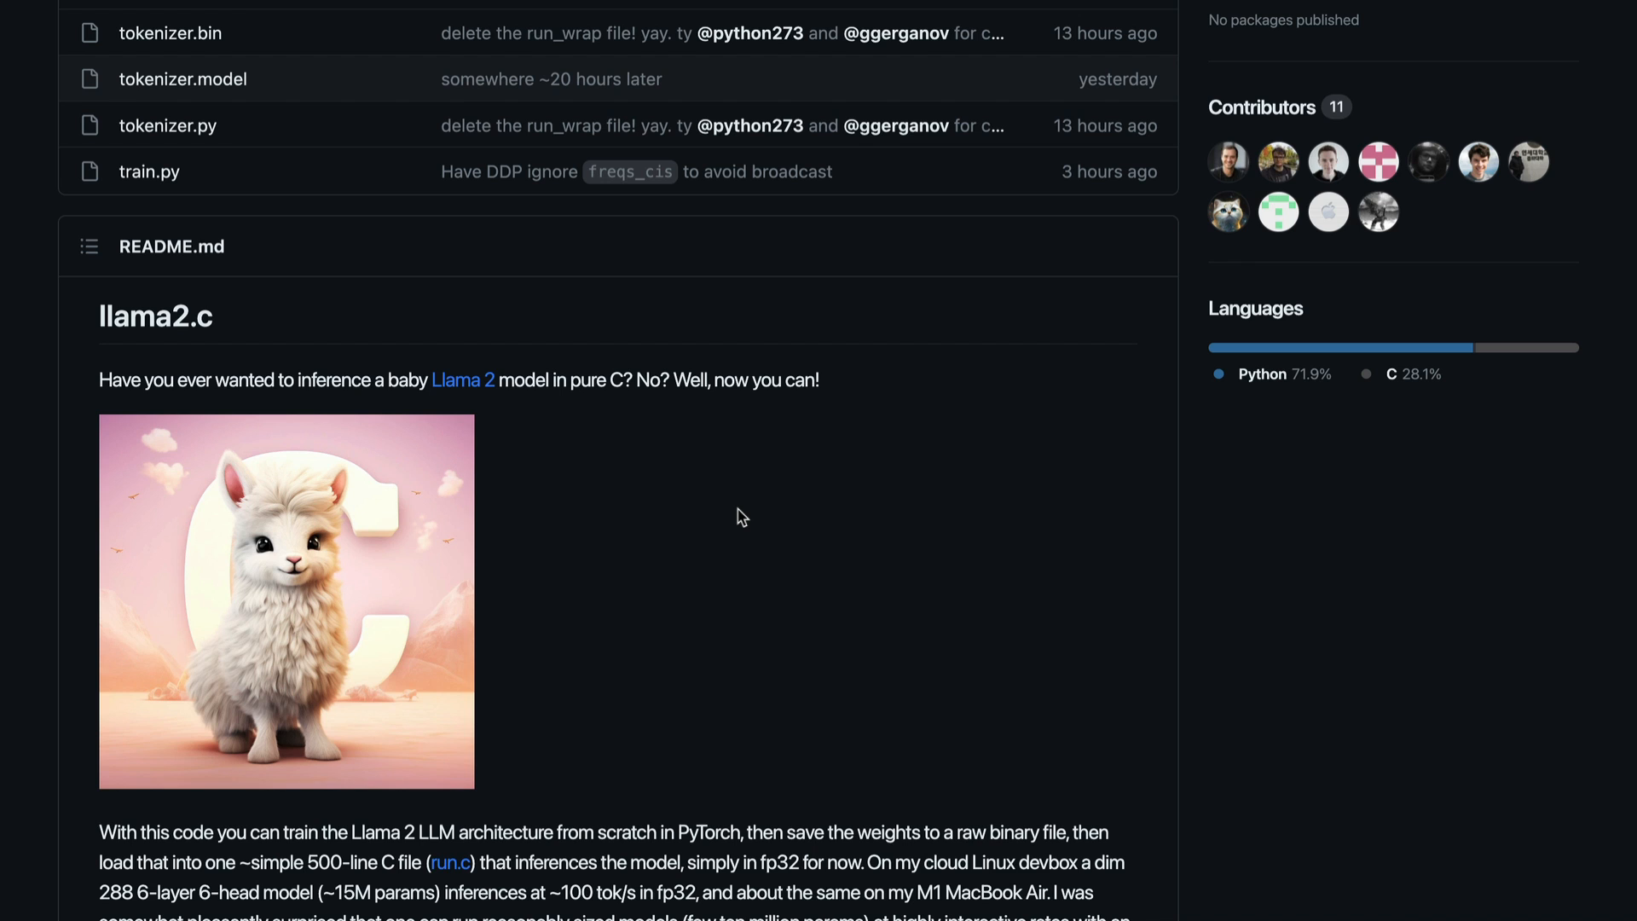
Scroll the README down to the 'feel the magic' section with the wget command.
{"action": "scroll", "scroll_direction": "down", "scroll_amount": 3}
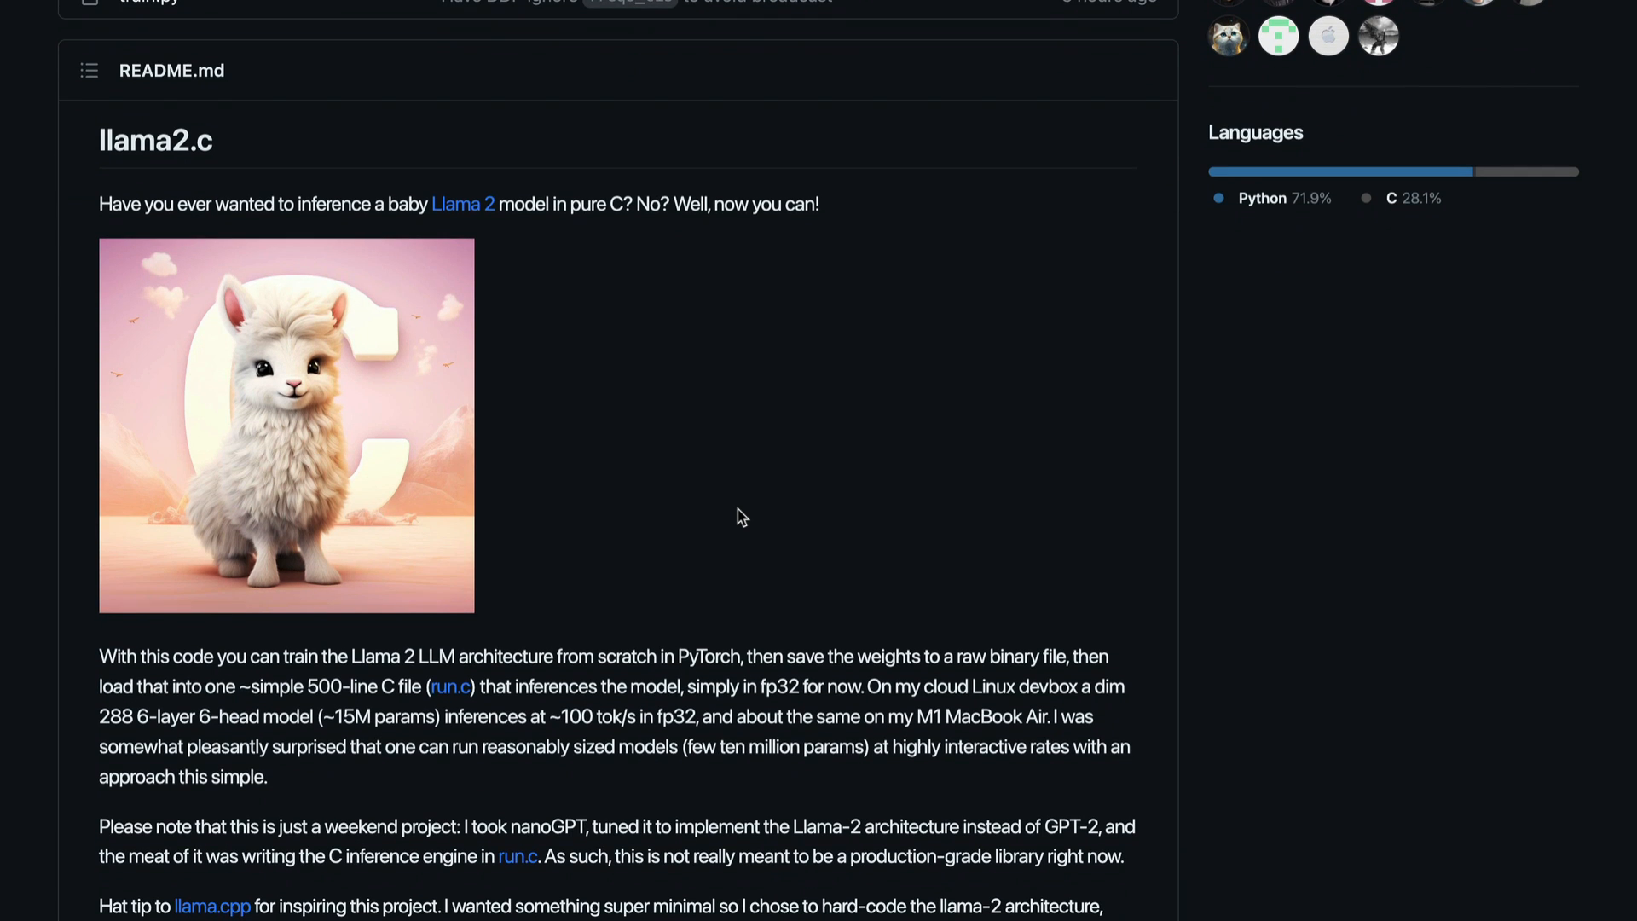
{"action": "mouse_move", "coordinate": [191, 152]}
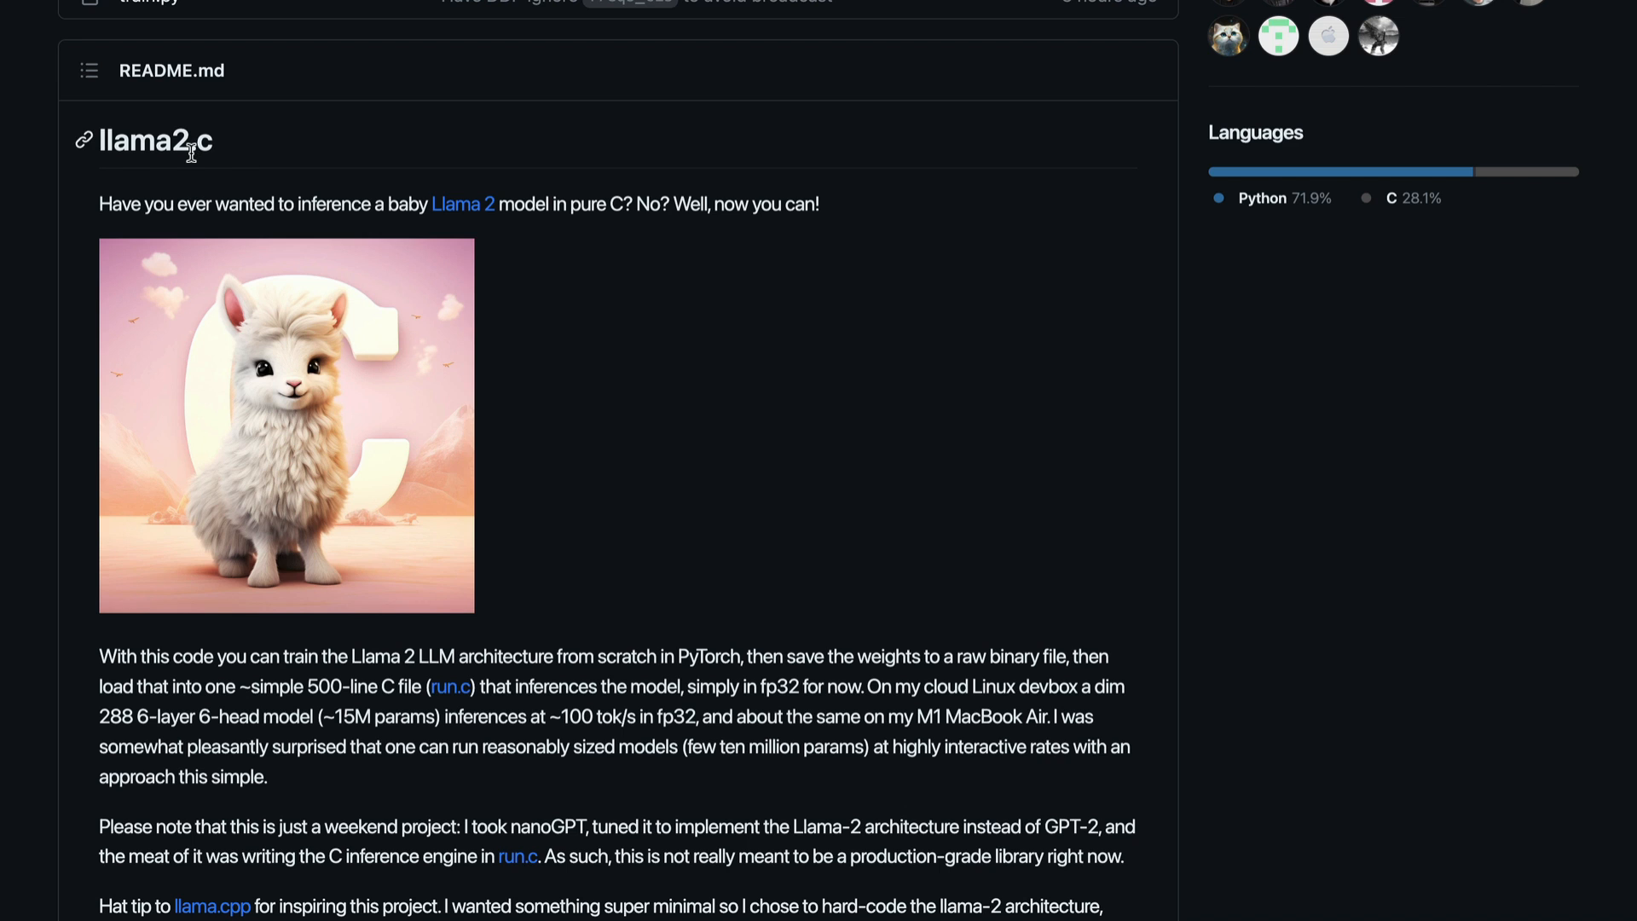
{"action": "scroll", "scroll_direction": "down", "scroll_amount": 3}
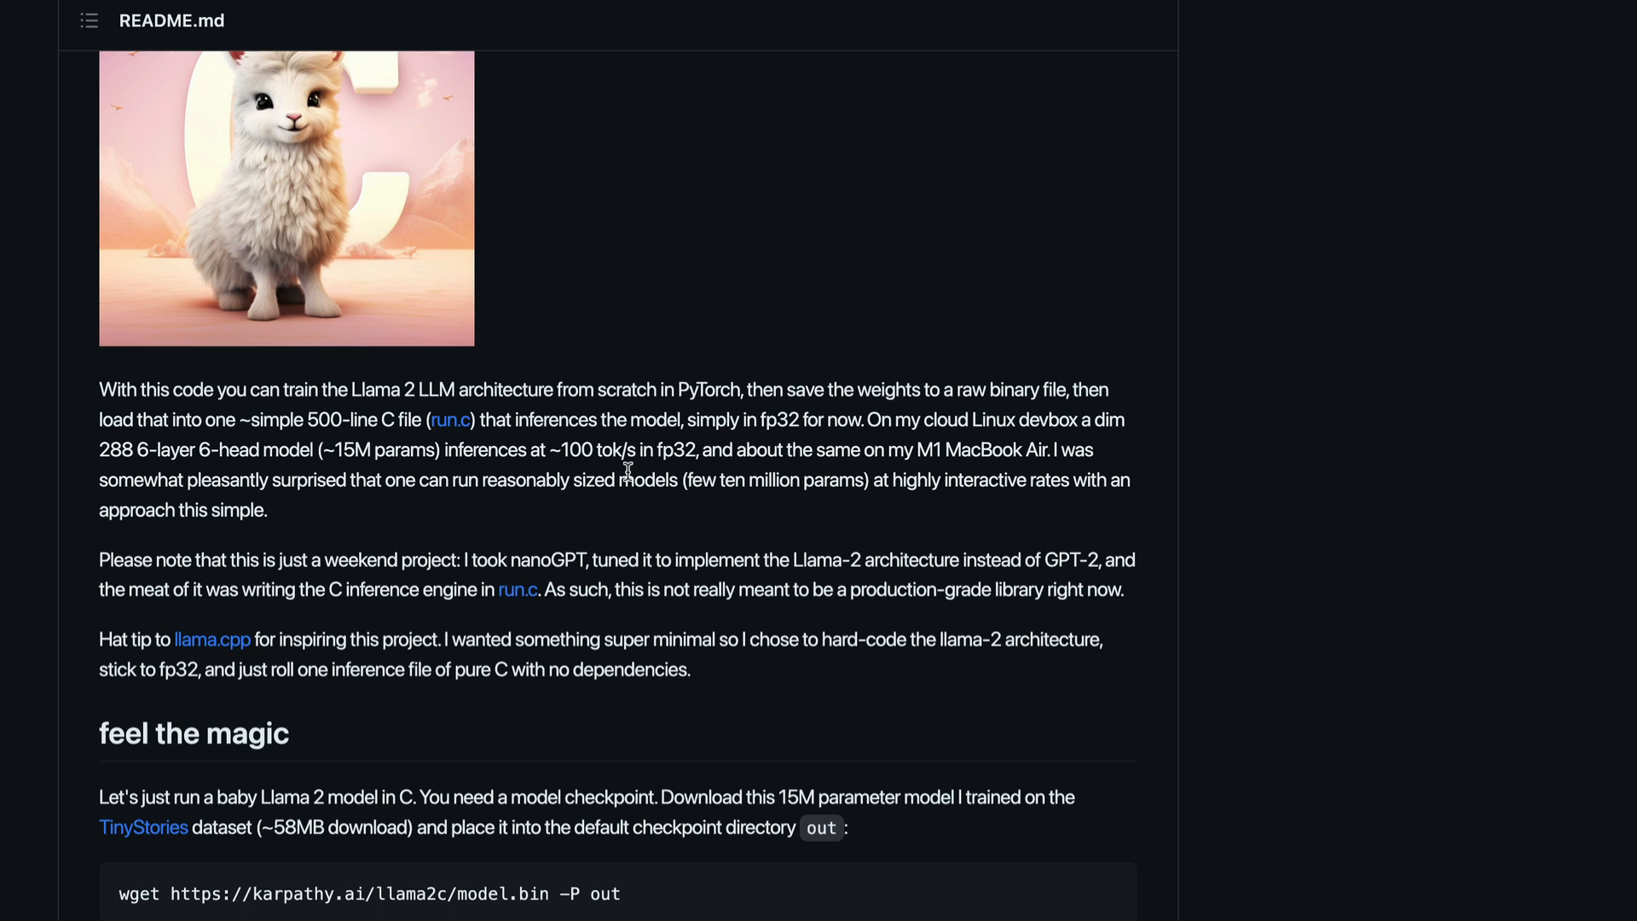
{"action": "mouse_move", "coordinate": [382, 613]}
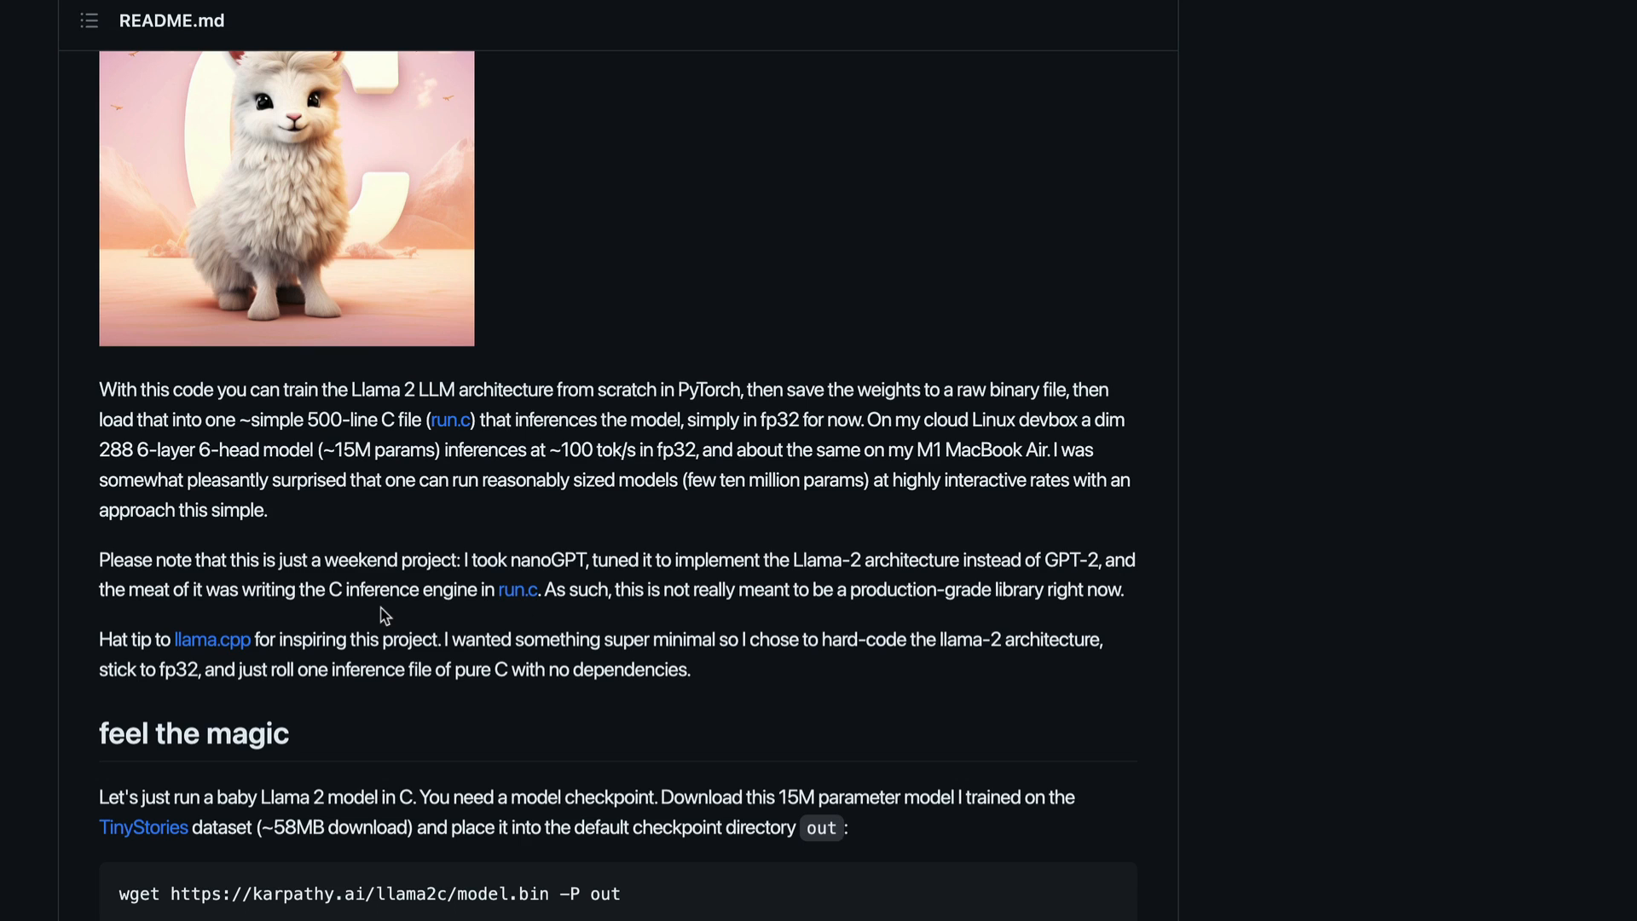
{"action": "mouse_move", "coordinate": [517, 589]}
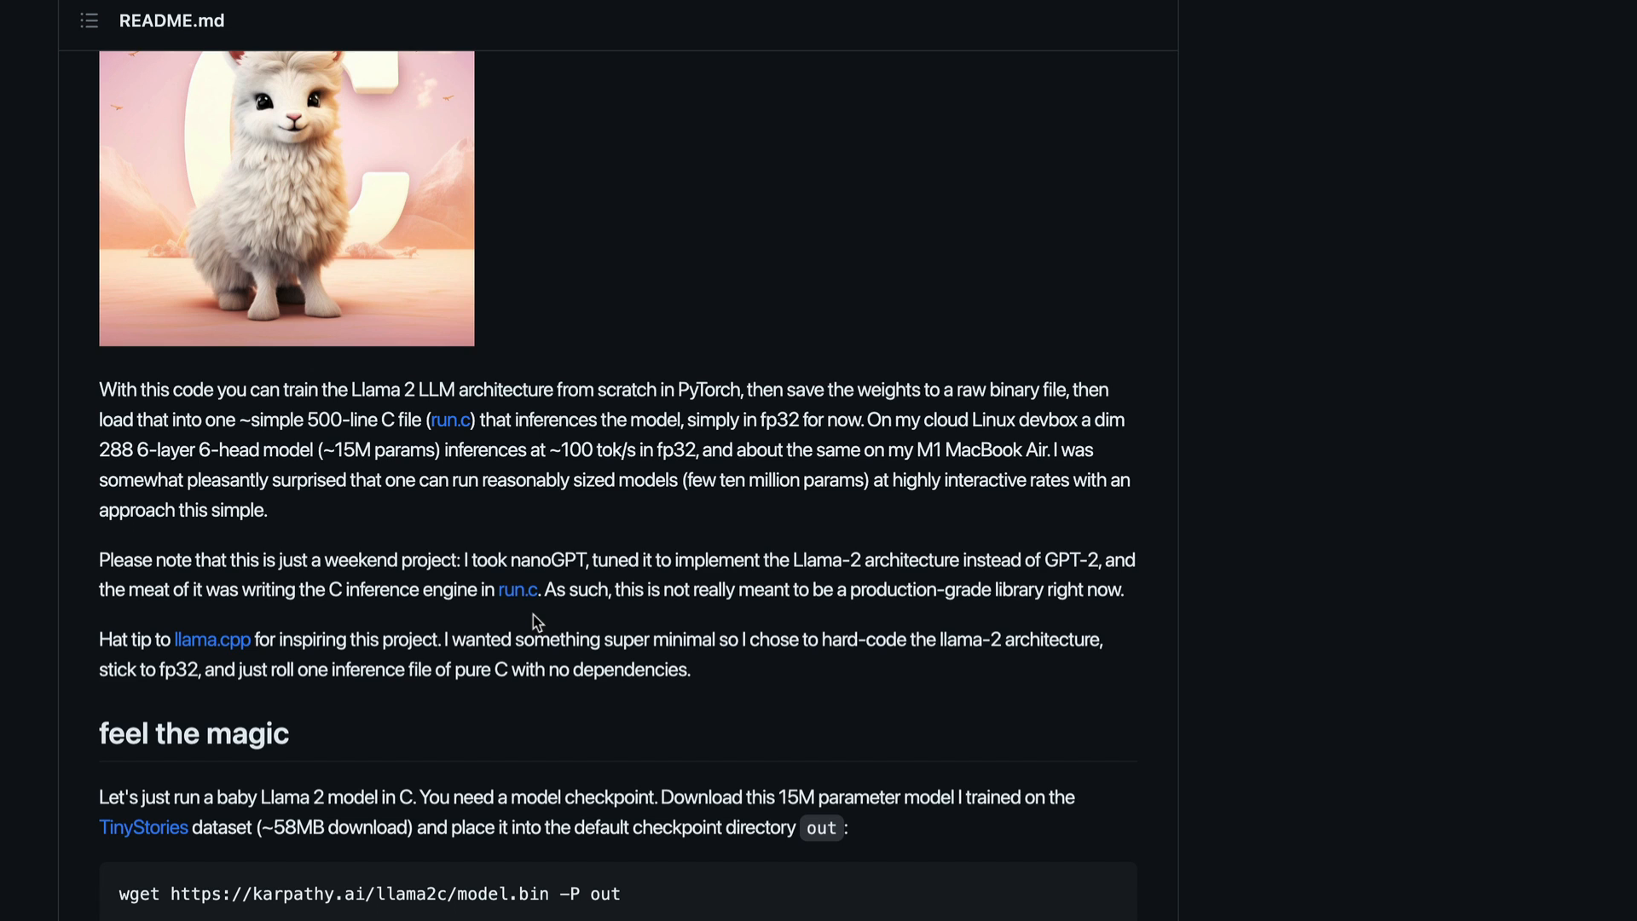
{"action": "scroll", "scroll_direction": "down", "scroll_amount": 3}
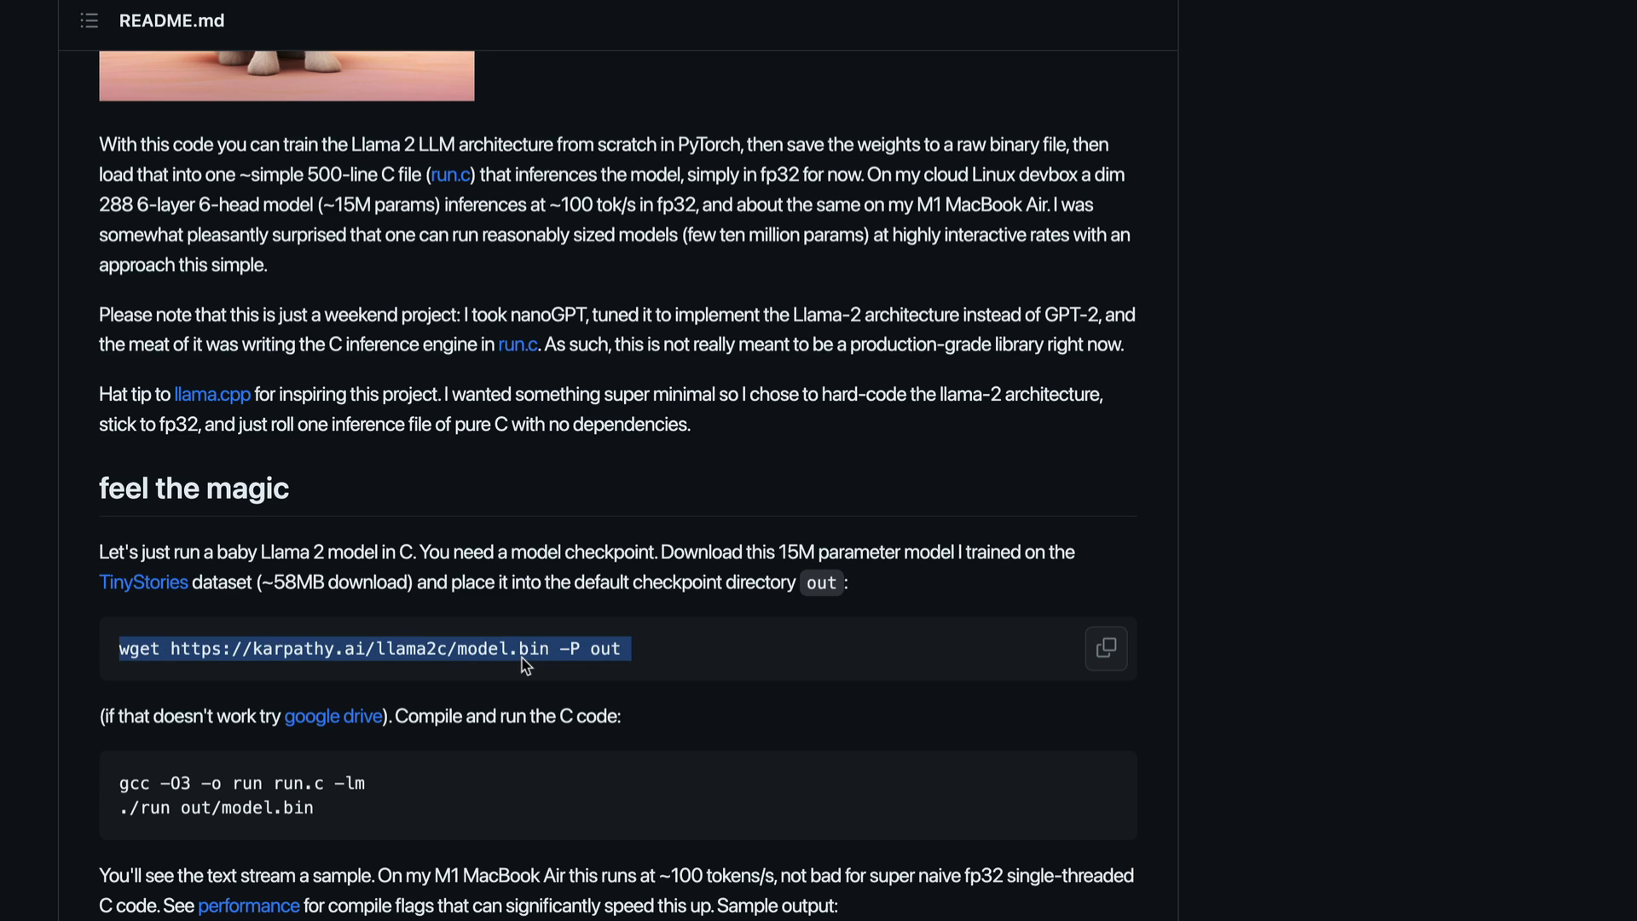
Highlight the model download command, the hard-coded llama-2 architecture phrase and 'fp32' in the README.
{"action": "double_click", "coordinate": [367, 424]}
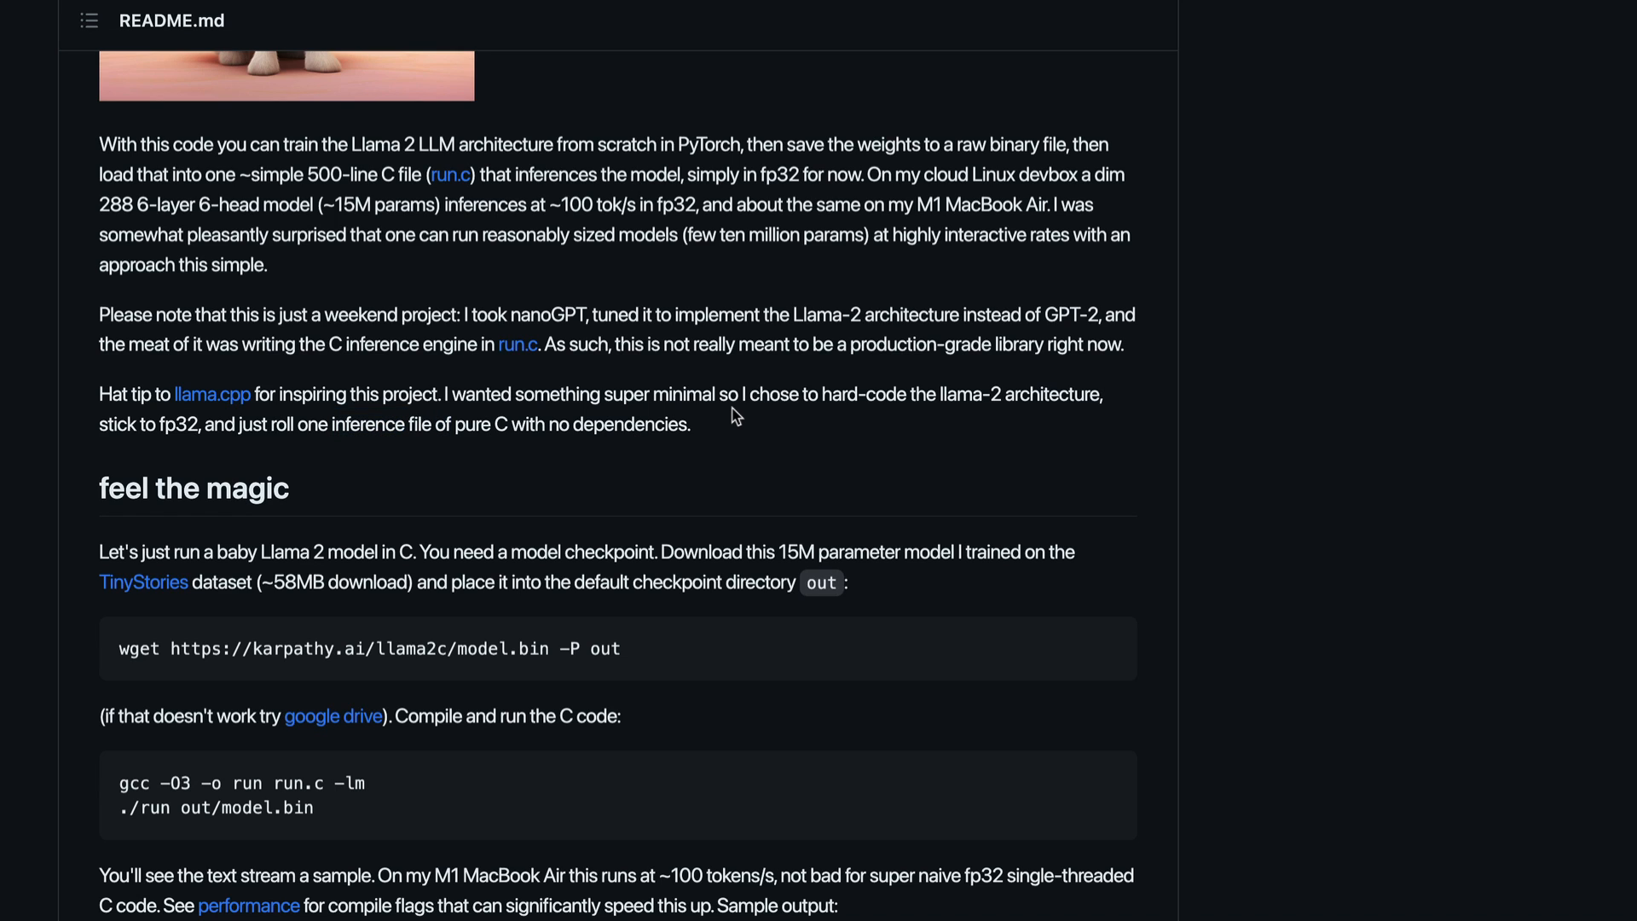
{"action": "mouse_move", "coordinate": [940, 394]}
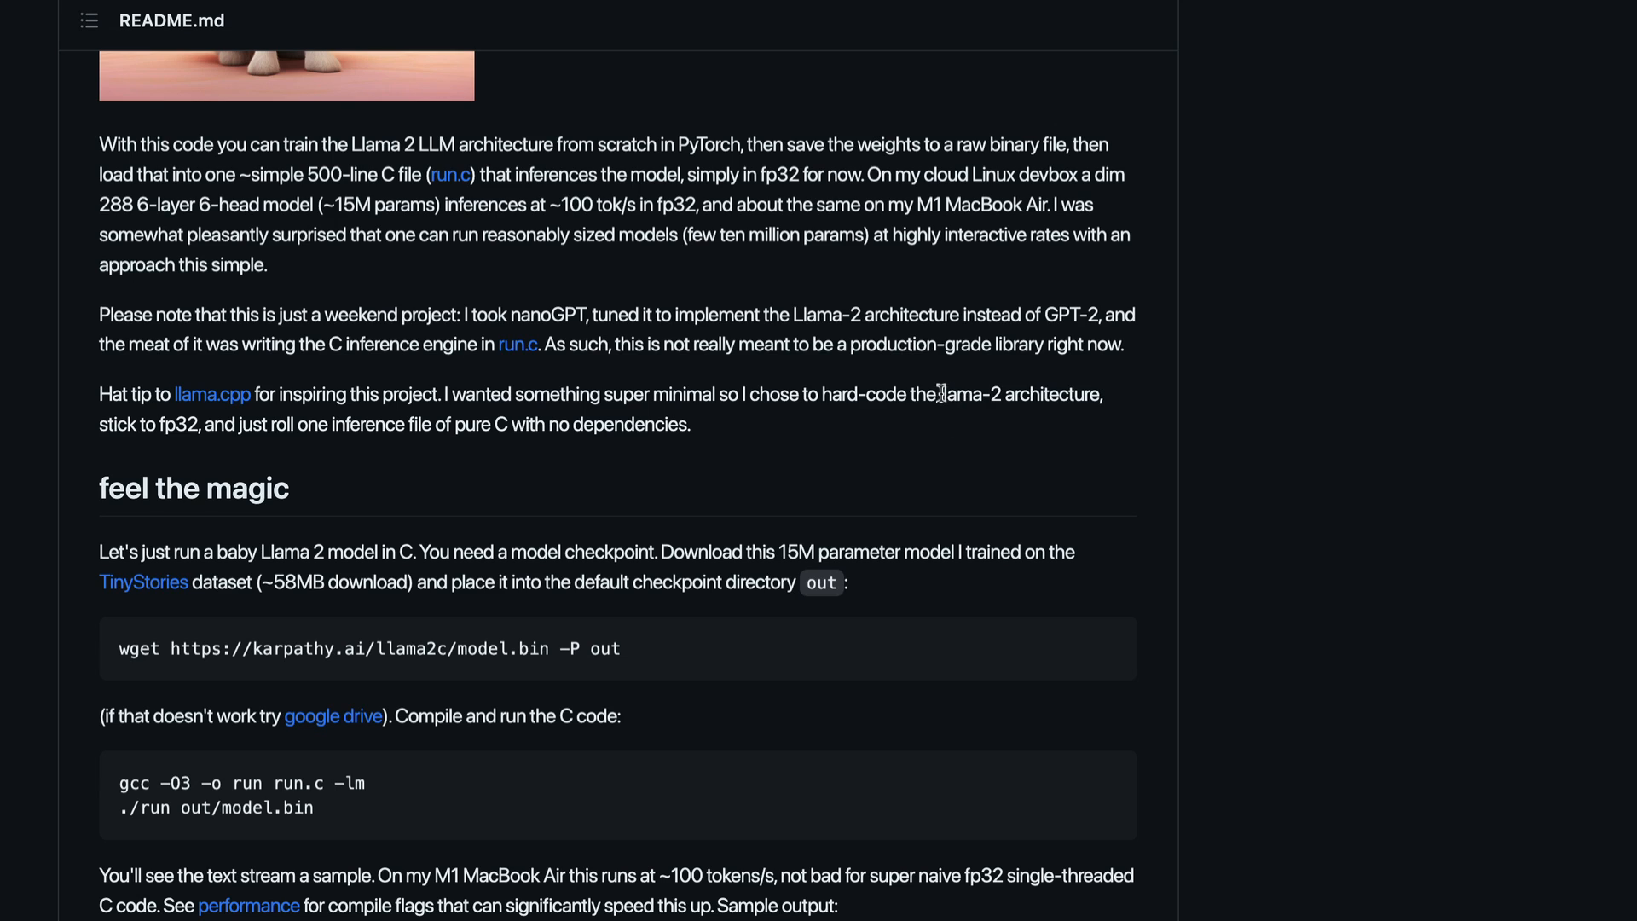
{"action": "left_click_drag", "start_coordinate": [938, 395], "coordinate": [1101, 395]}
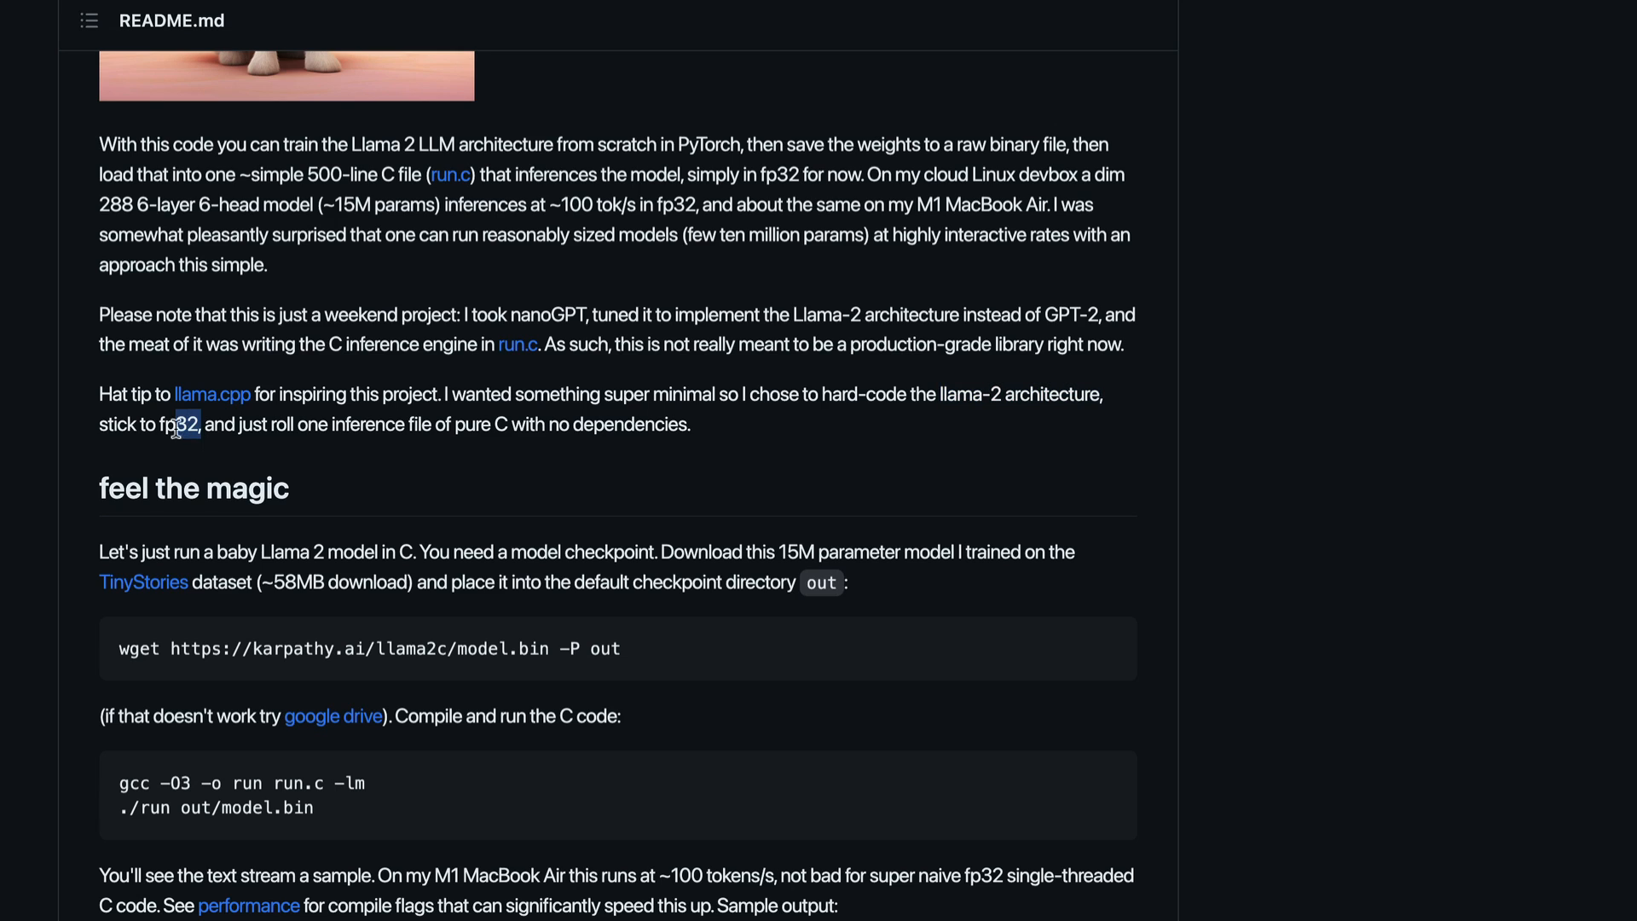
{"action": "double_click", "coordinate": [177, 424]}
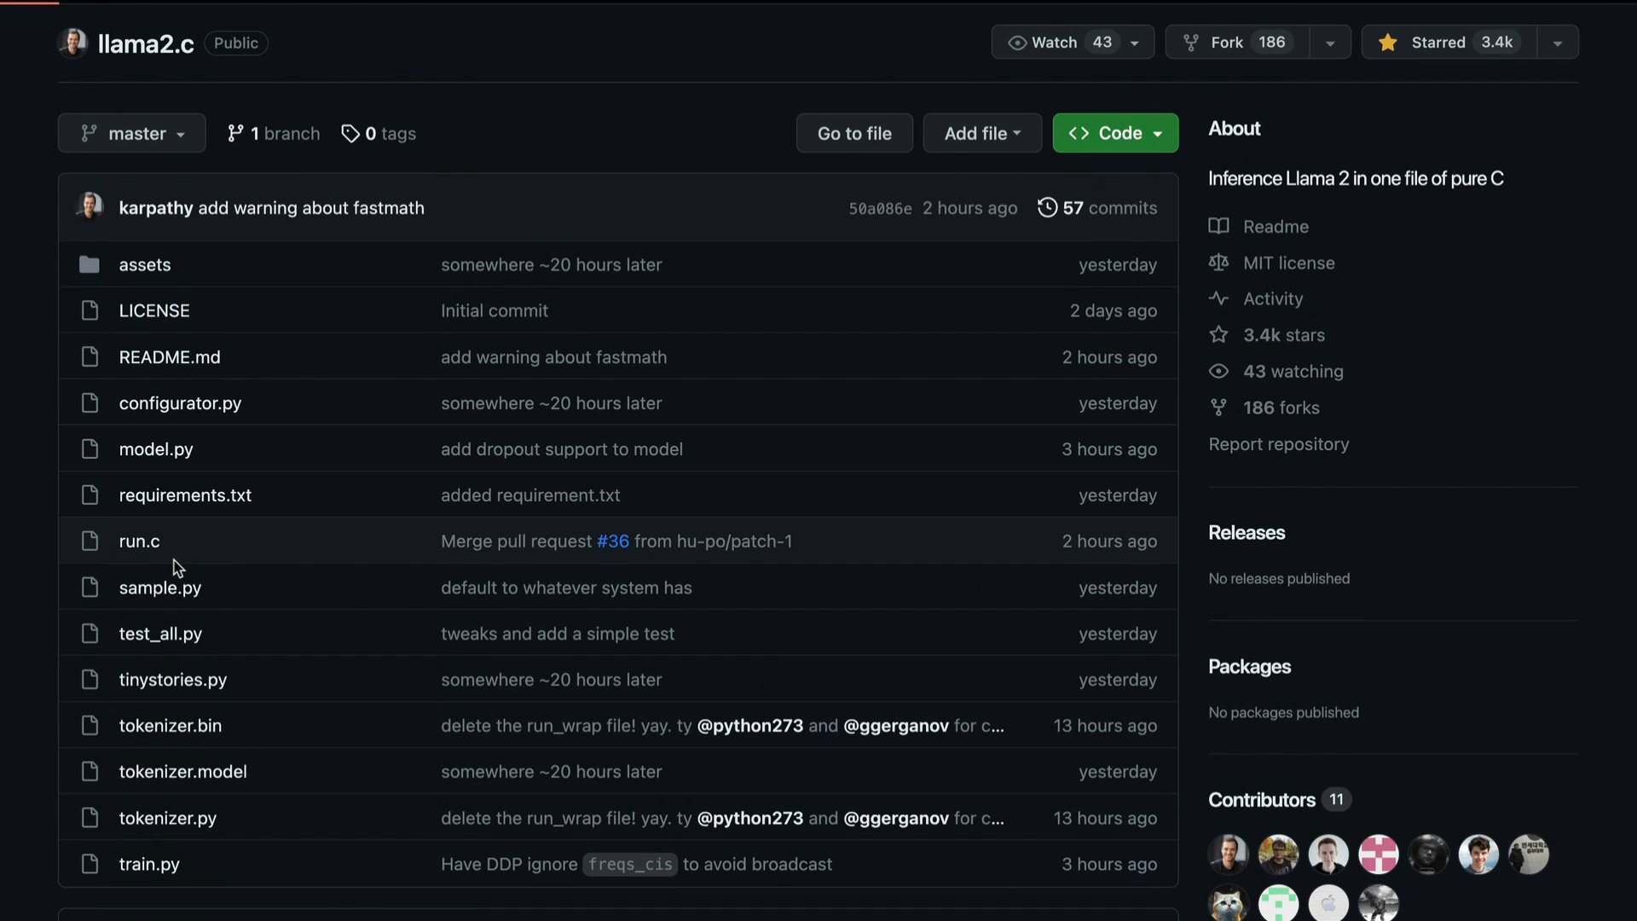
Open run.c from the llama2.c file list and scroll through its code.
{"action": "left_click", "coordinate": [139, 541]}
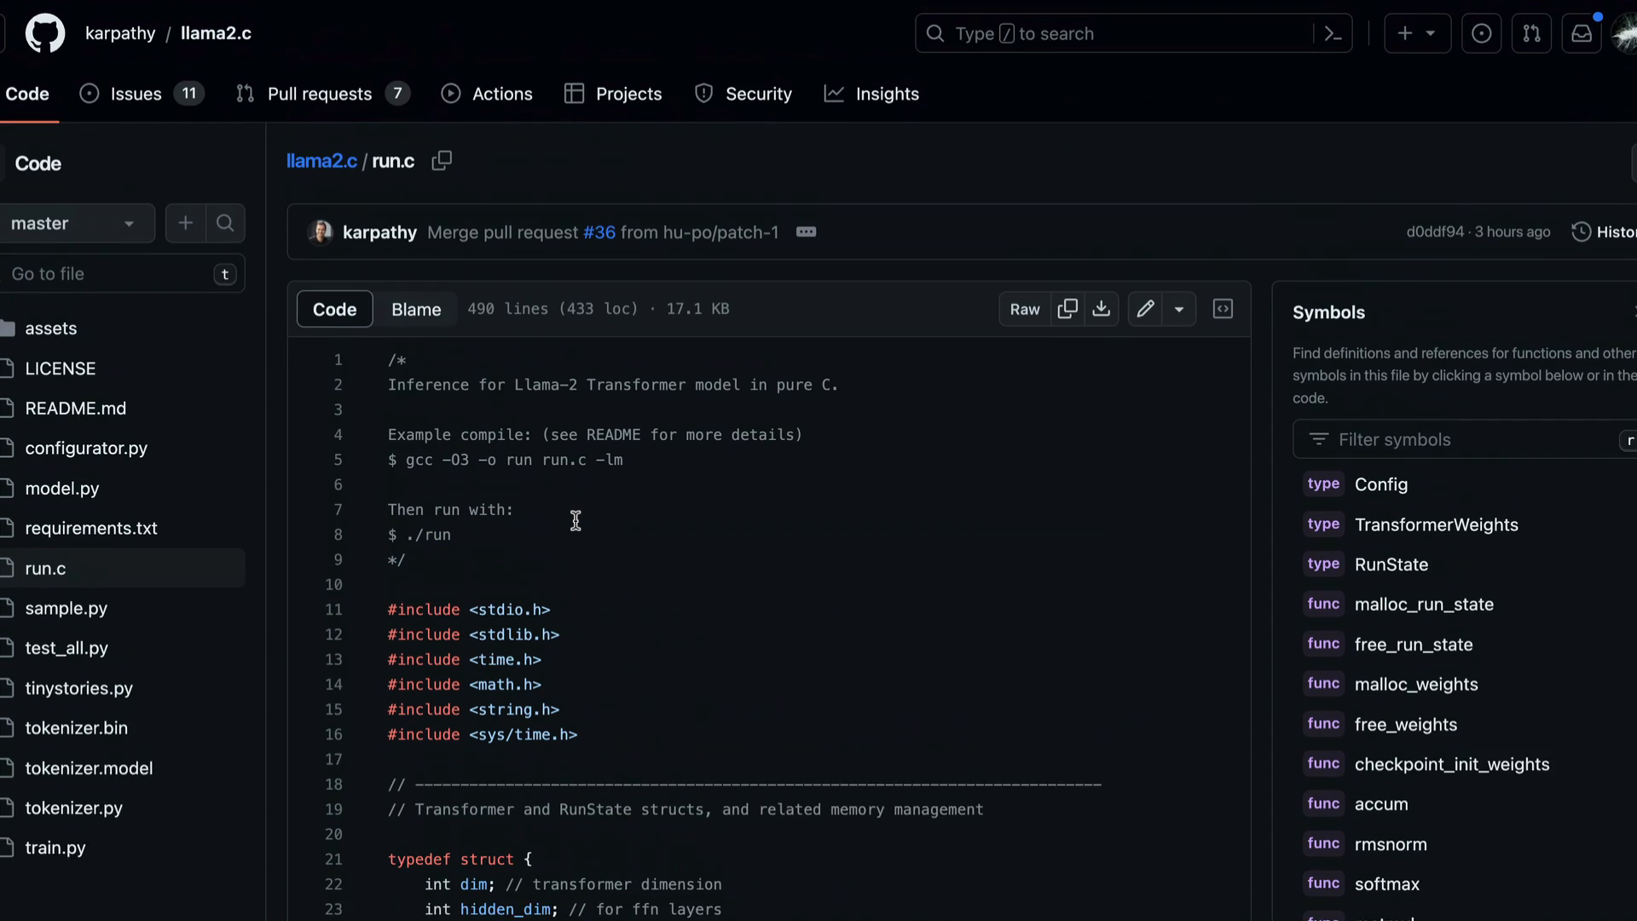
{"action": "scroll", "scroll_direction": "down", "scroll_amount": 3}
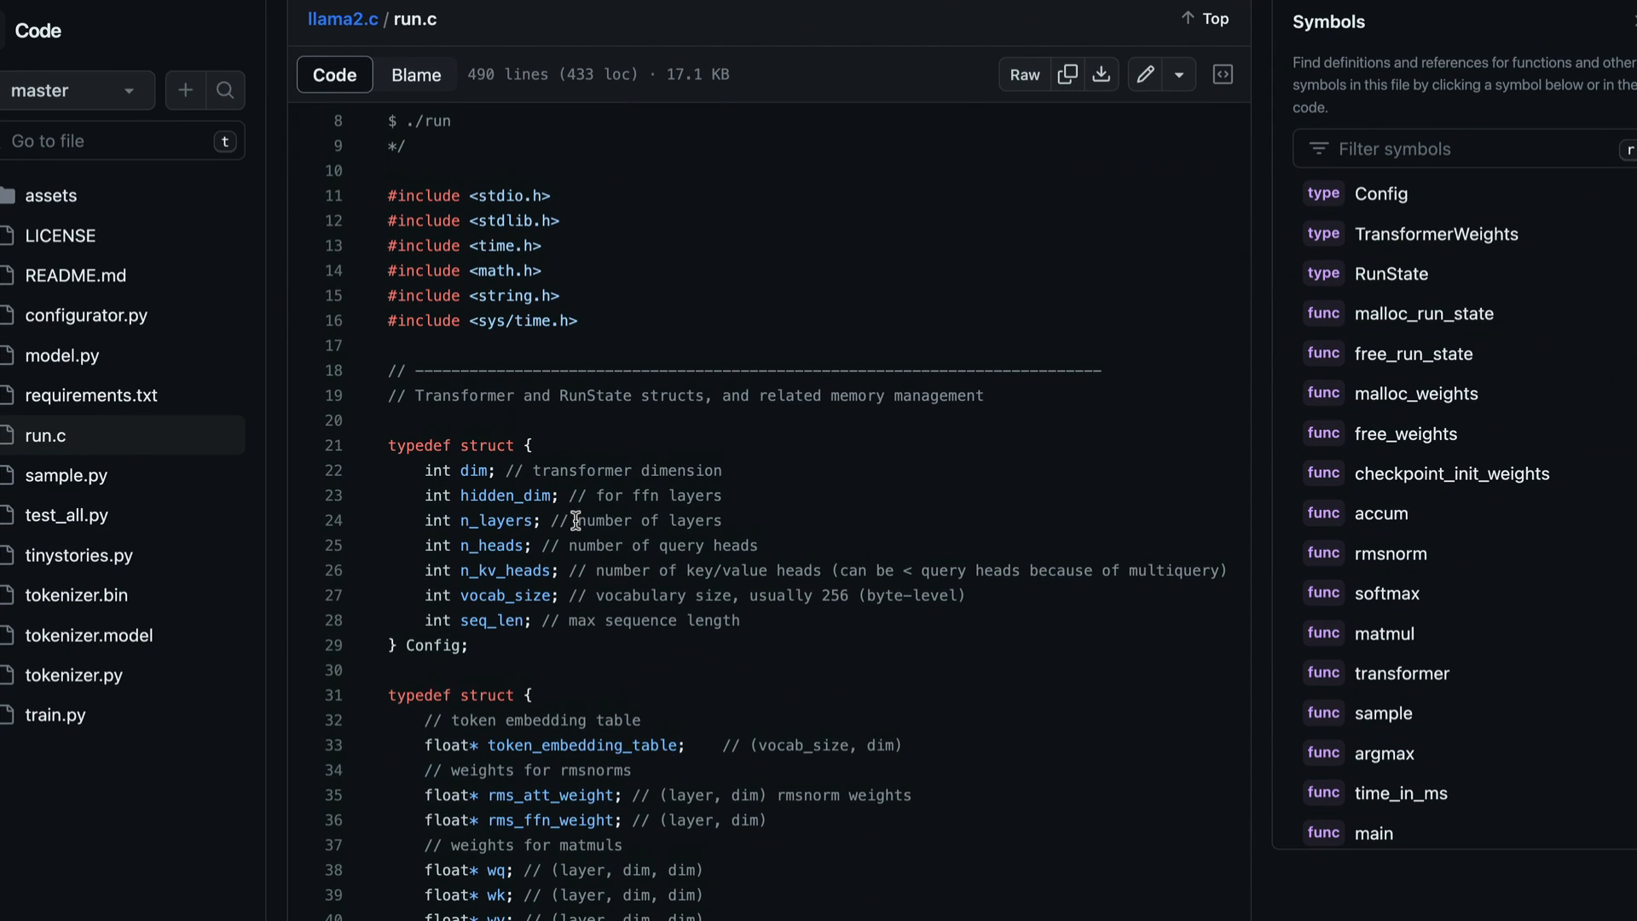
{"action": "mouse_move", "coordinate": [663, 224]}
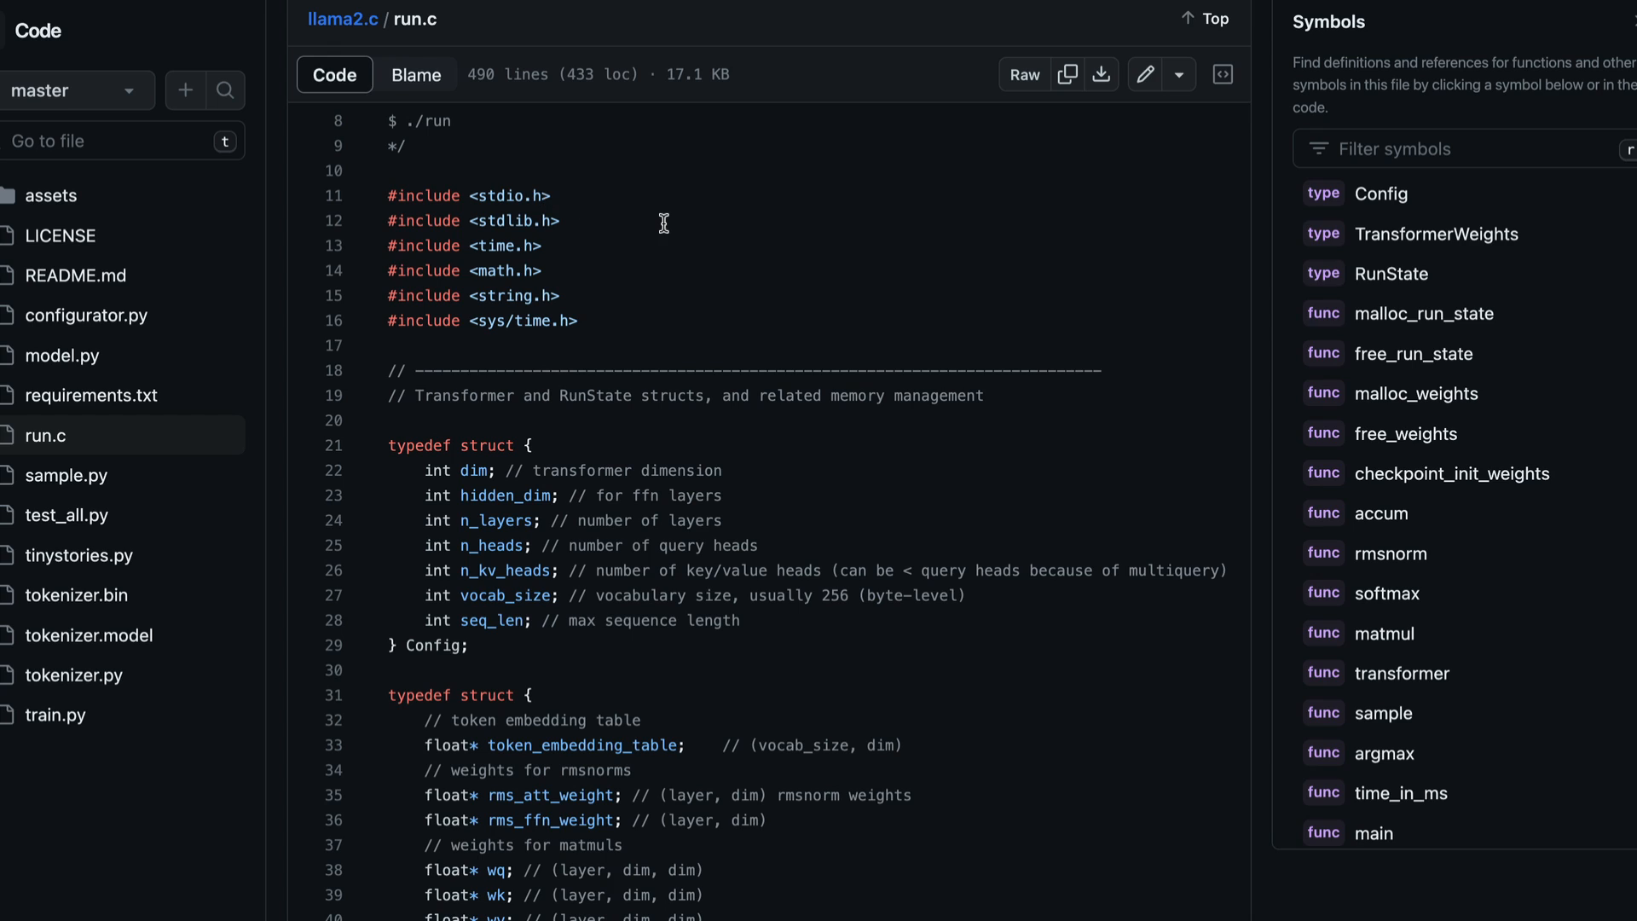
{"action": "scroll", "scroll_direction": "down", "scroll_amount": 3}
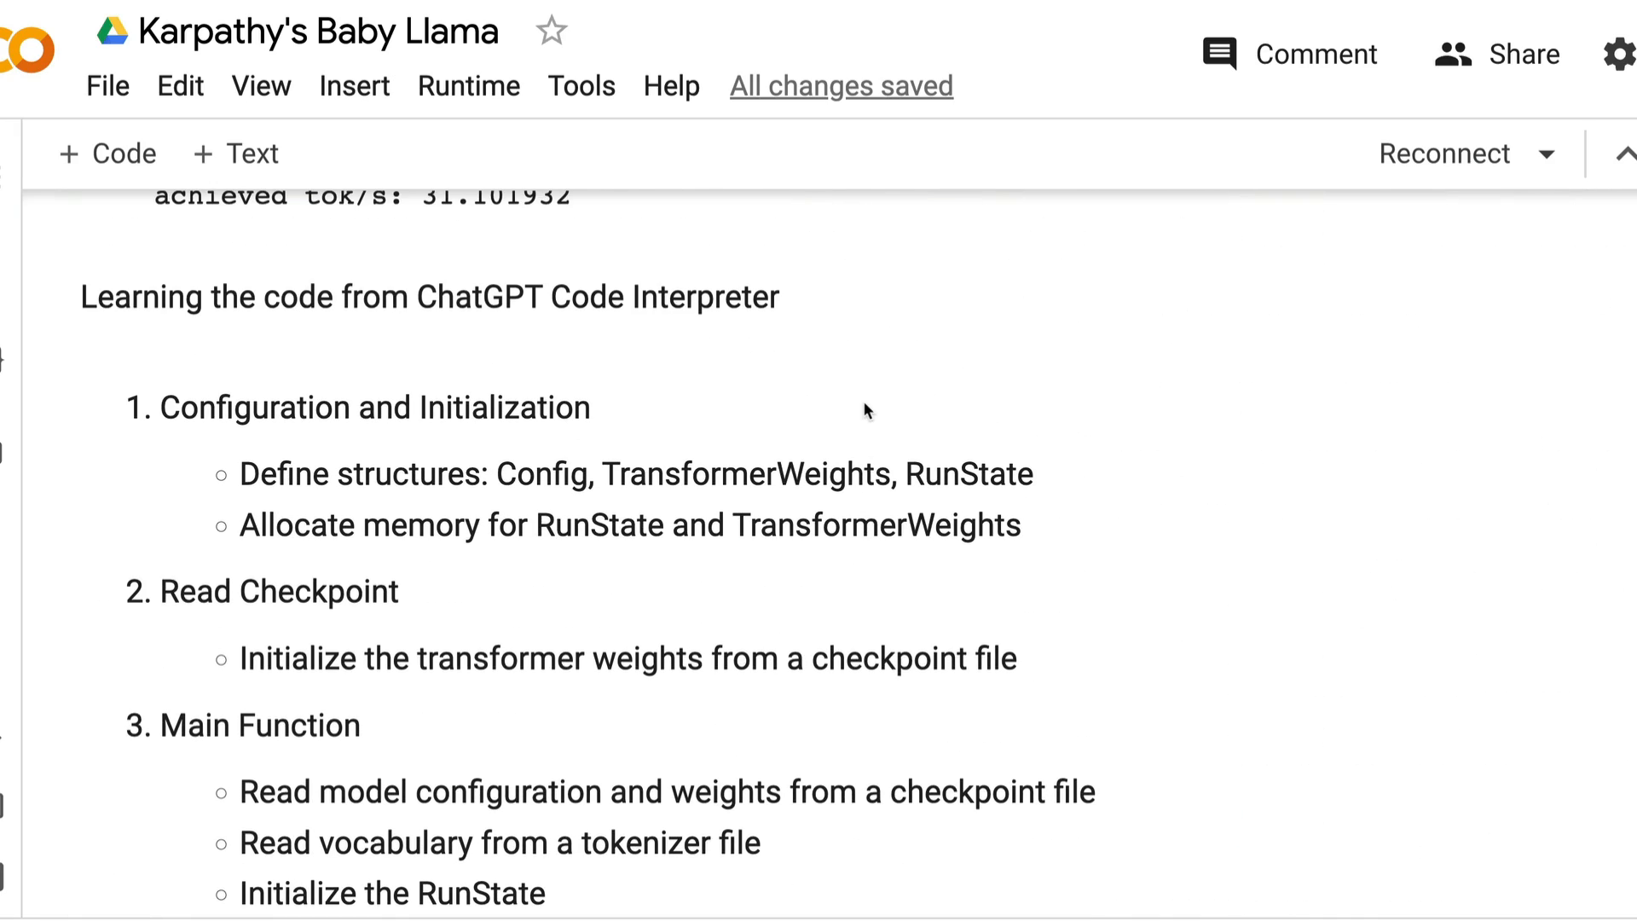
Scroll the run.c outline from Main Function down to Memory Cleanup.
{"action": "scroll", "scroll_direction": "down", "scroll_amount": 3}
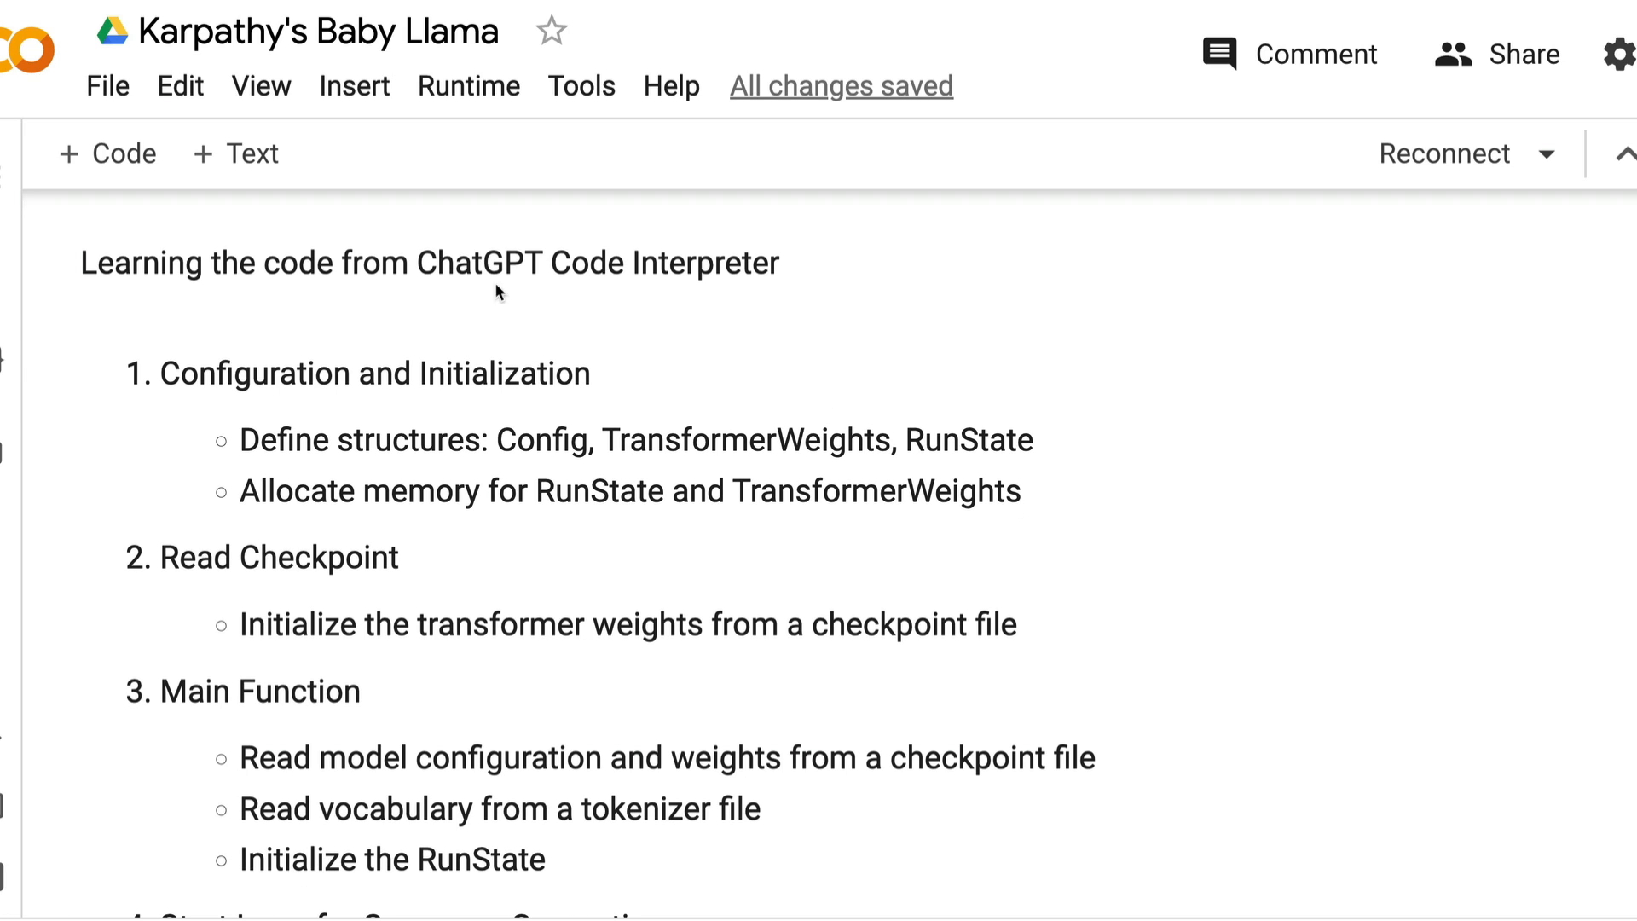
{"action": "scroll", "scroll_direction": "down", "scroll_amount": 3}
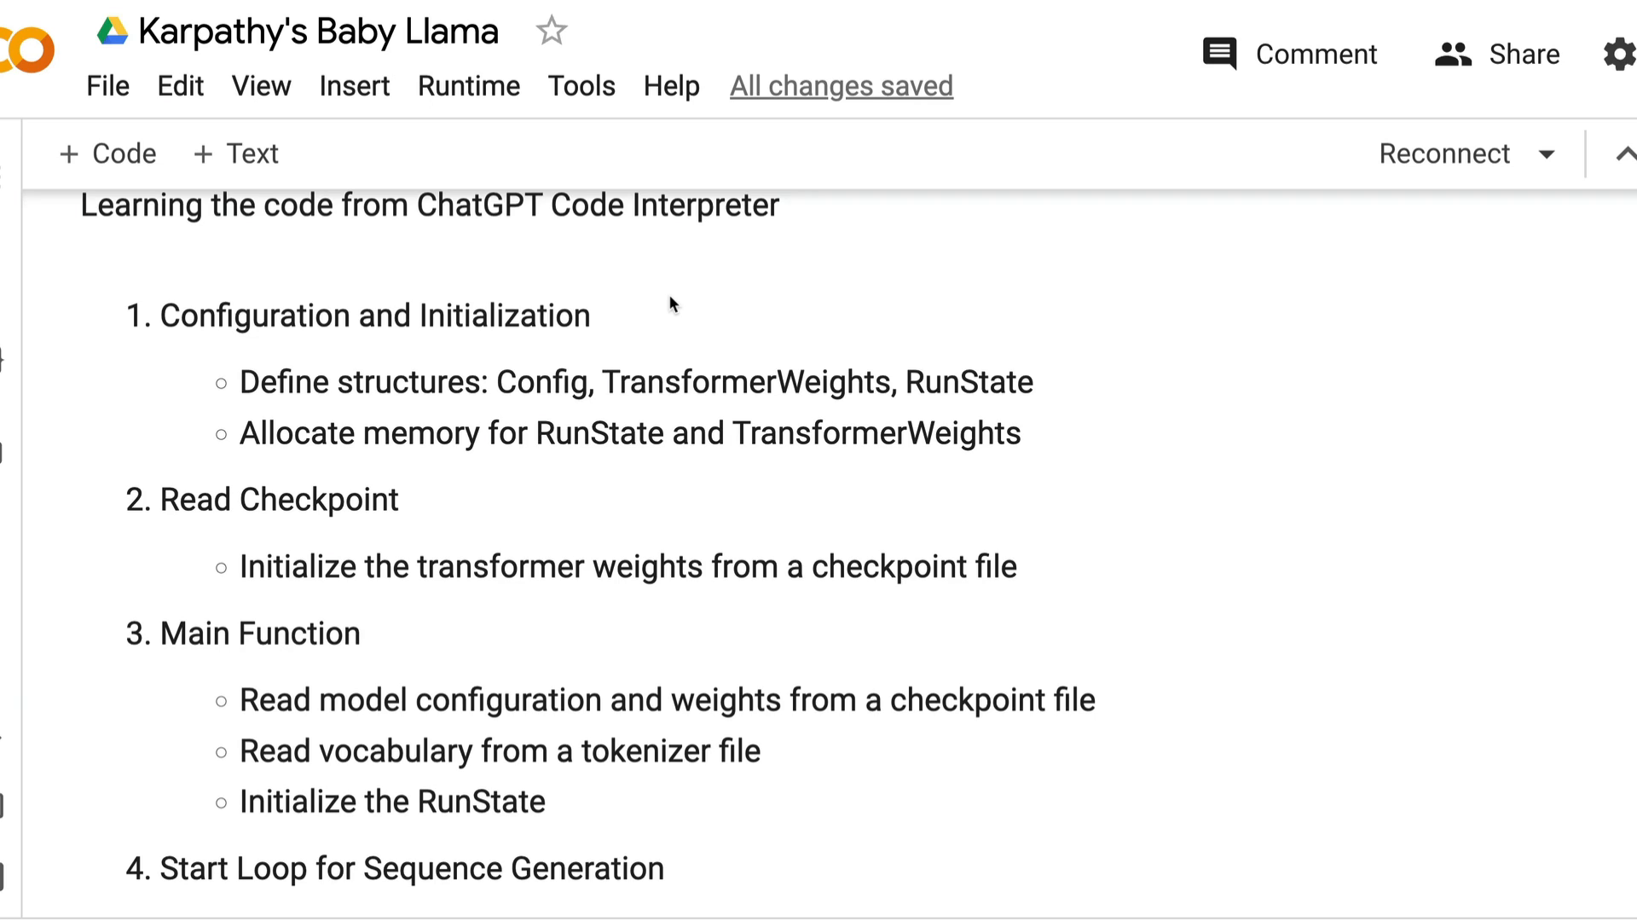
{"action": "mouse_move", "coordinate": [563, 371]}
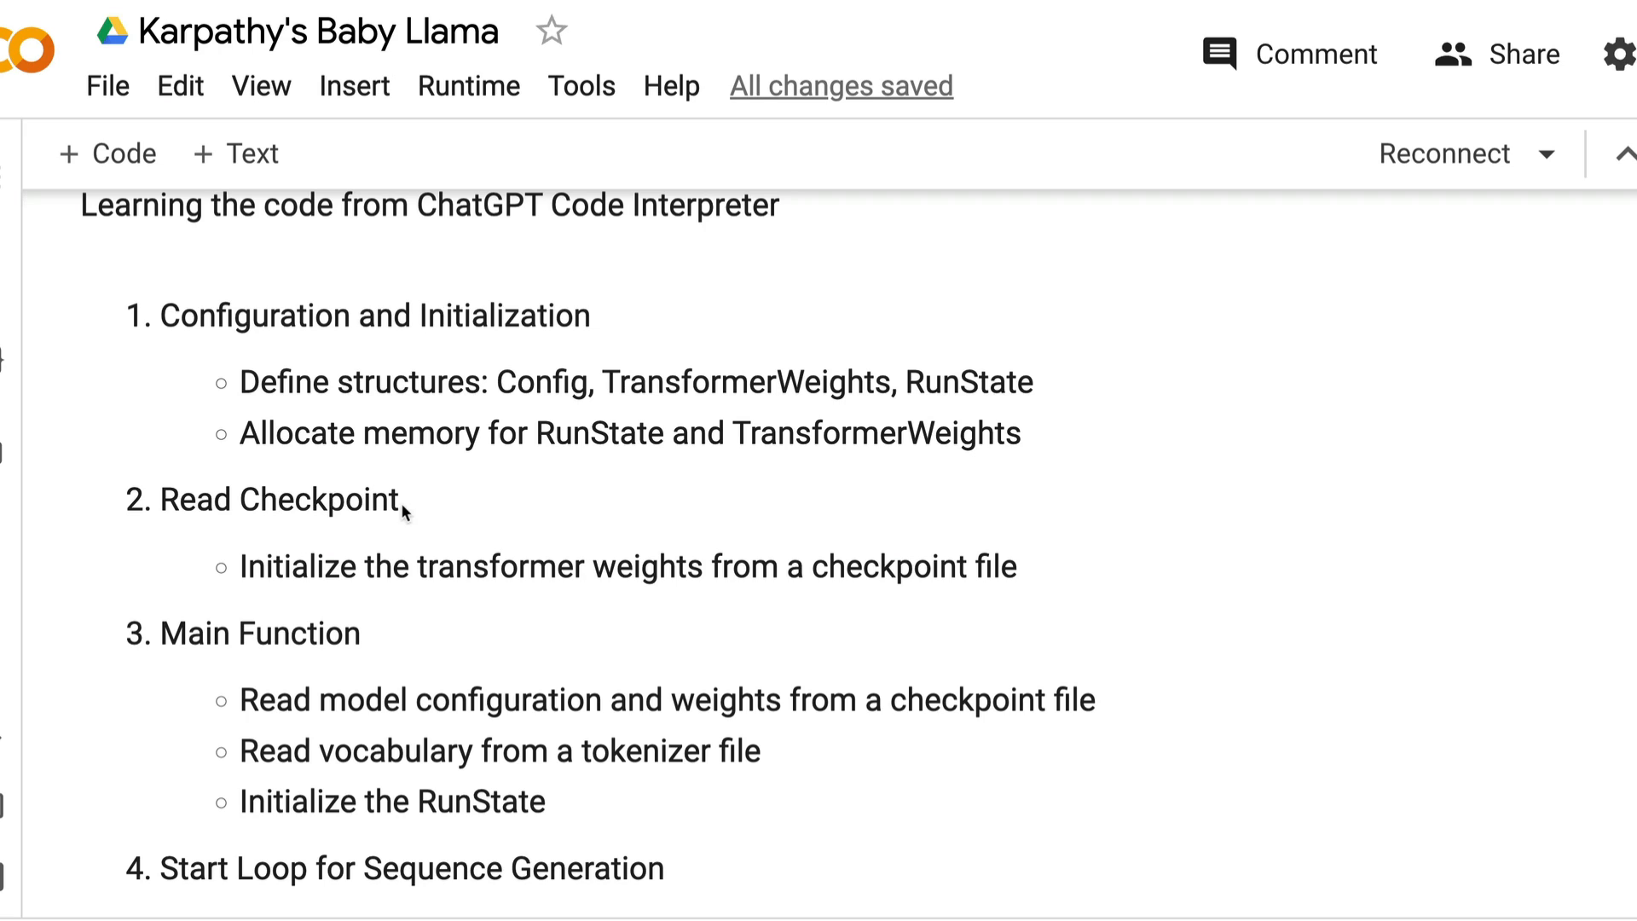
{"action": "scroll", "scroll_direction": "down", "scroll_amount": 3}
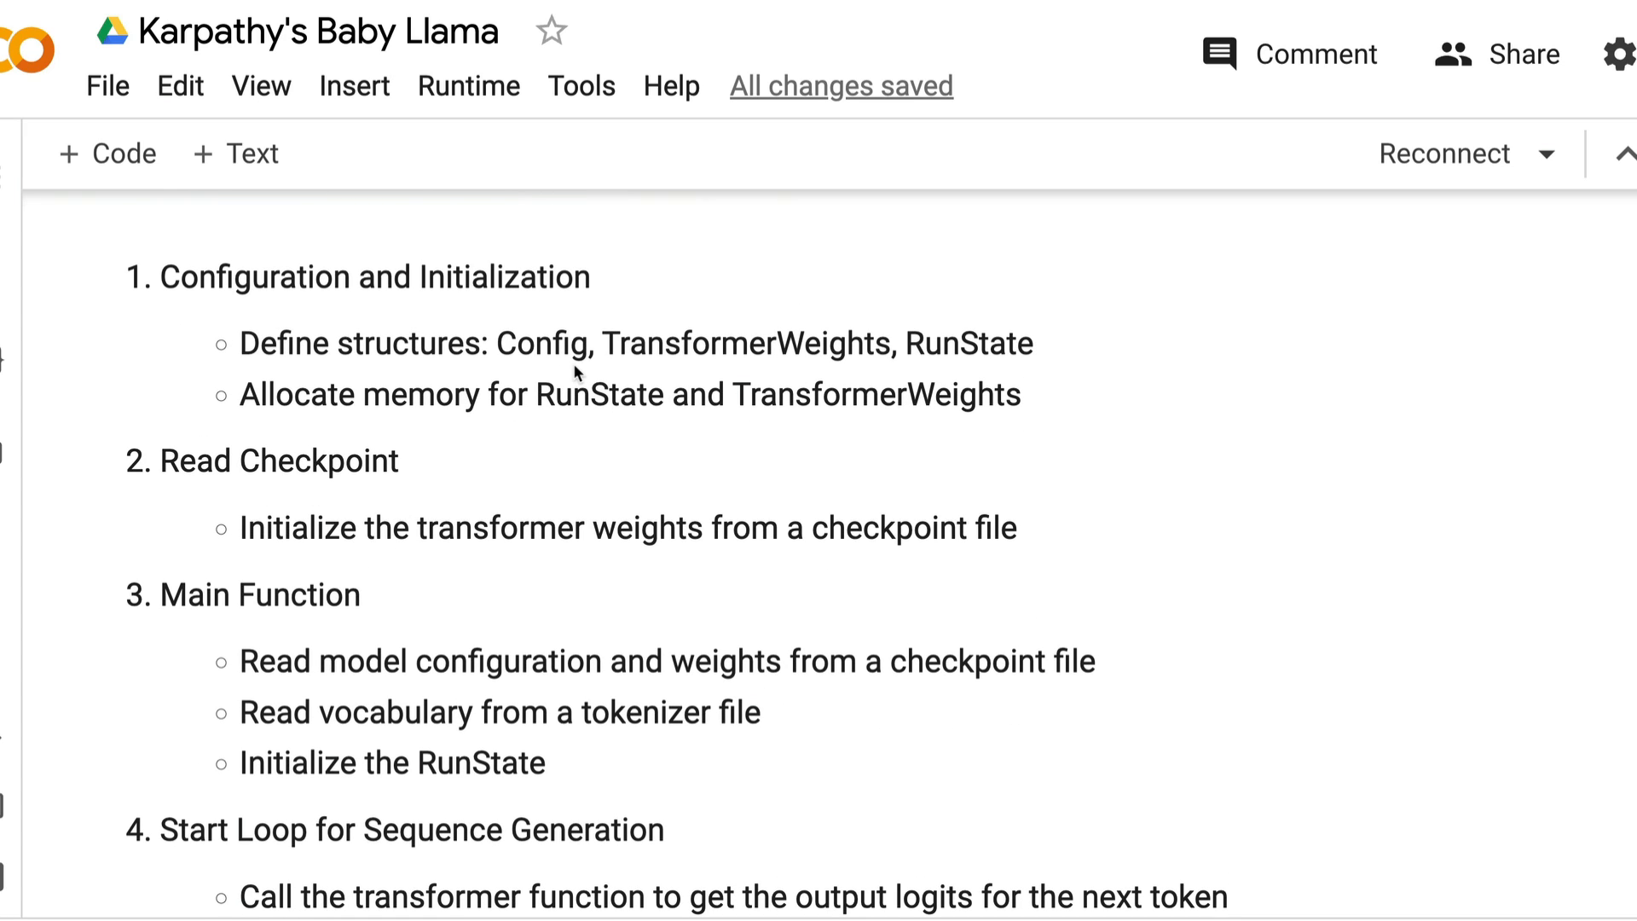
{"action": "mouse_move", "coordinate": [670, 394]}
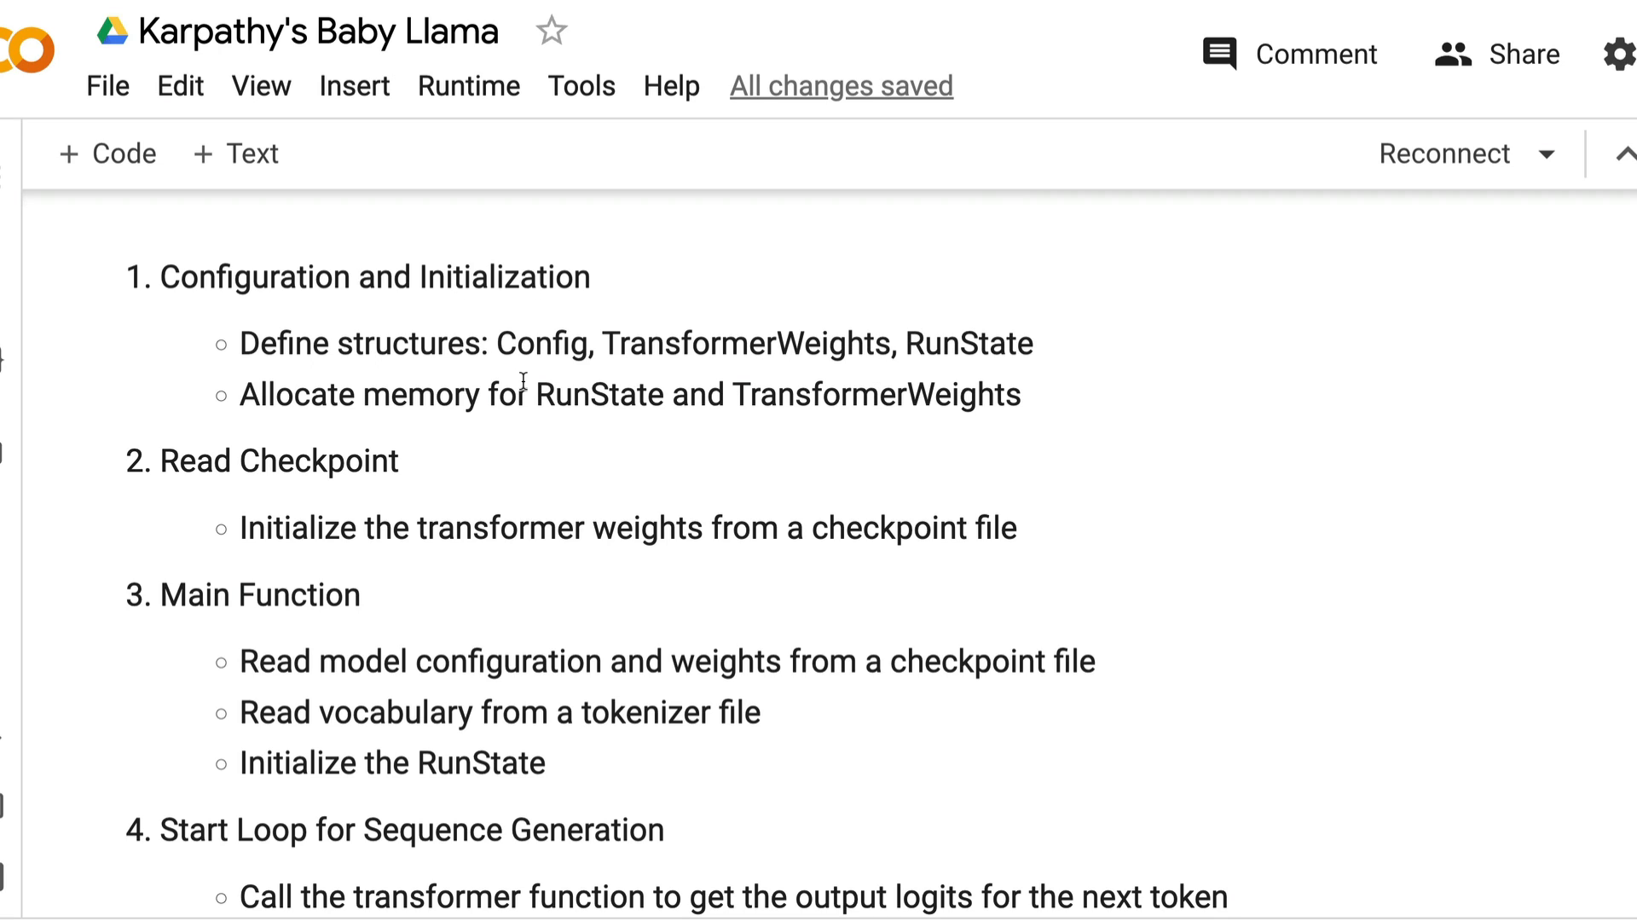
{"action": "mouse_move", "coordinate": [943, 431]}
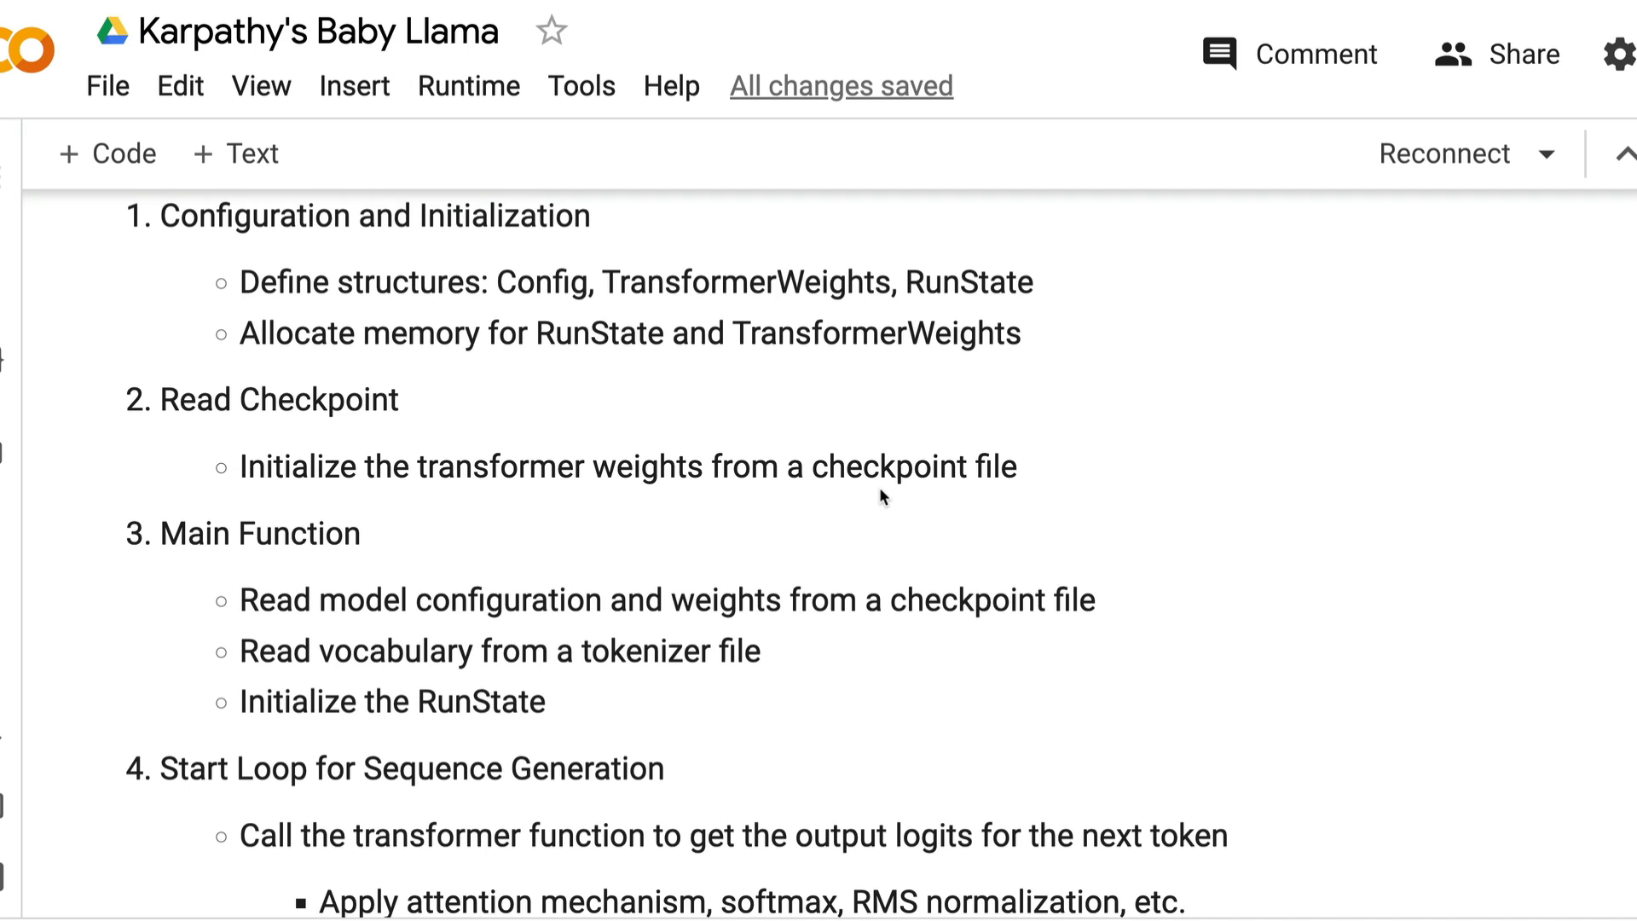
{"action": "scroll", "scroll_direction": "down", "scroll_amount": 3}
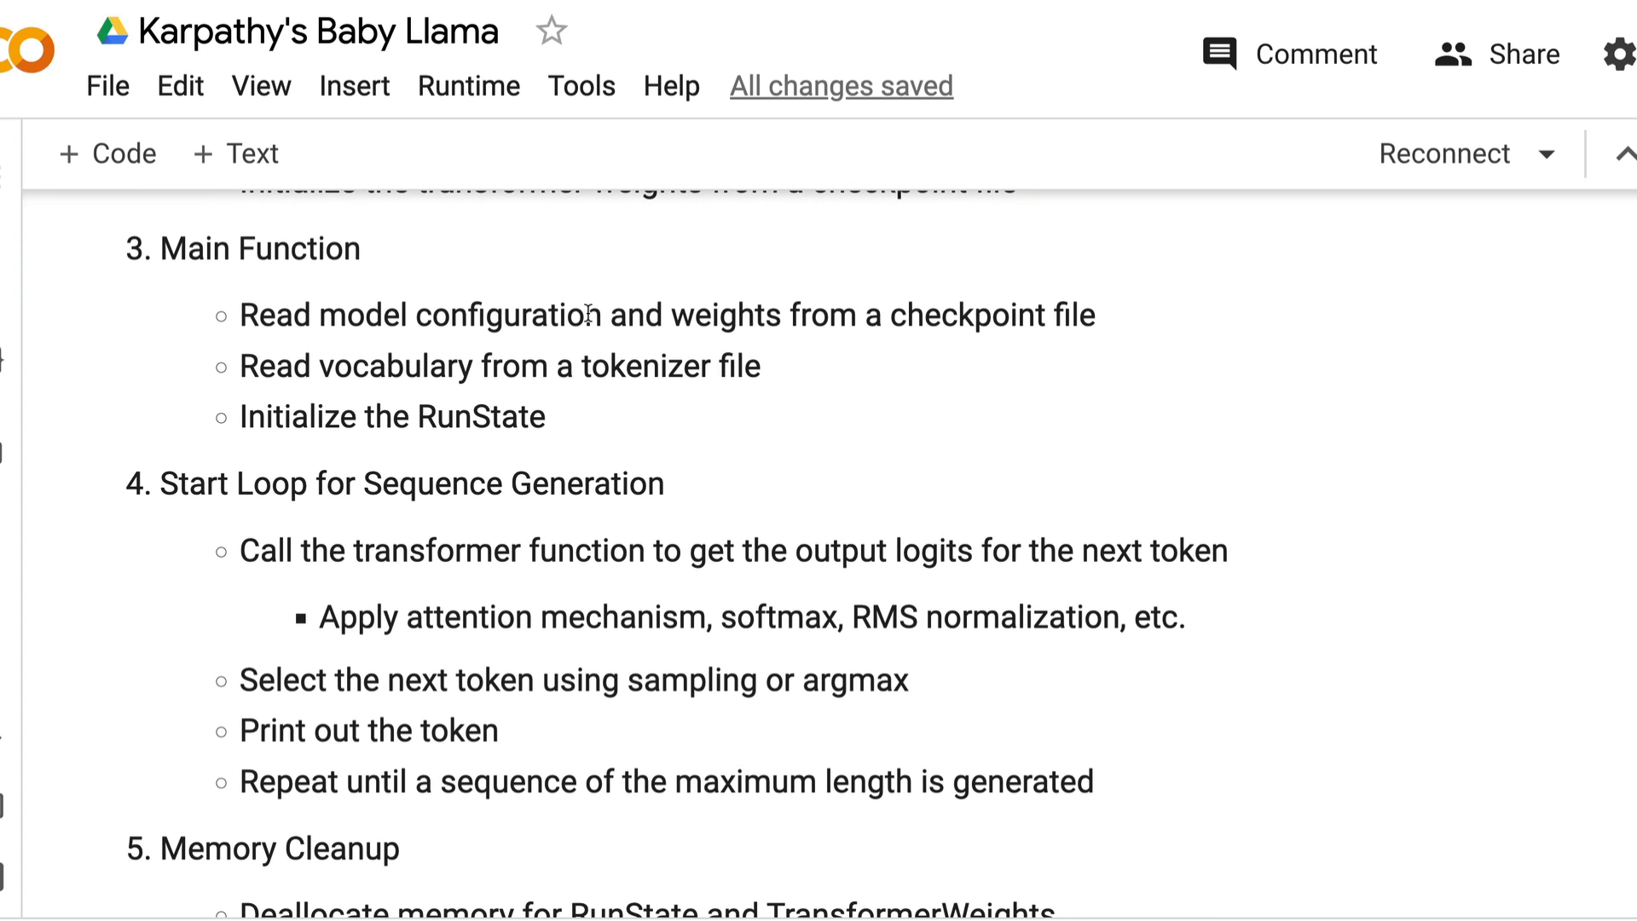
{"action": "mouse_move", "coordinate": [699, 354]}
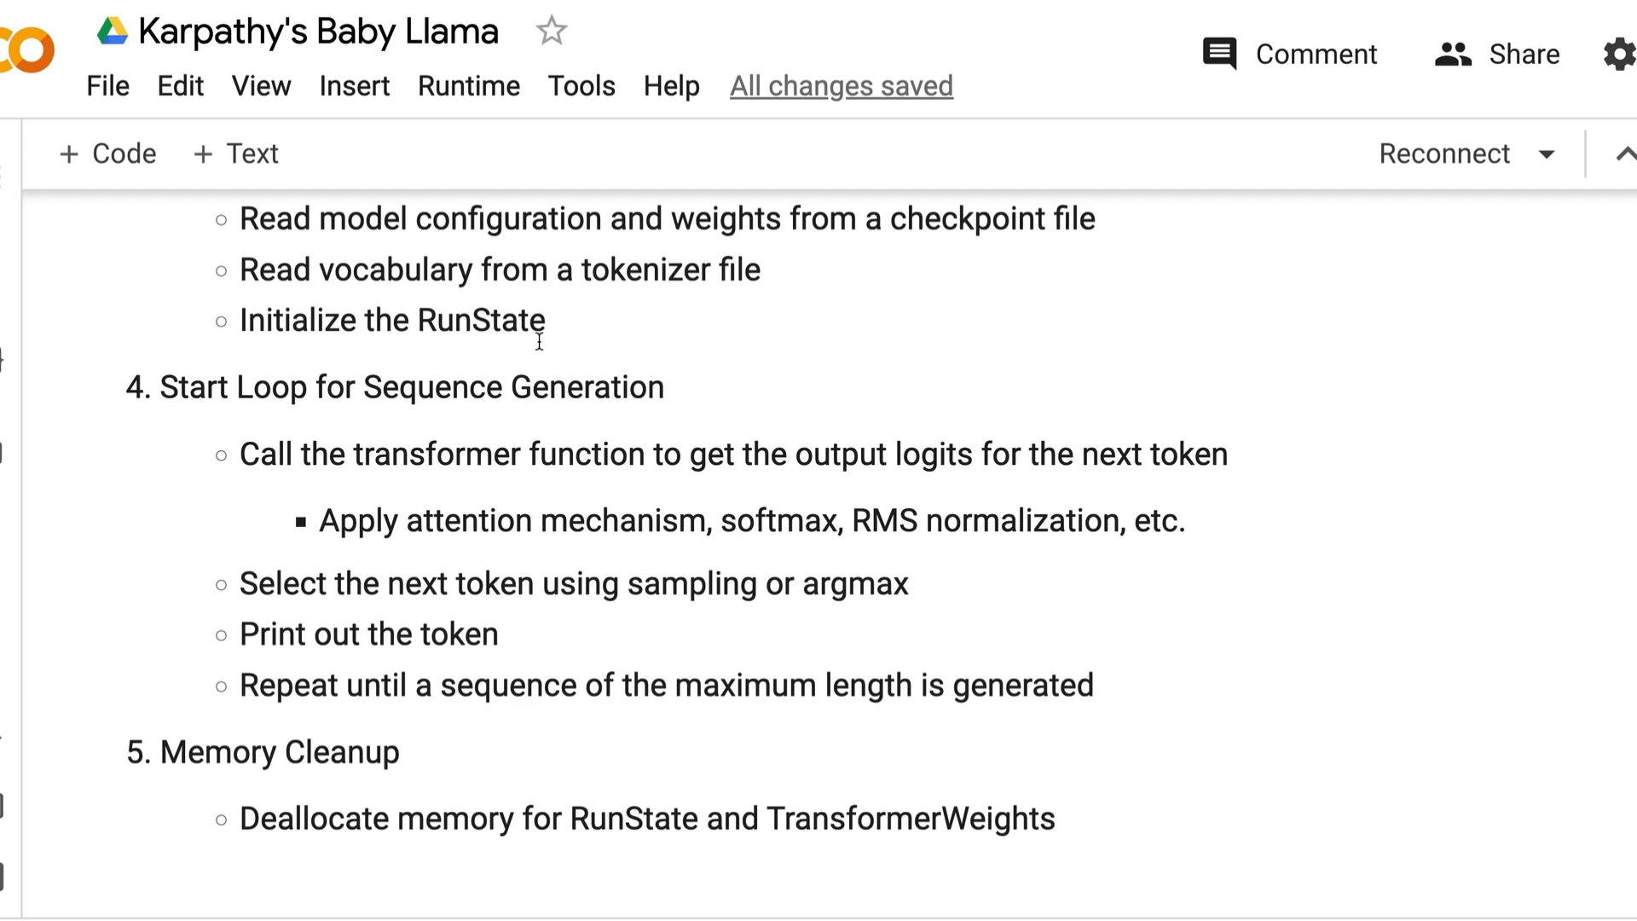
Scroll past the transformer execution flowchart to reach the notebook's model download cell.
{"action": "scroll", "scroll_direction": "down", "scroll_amount": 3}
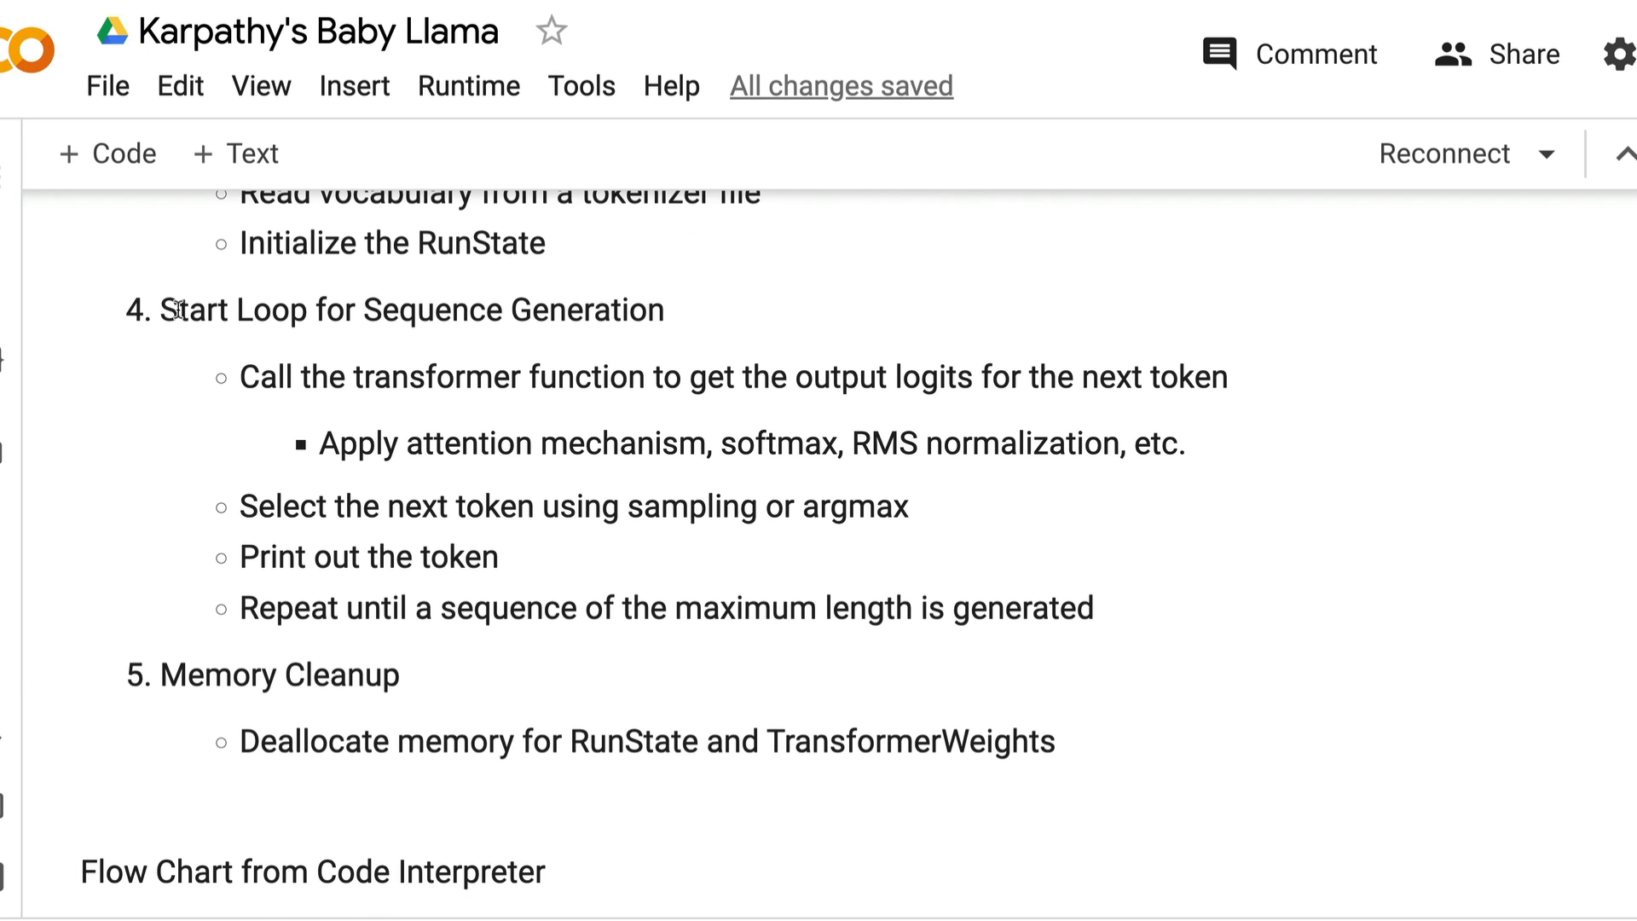
{"action": "mouse_move", "coordinate": [655, 313]}
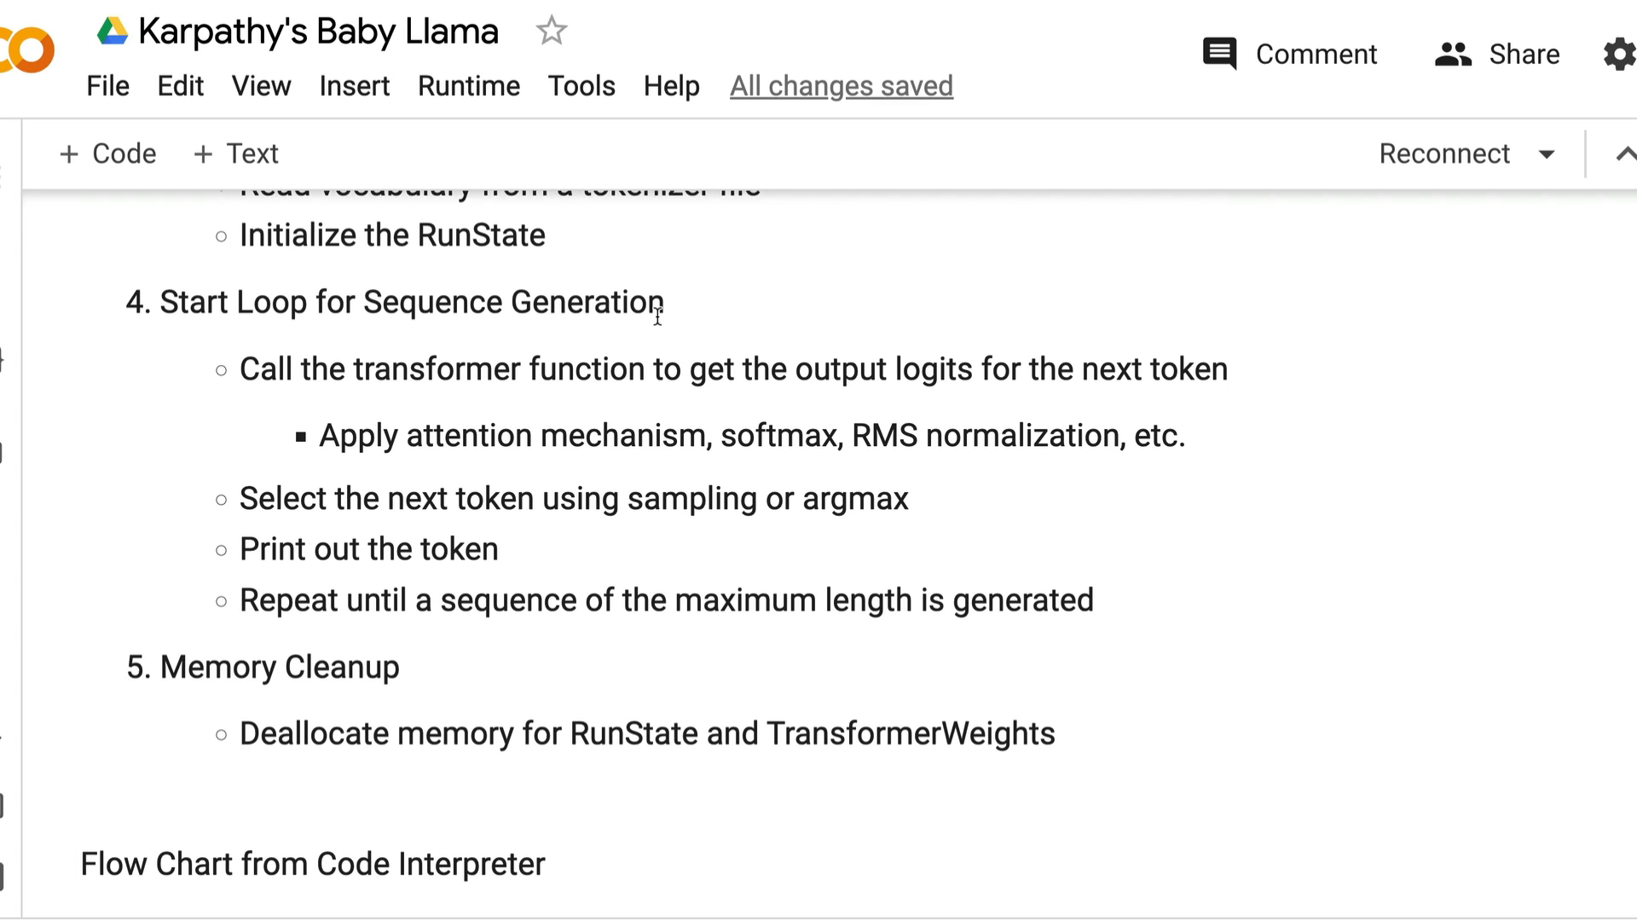
{"action": "scroll", "scroll_direction": "down", "scroll_amount": 3}
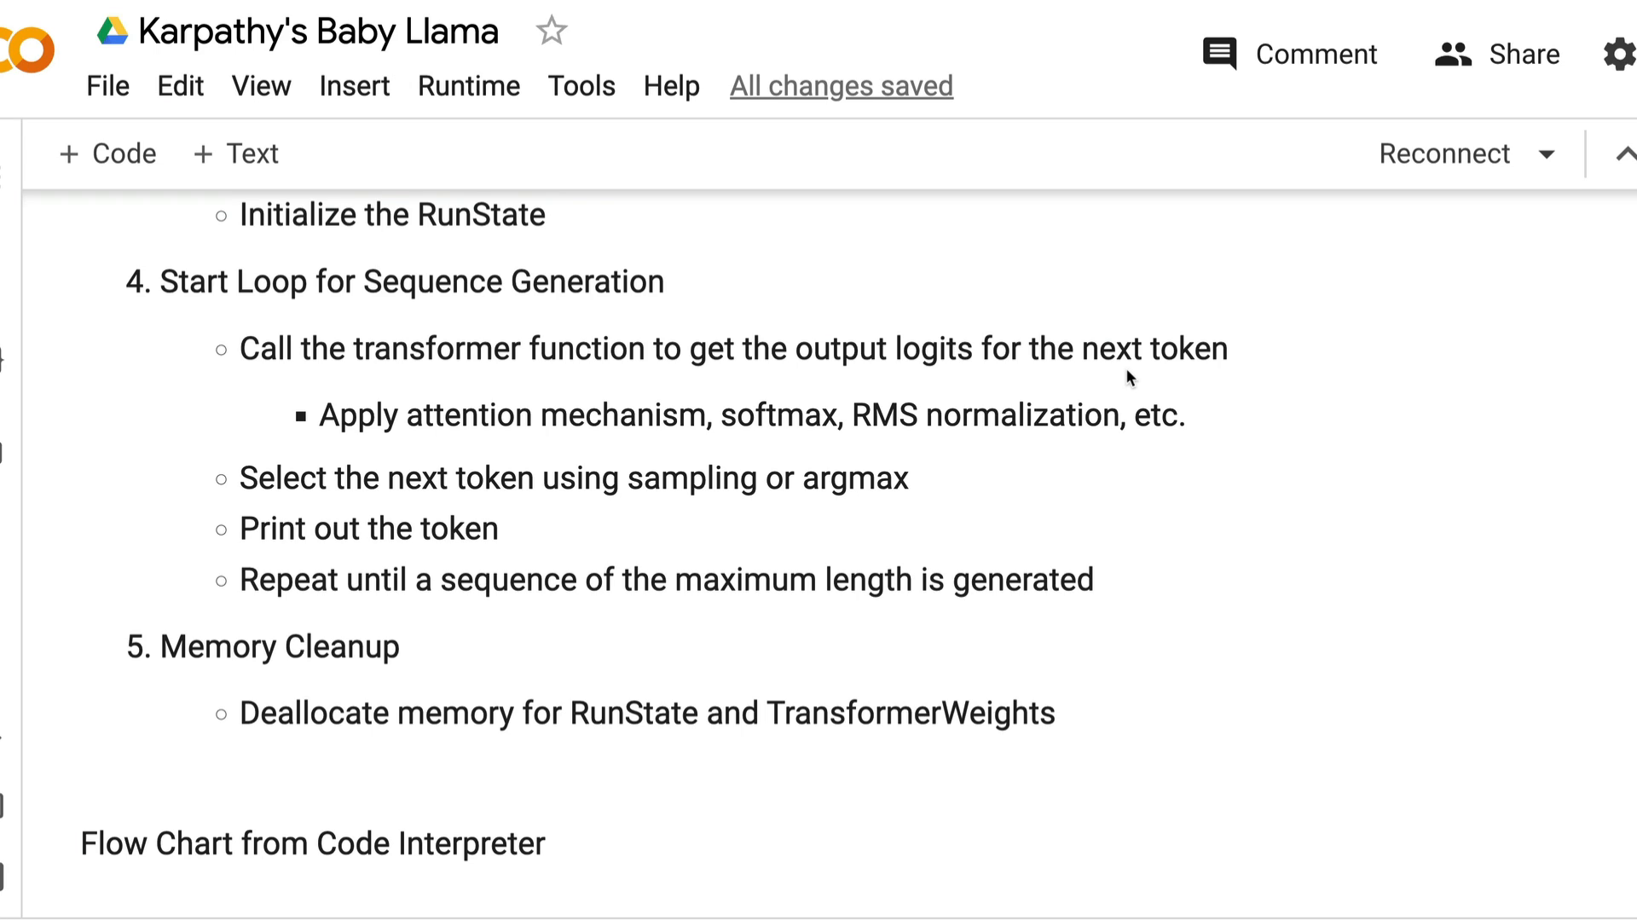
{"action": "scroll", "scroll_direction": "down", "scroll_amount": 3}
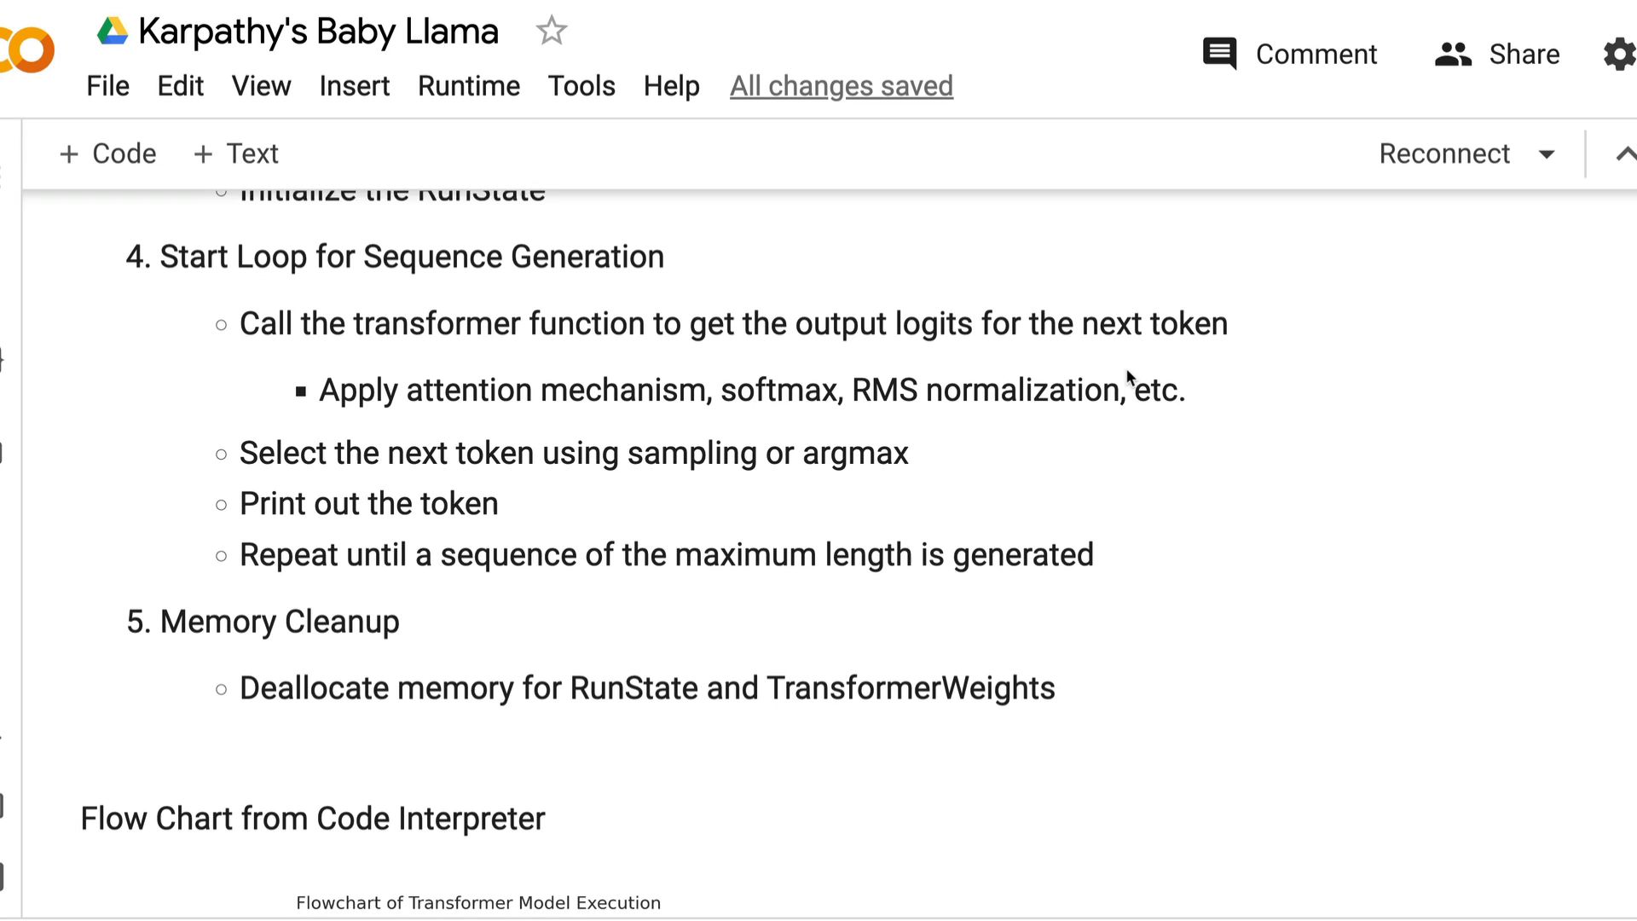
{"action": "scroll", "scroll_direction": "down", "scroll_amount": 3}
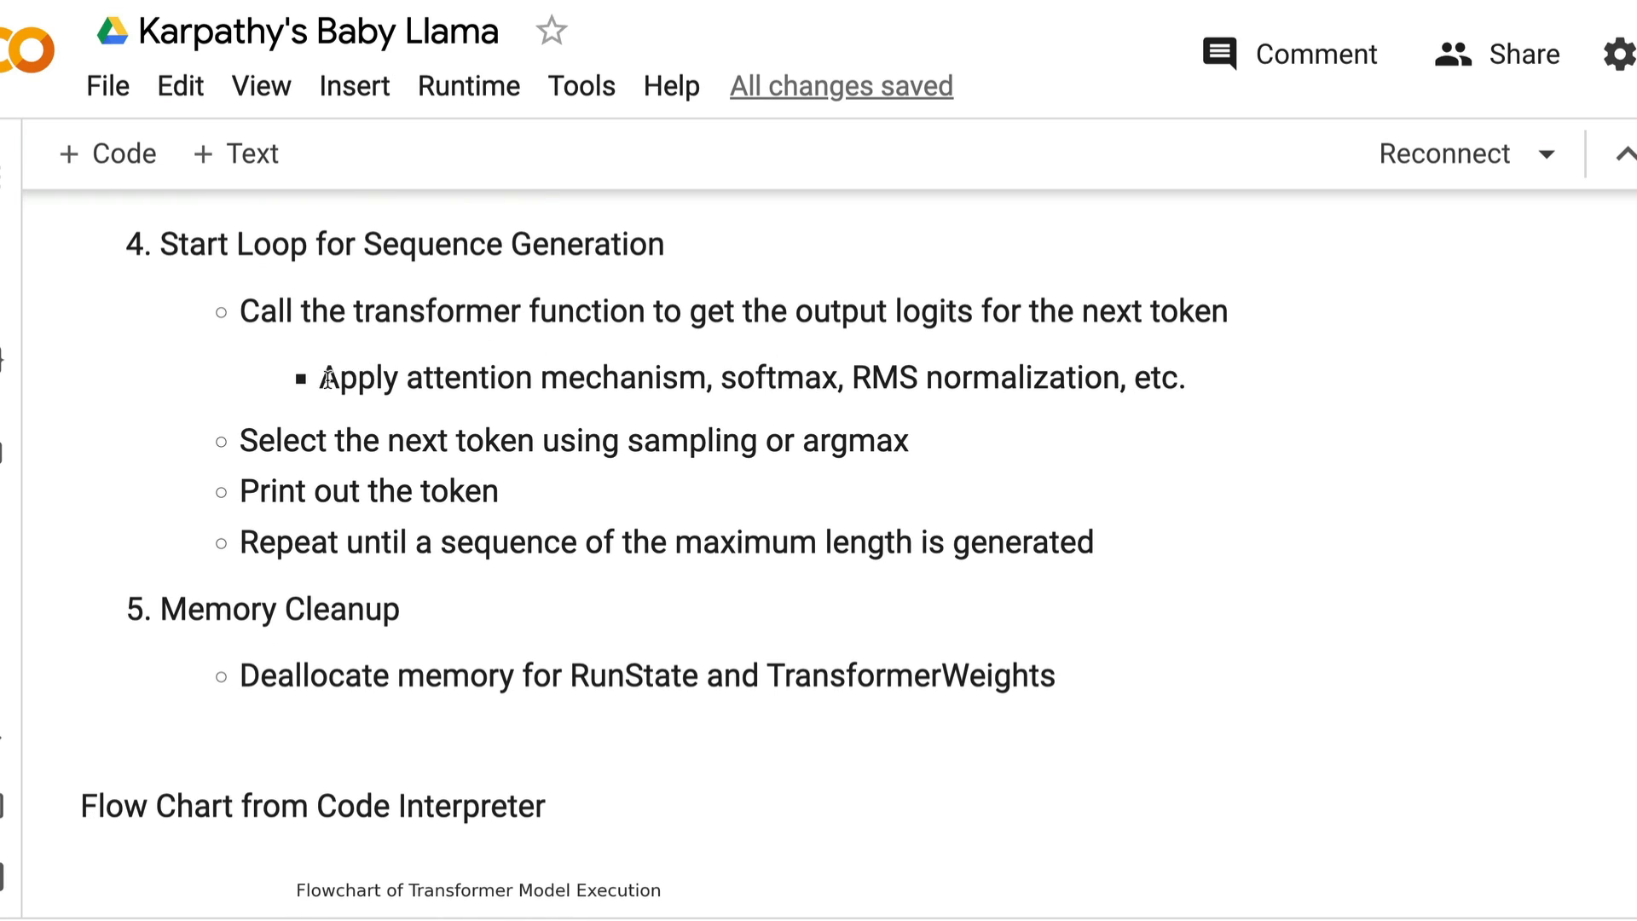
{"action": "mouse_move", "coordinate": [945, 382]}
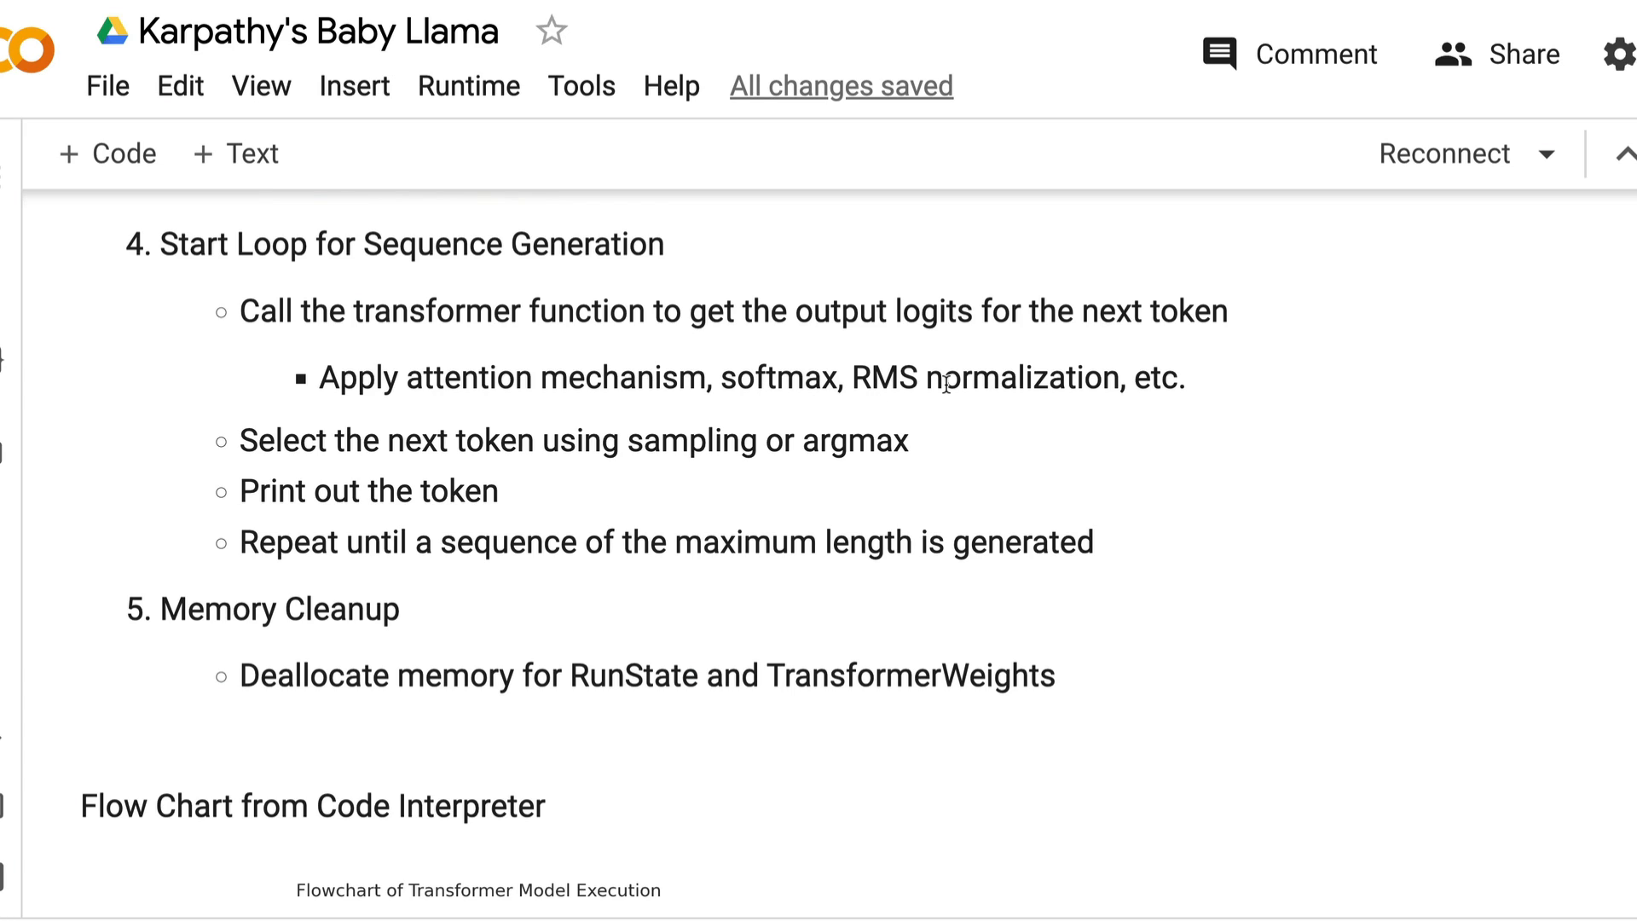
{"action": "mouse_move", "coordinate": [345, 442]}
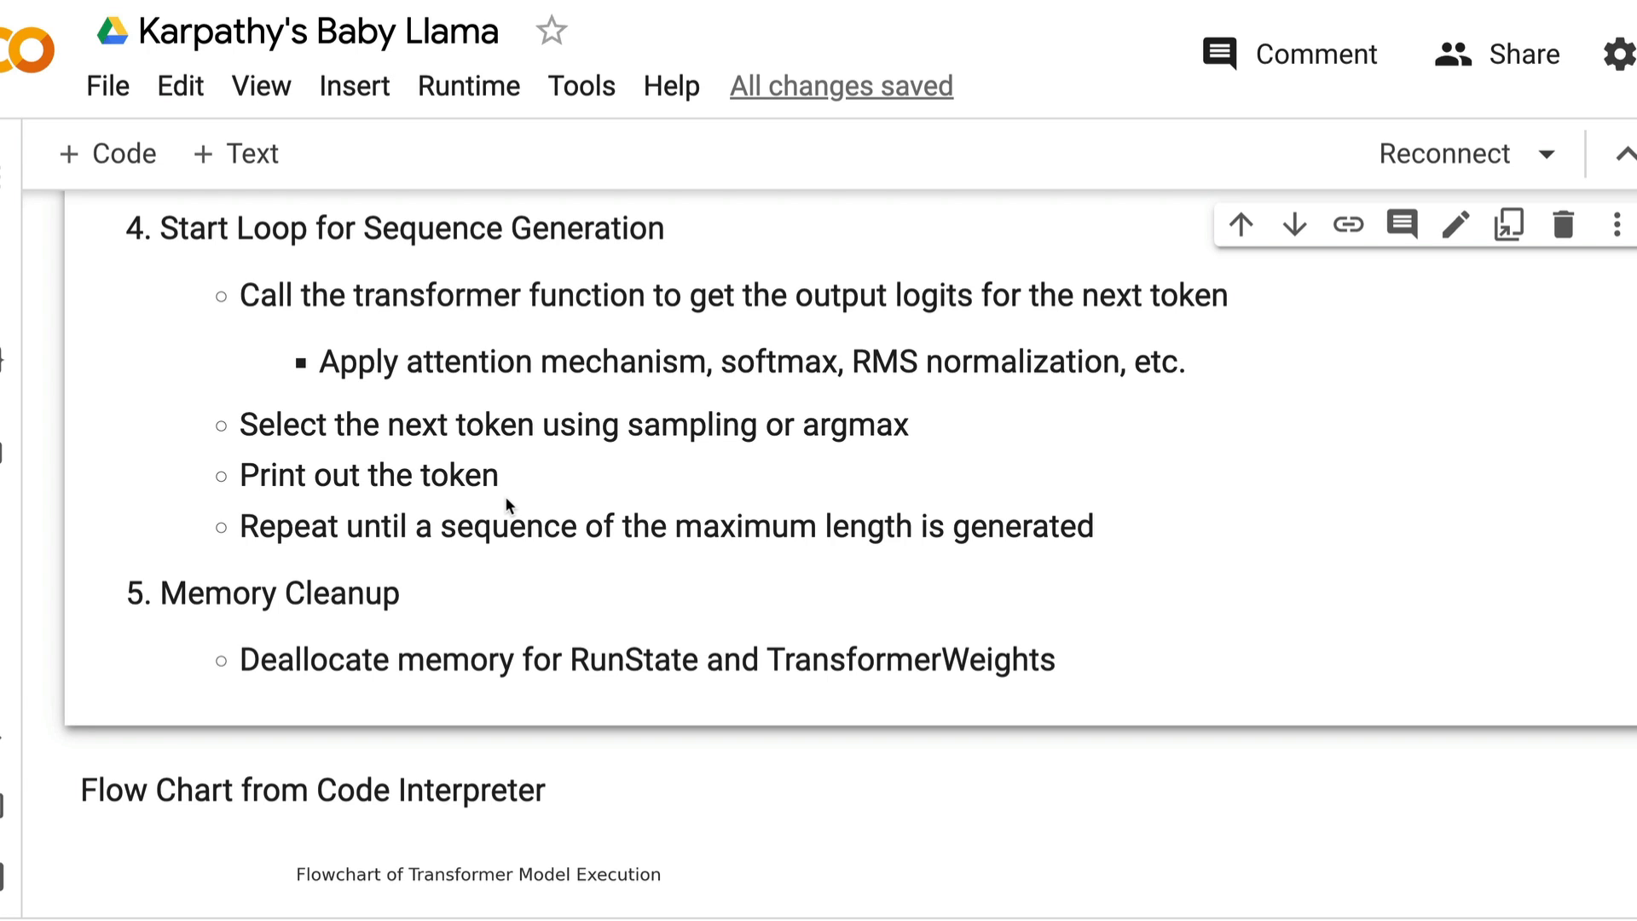
{"action": "scroll", "scroll_direction": "down", "scroll_amount": 3}
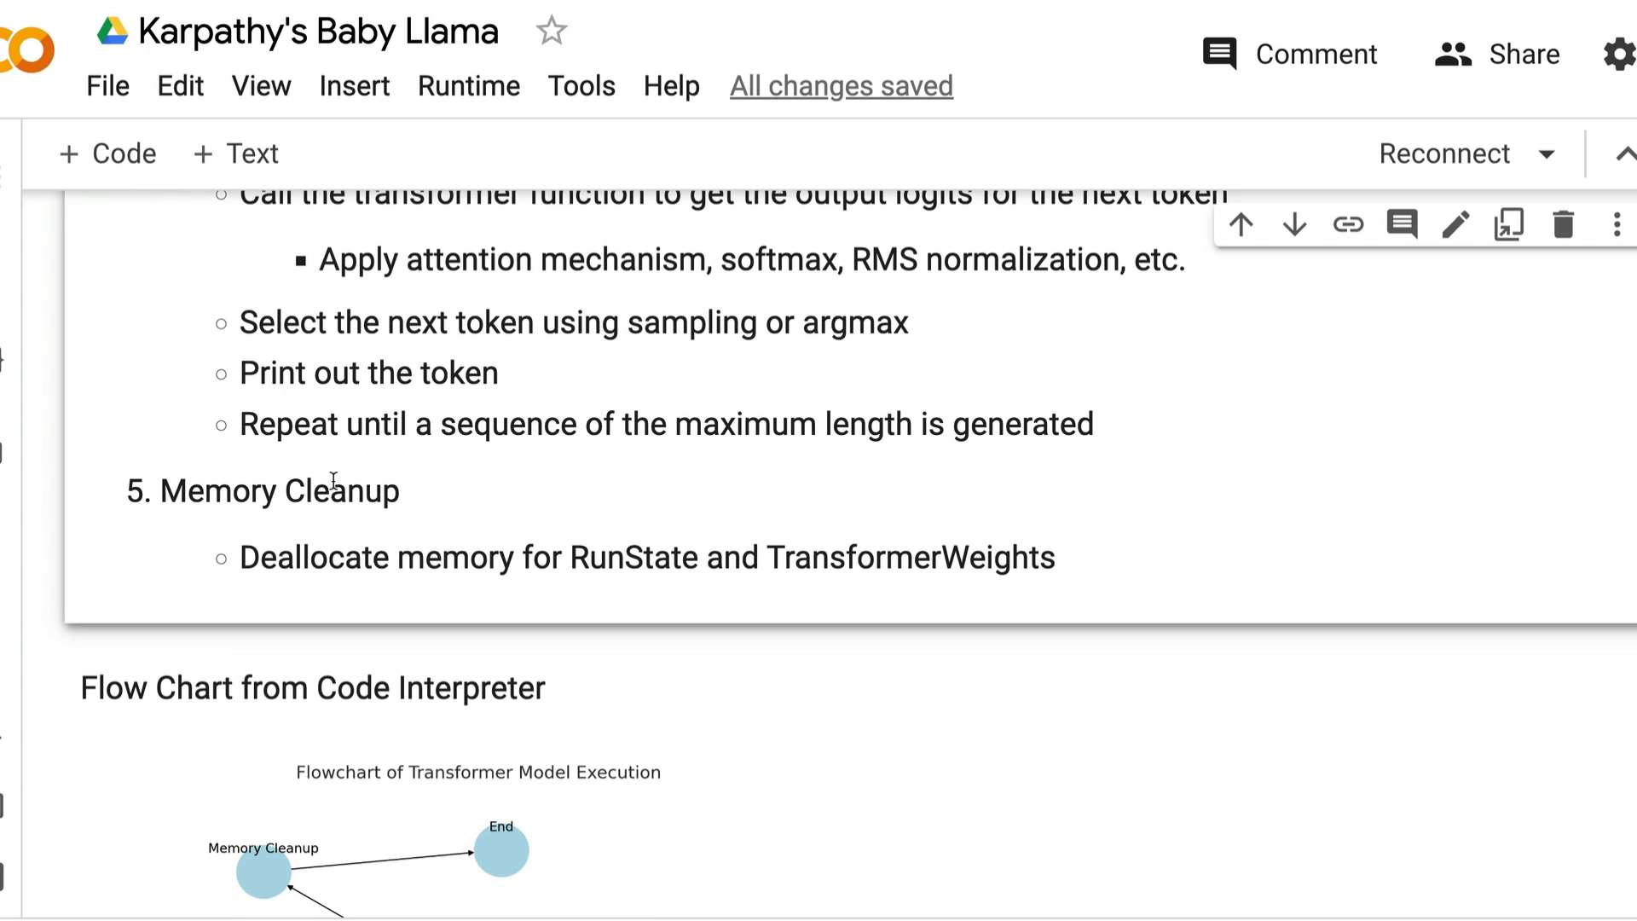
{"action": "mouse_move", "coordinate": [428, 557]}
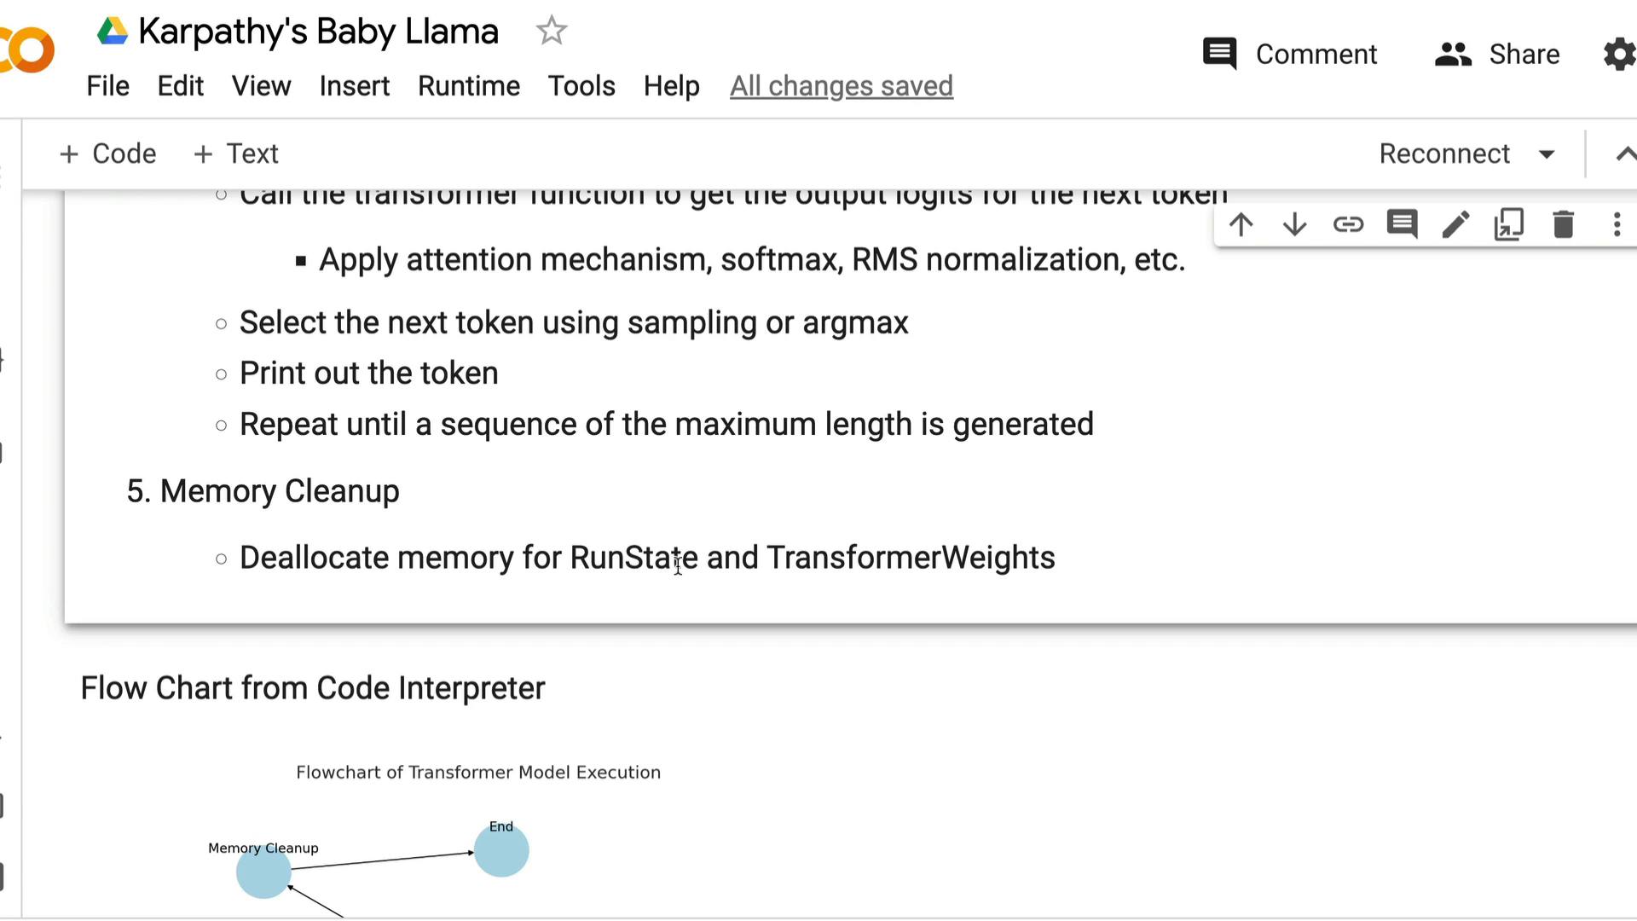
{"action": "scroll", "scroll_direction": "down", "scroll_amount": 3}
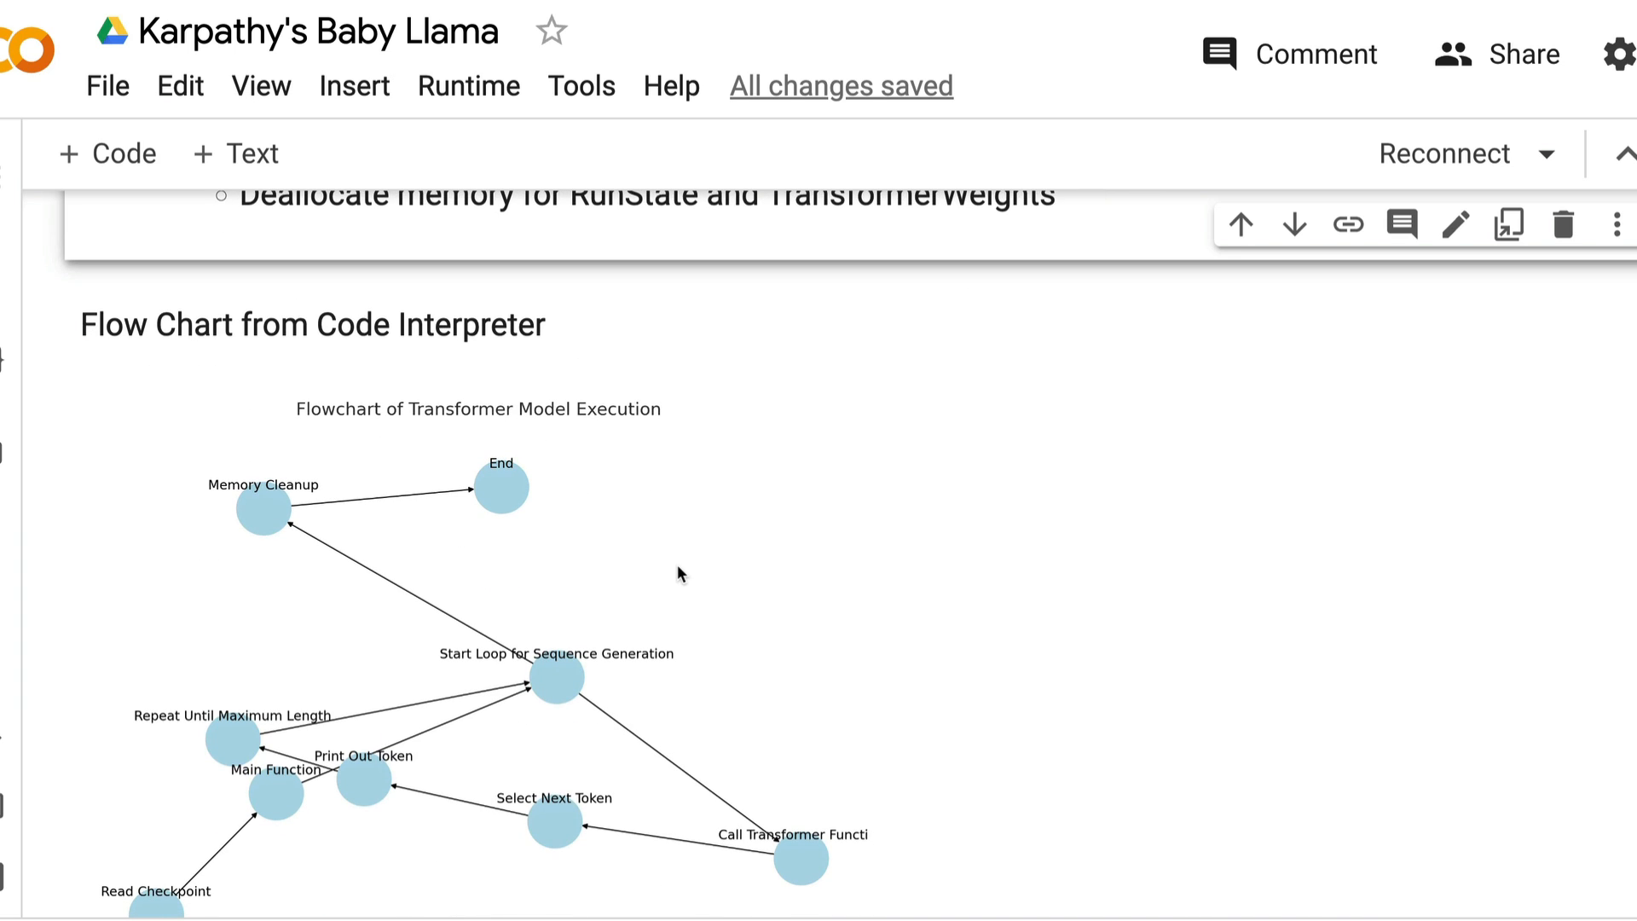
{"action": "scroll", "scroll_direction": "down", "scroll_amount": 3}
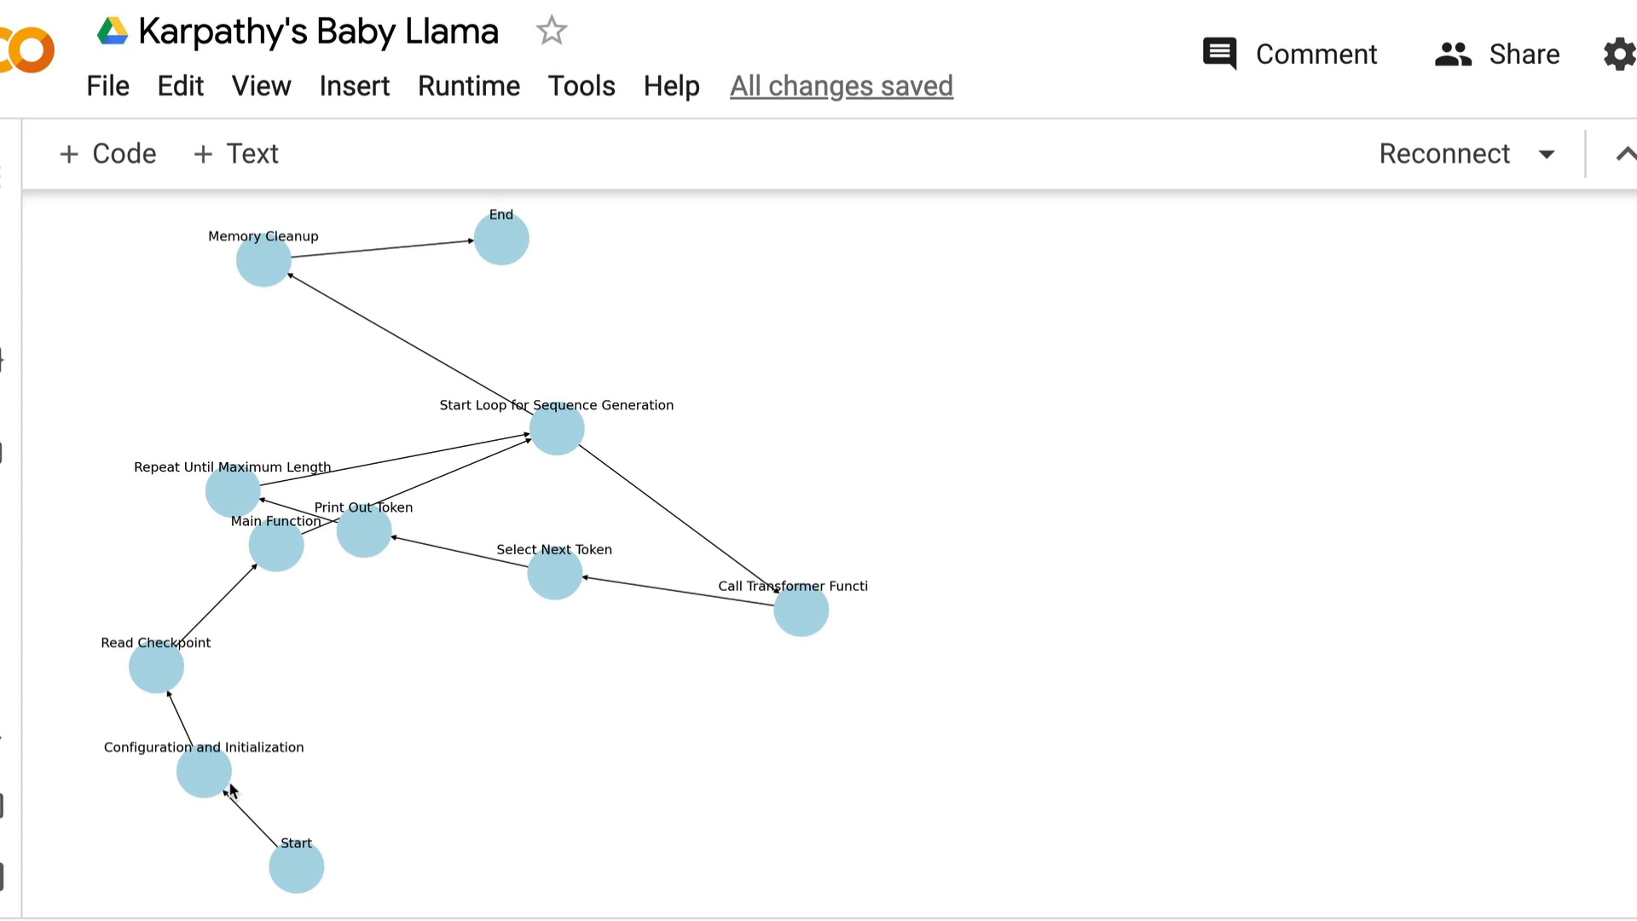
{"action": "mouse_move", "coordinate": [259, 567]}
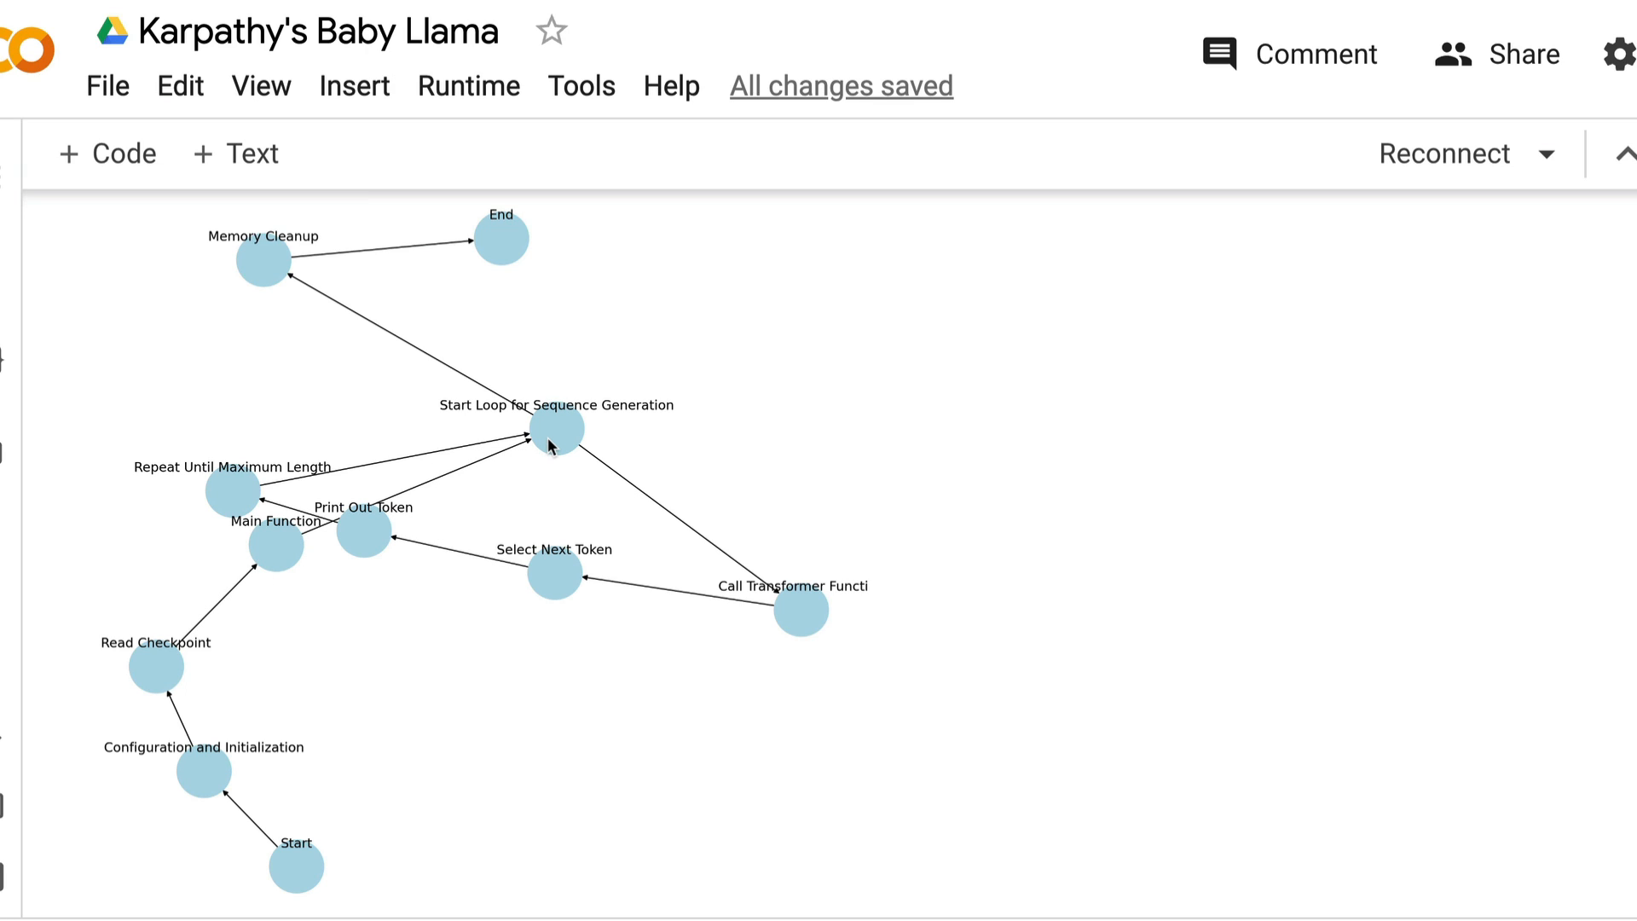
{"action": "mouse_move", "coordinate": [570, 456]}
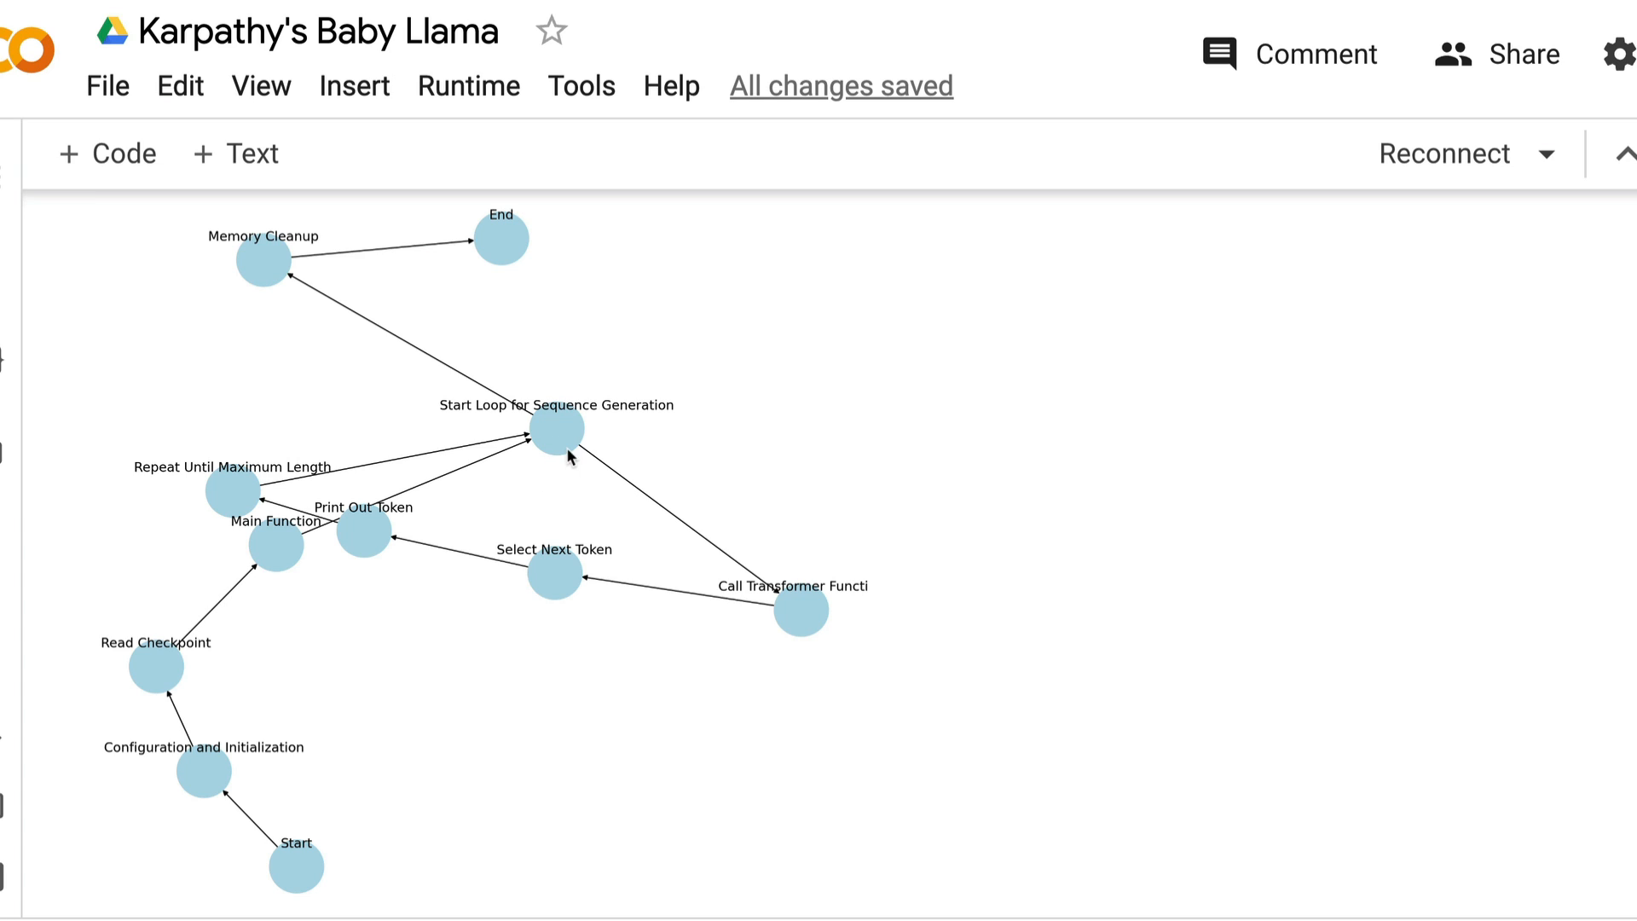
{"action": "mouse_move", "coordinate": [260, 547]}
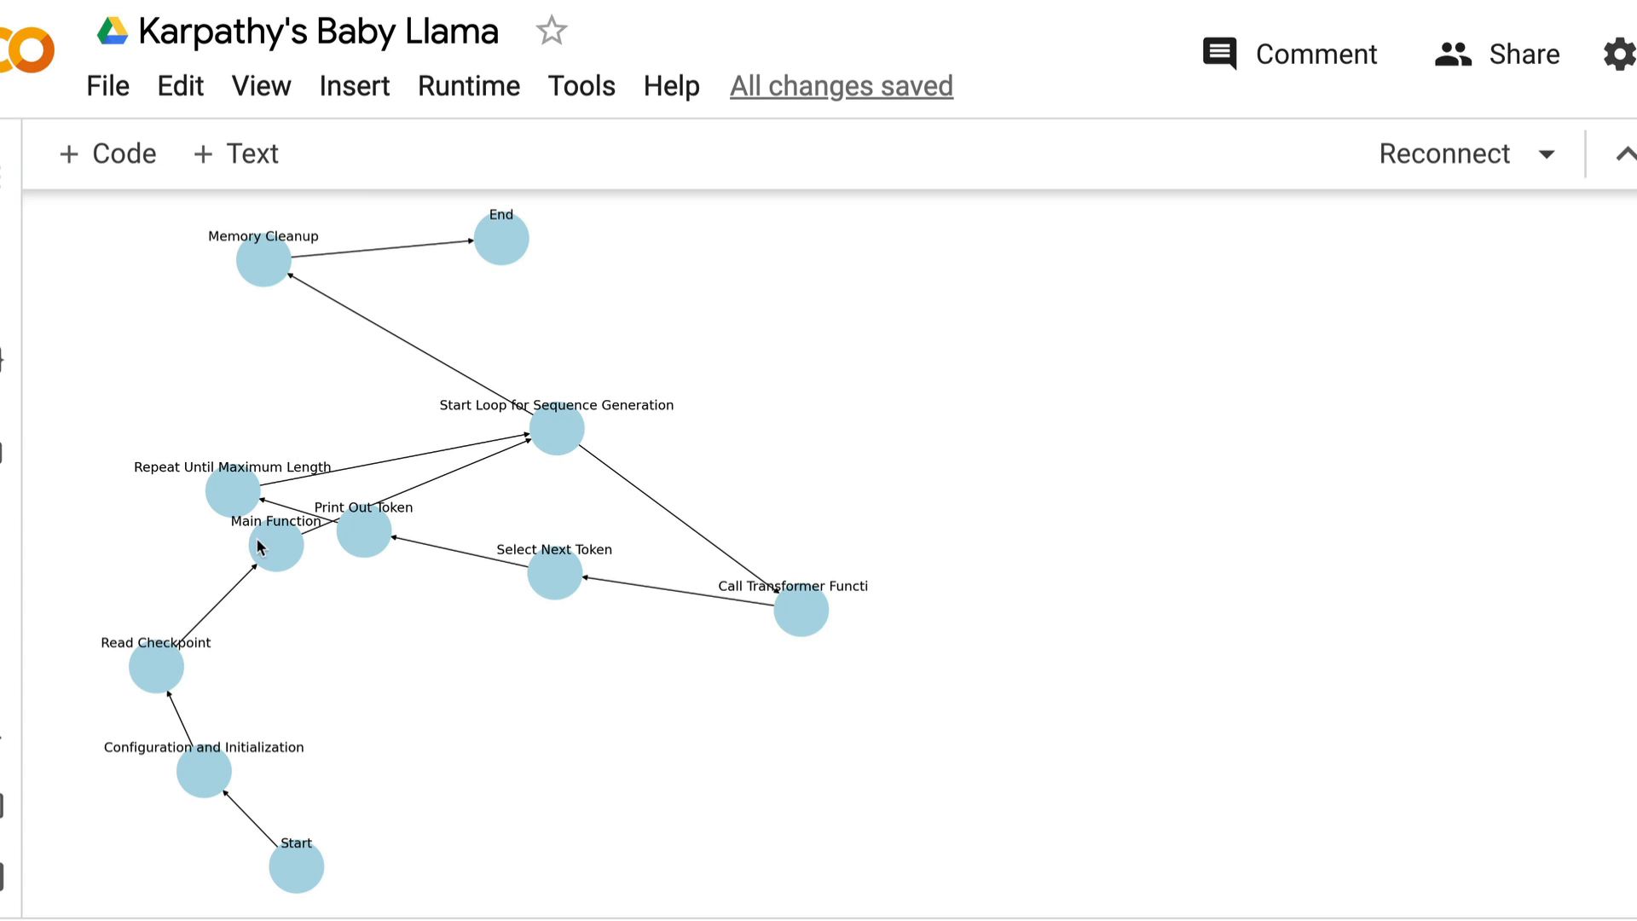
{"action": "mouse_move", "coordinate": [539, 427]}
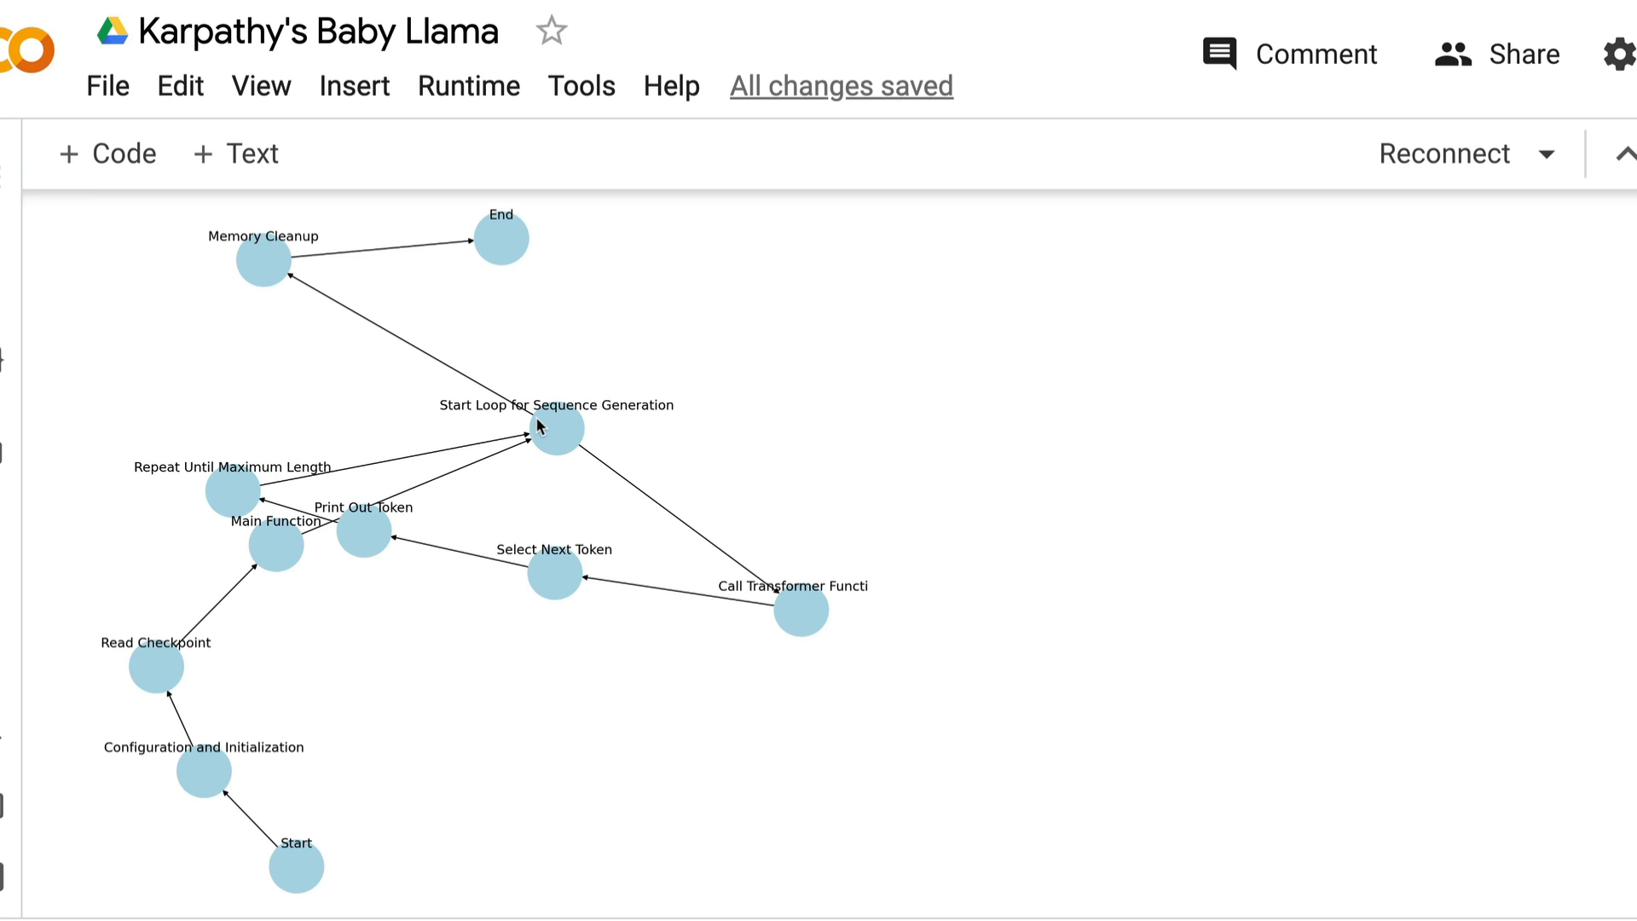
{"action": "mouse_move", "coordinate": [647, 583]}
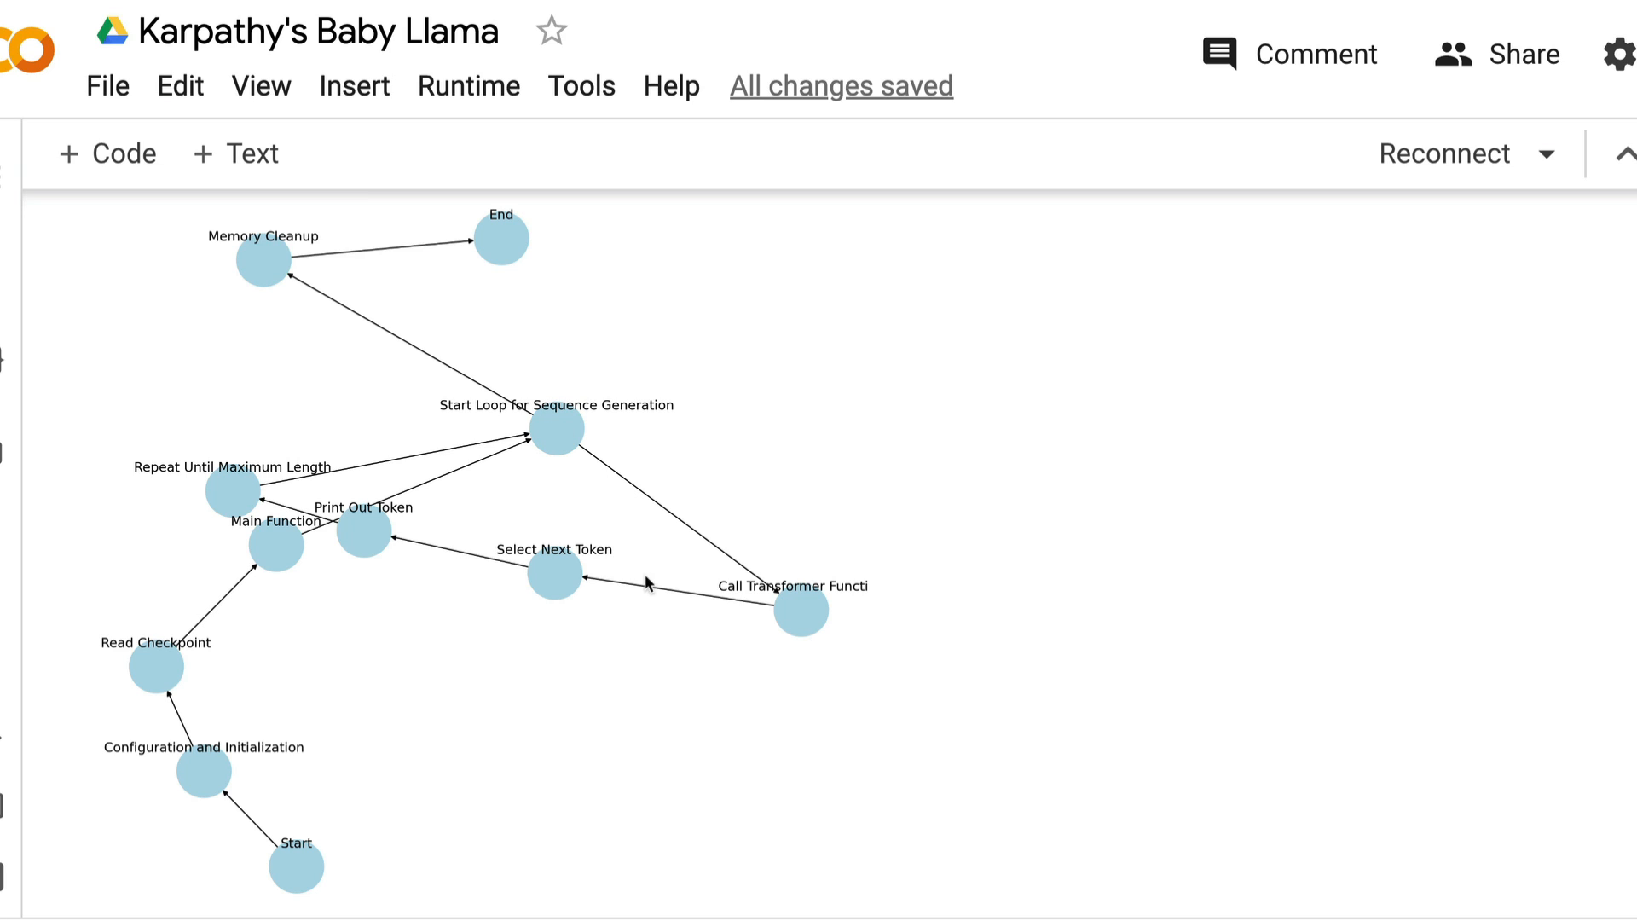
{"action": "mouse_move", "coordinate": [364, 532]}
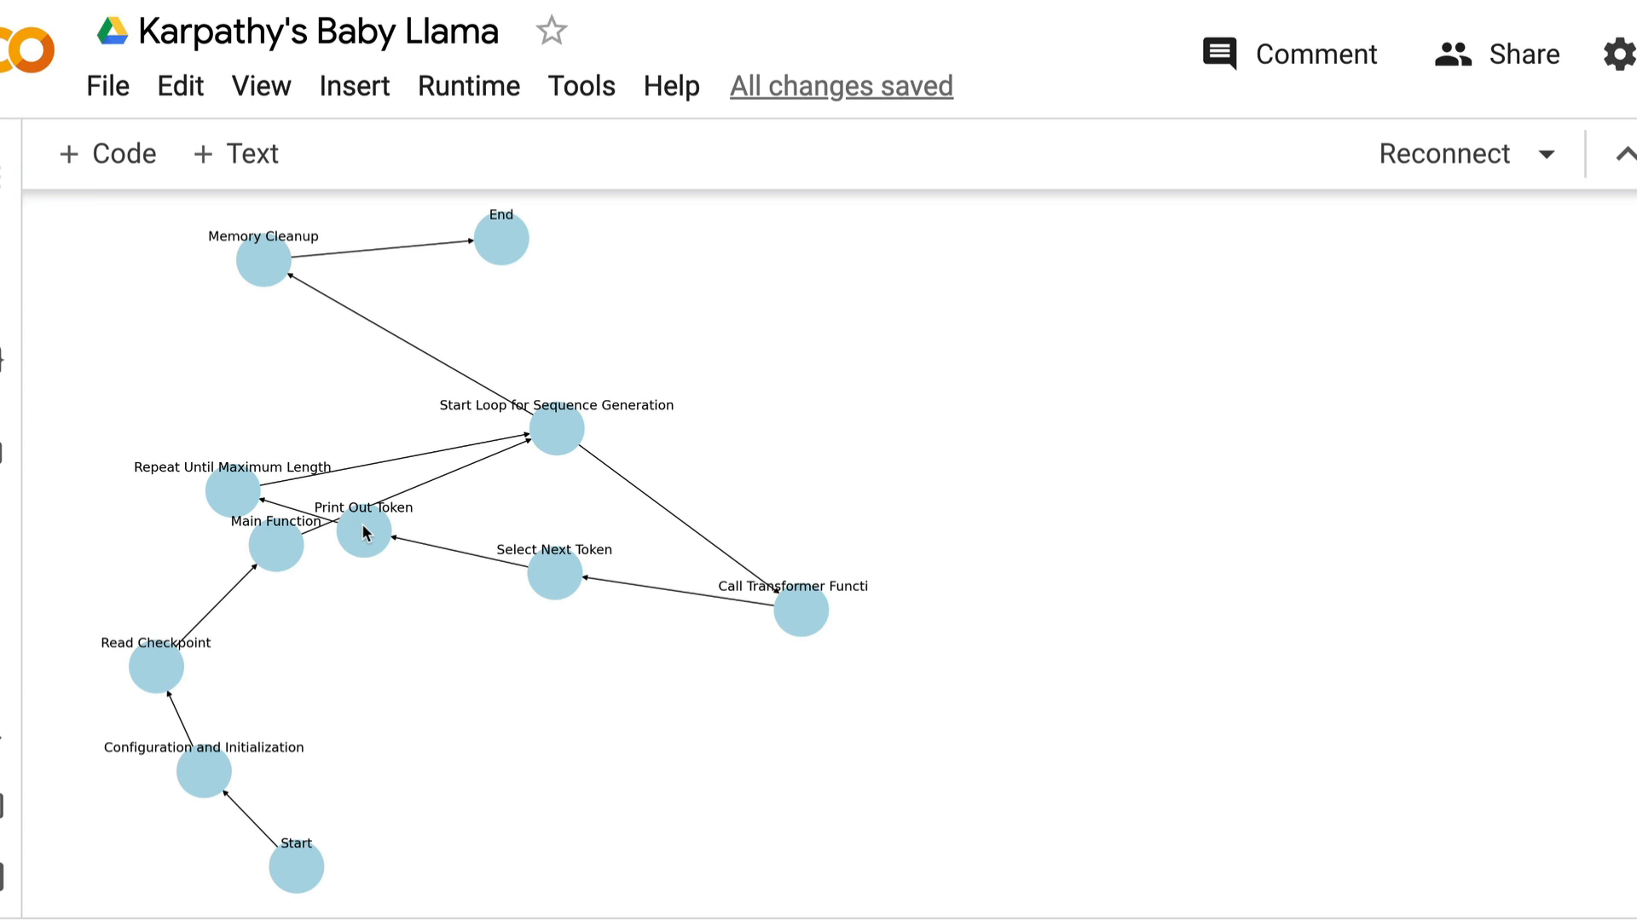
{"action": "mouse_move", "coordinate": [589, 434]}
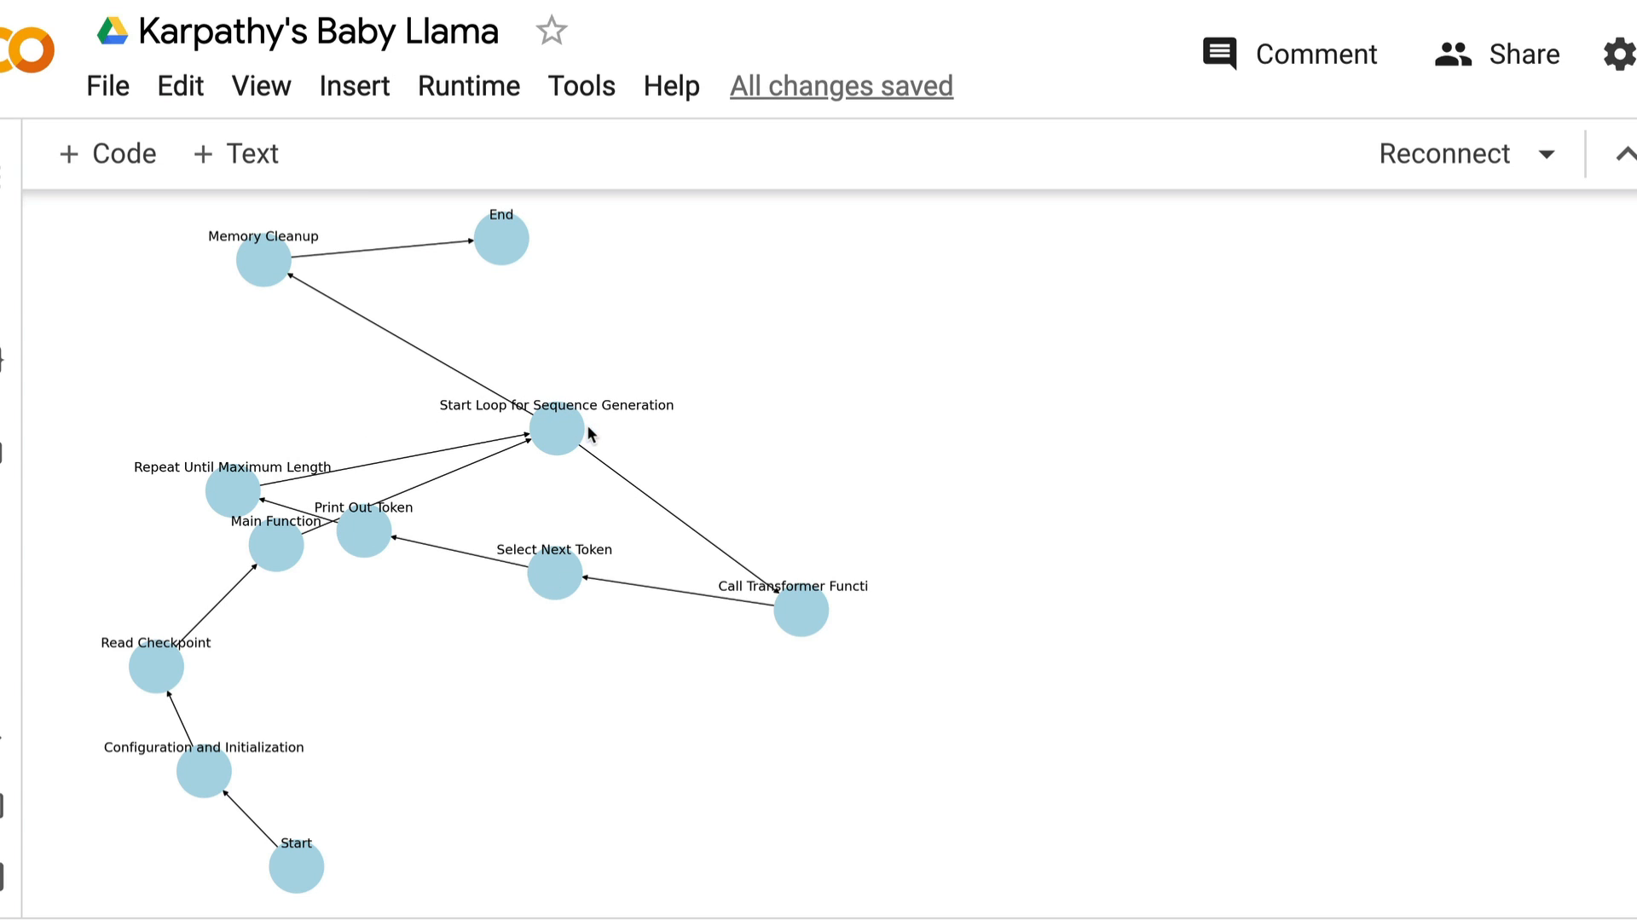
{"action": "mouse_move", "coordinate": [761, 526]}
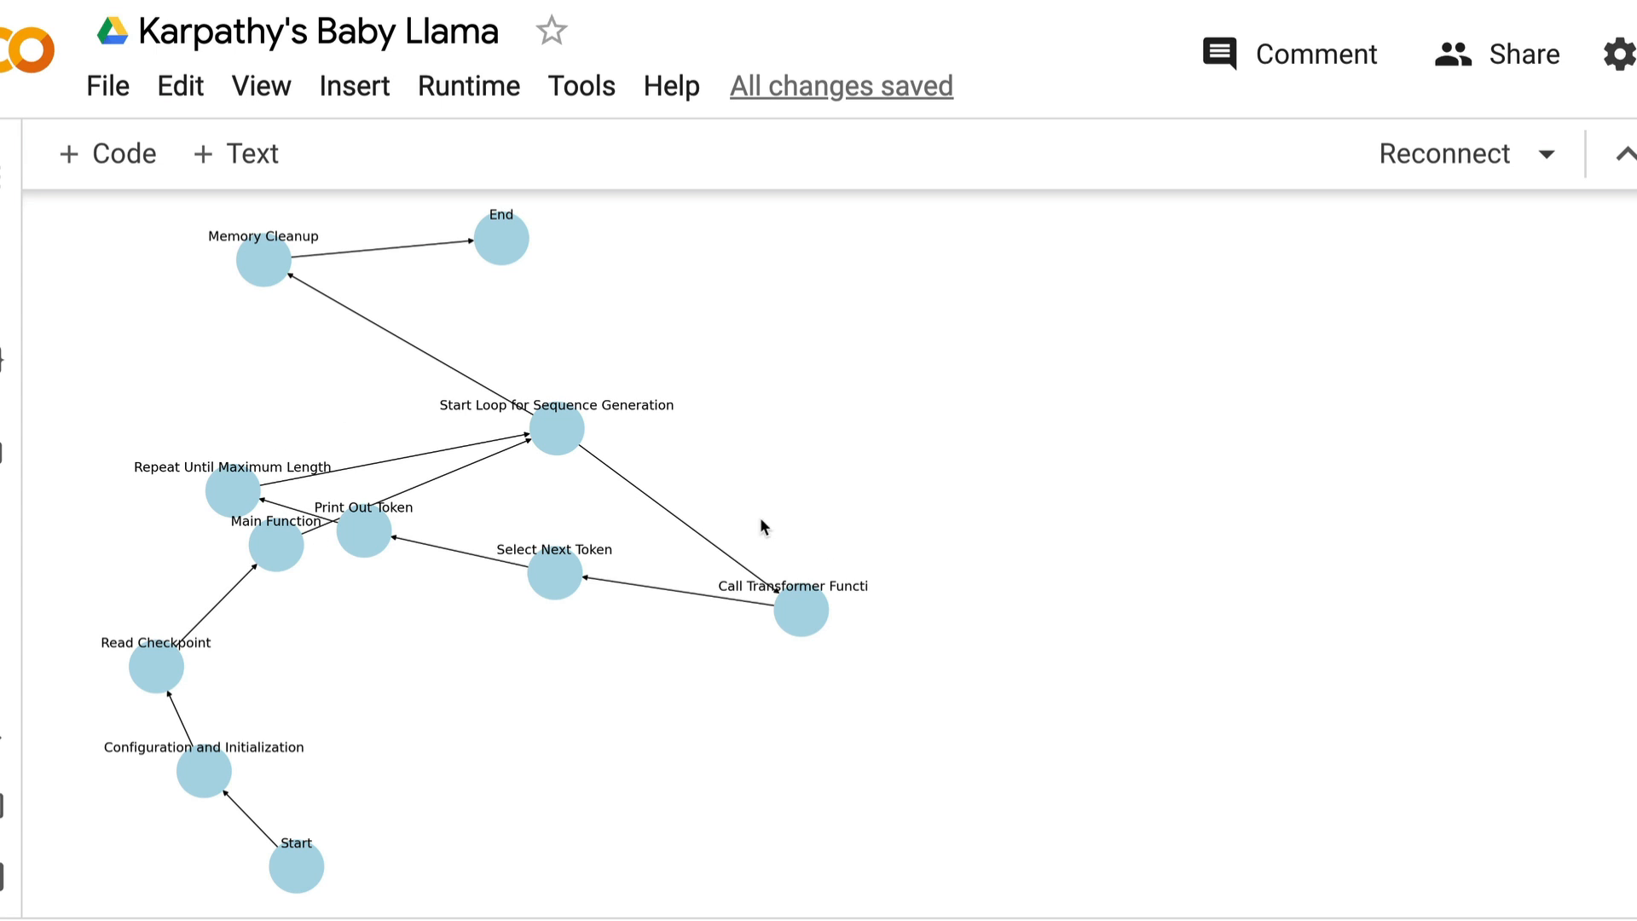
{"action": "scroll", "scroll_direction": "down", "scroll_amount": 3}
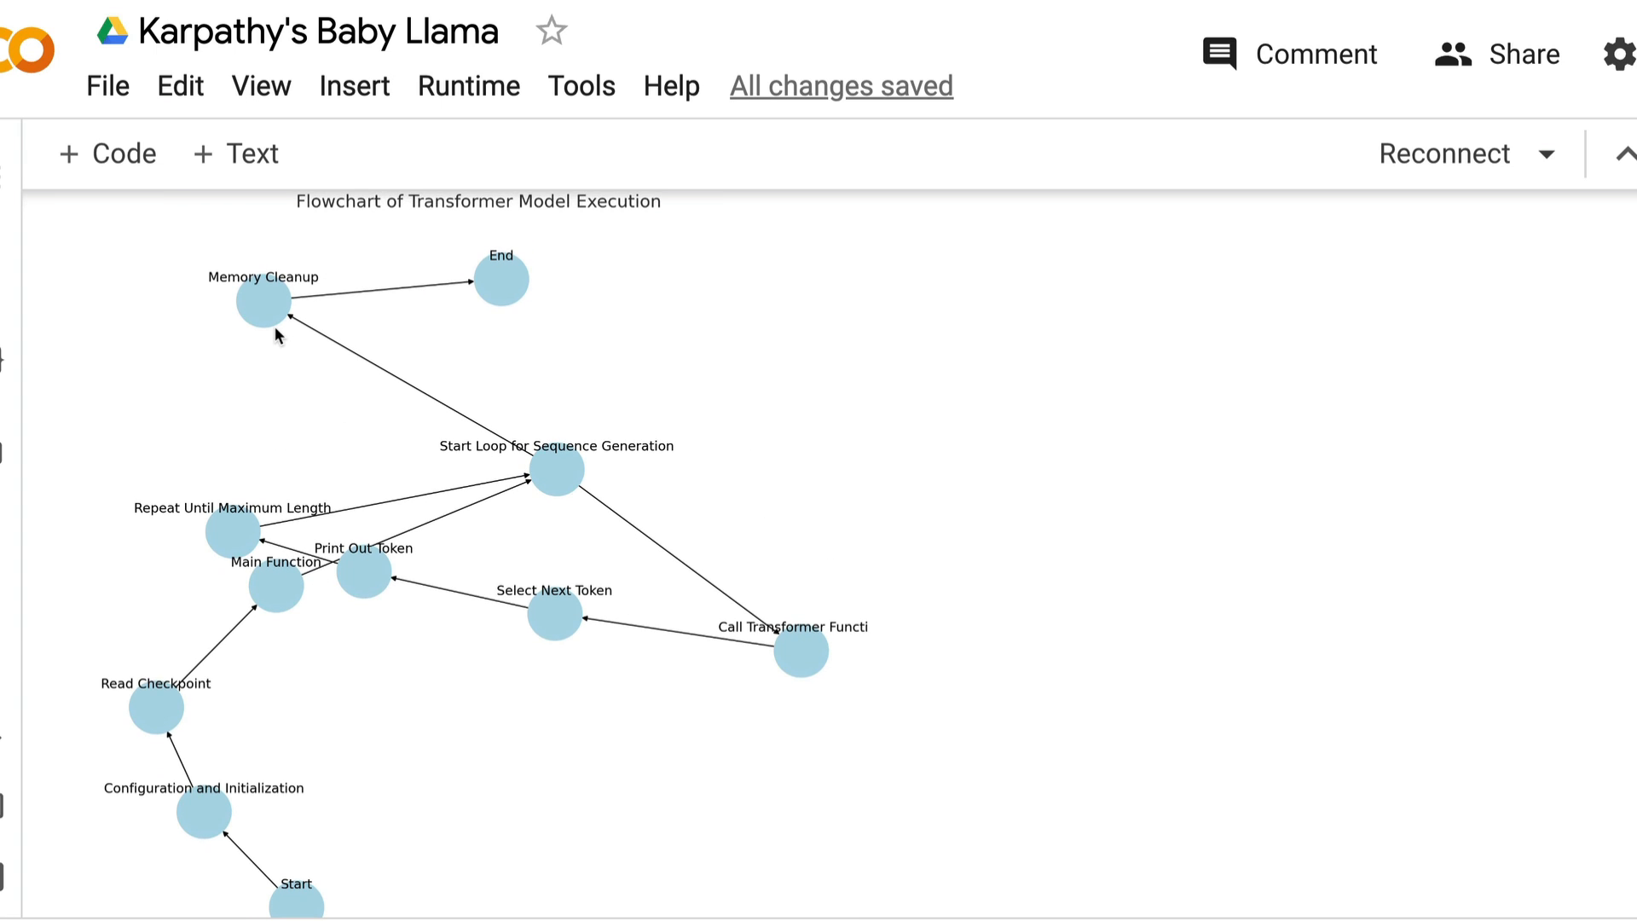
{"action": "mouse_move", "coordinate": [600, 298]}
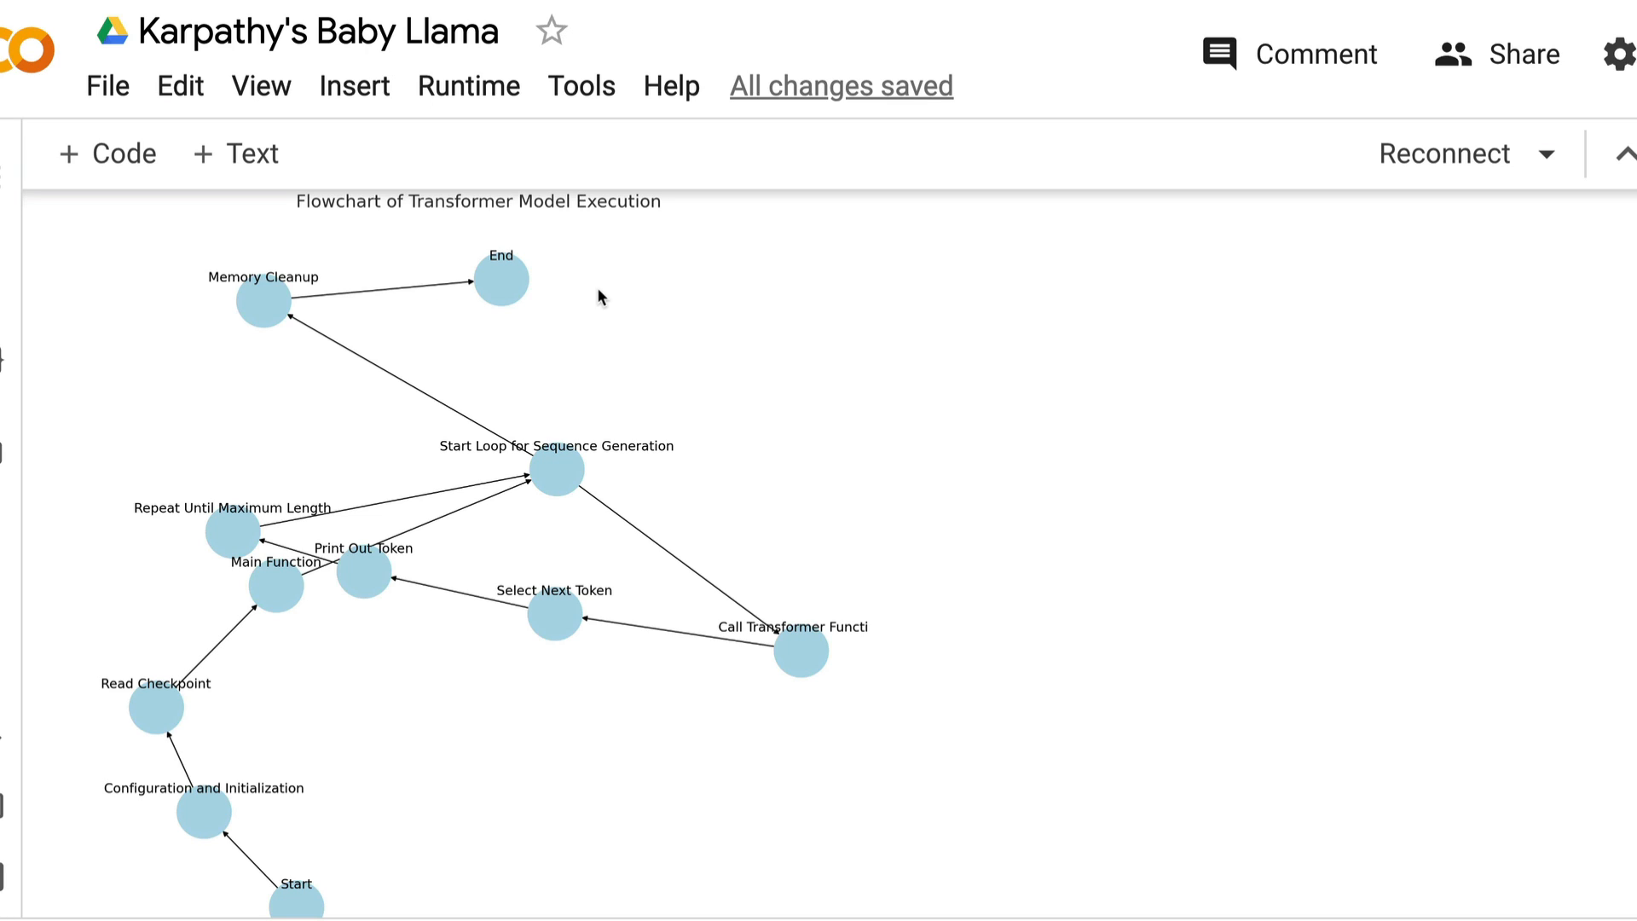
{"action": "scroll", "scroll_direction": "down", "scroll_amount": 3}
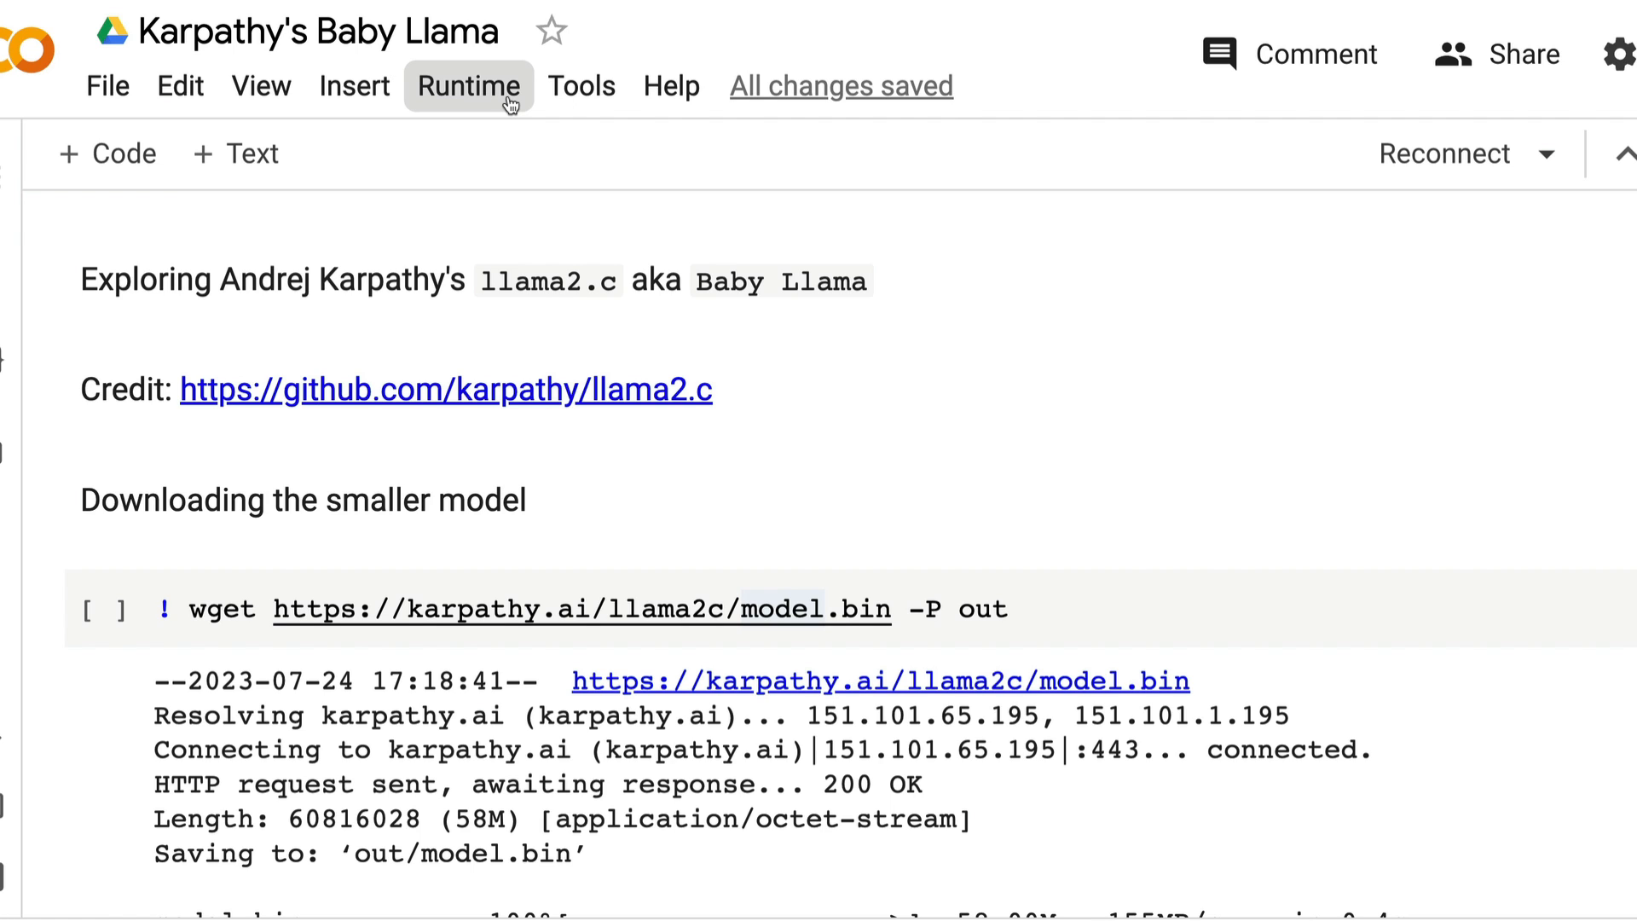
Run all cells so model.bin downloads and llama2.c is cloned.
{"action": "left_click", "coordinate": [469, 85]}
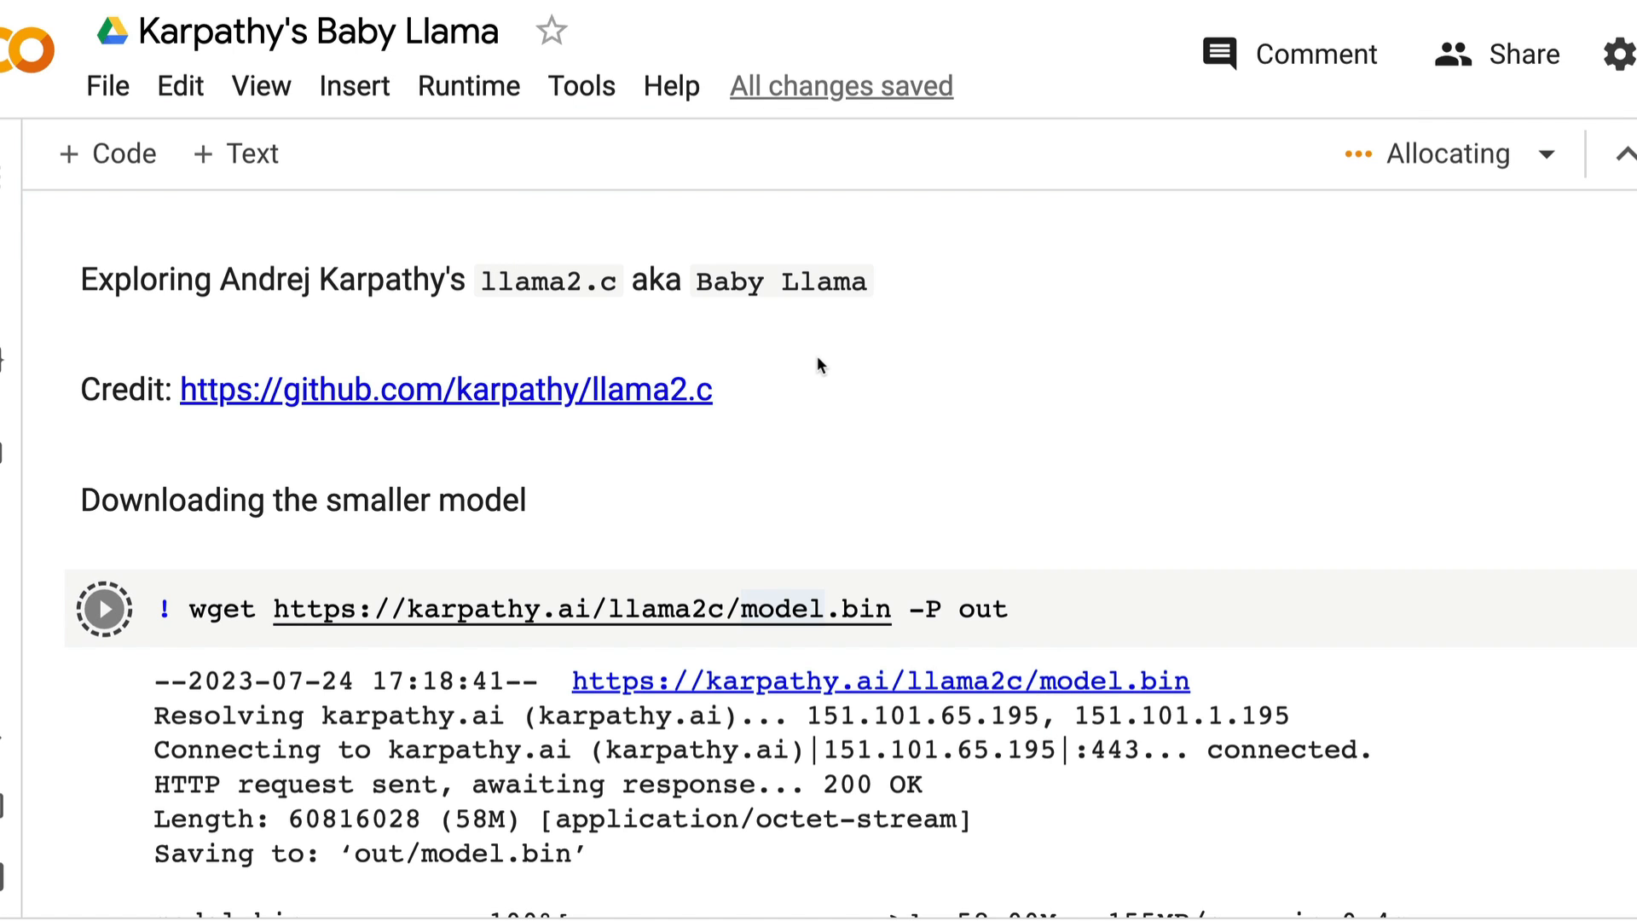
{"action": "scroll", "scroll_direction": "down", "scroll_amount": 3}
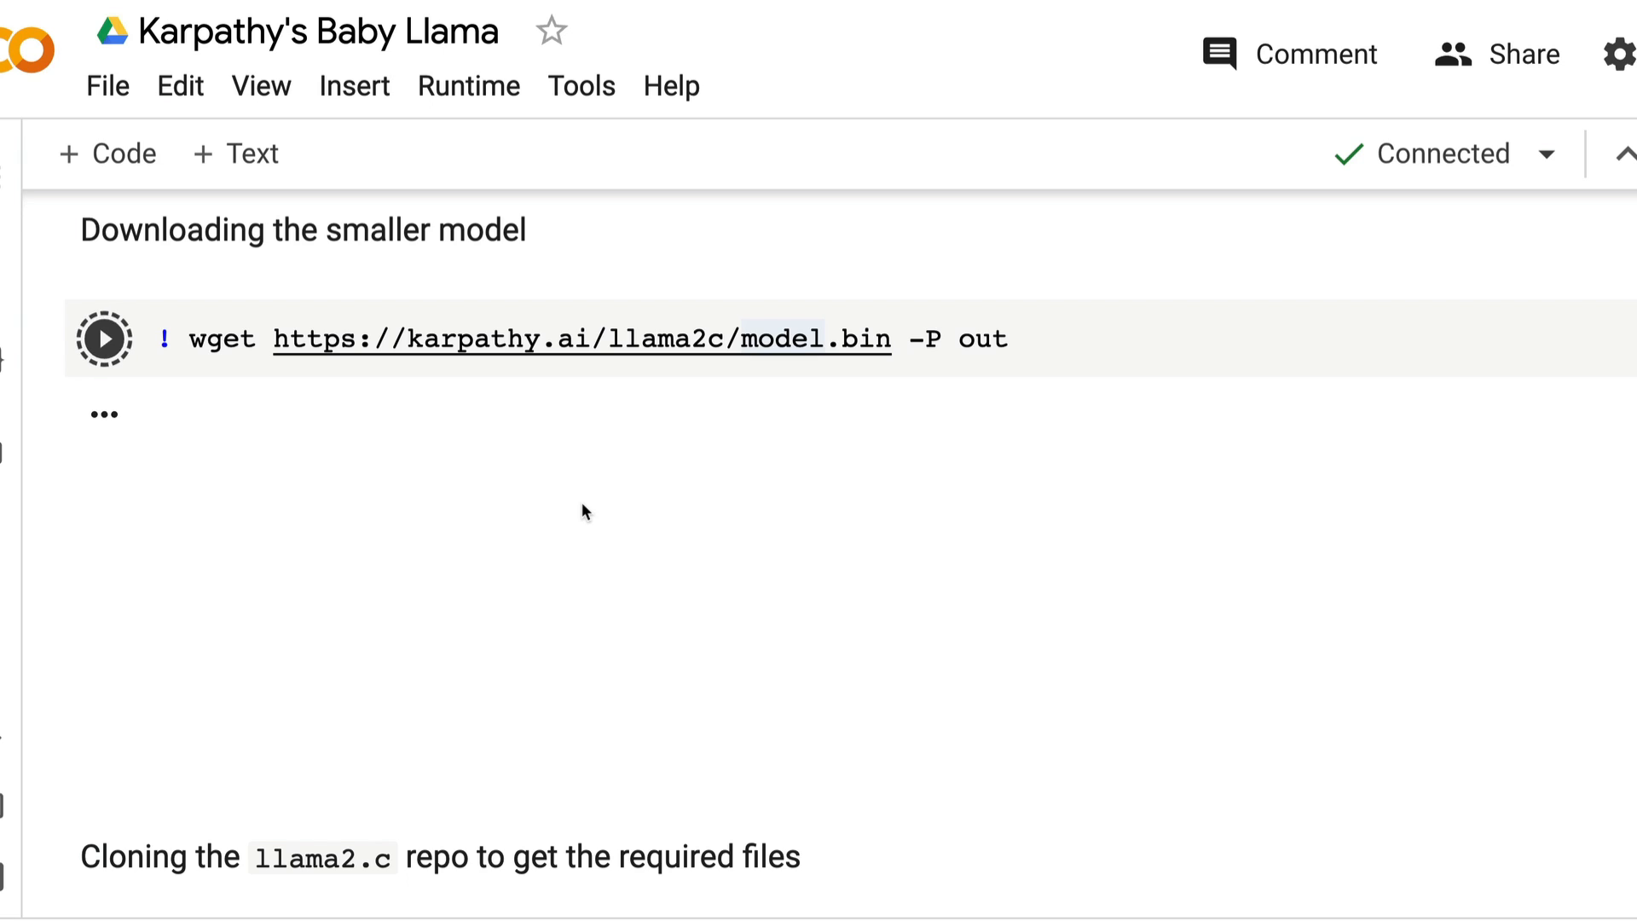
{"action": "left_click", "coordinate": [103, 337]}
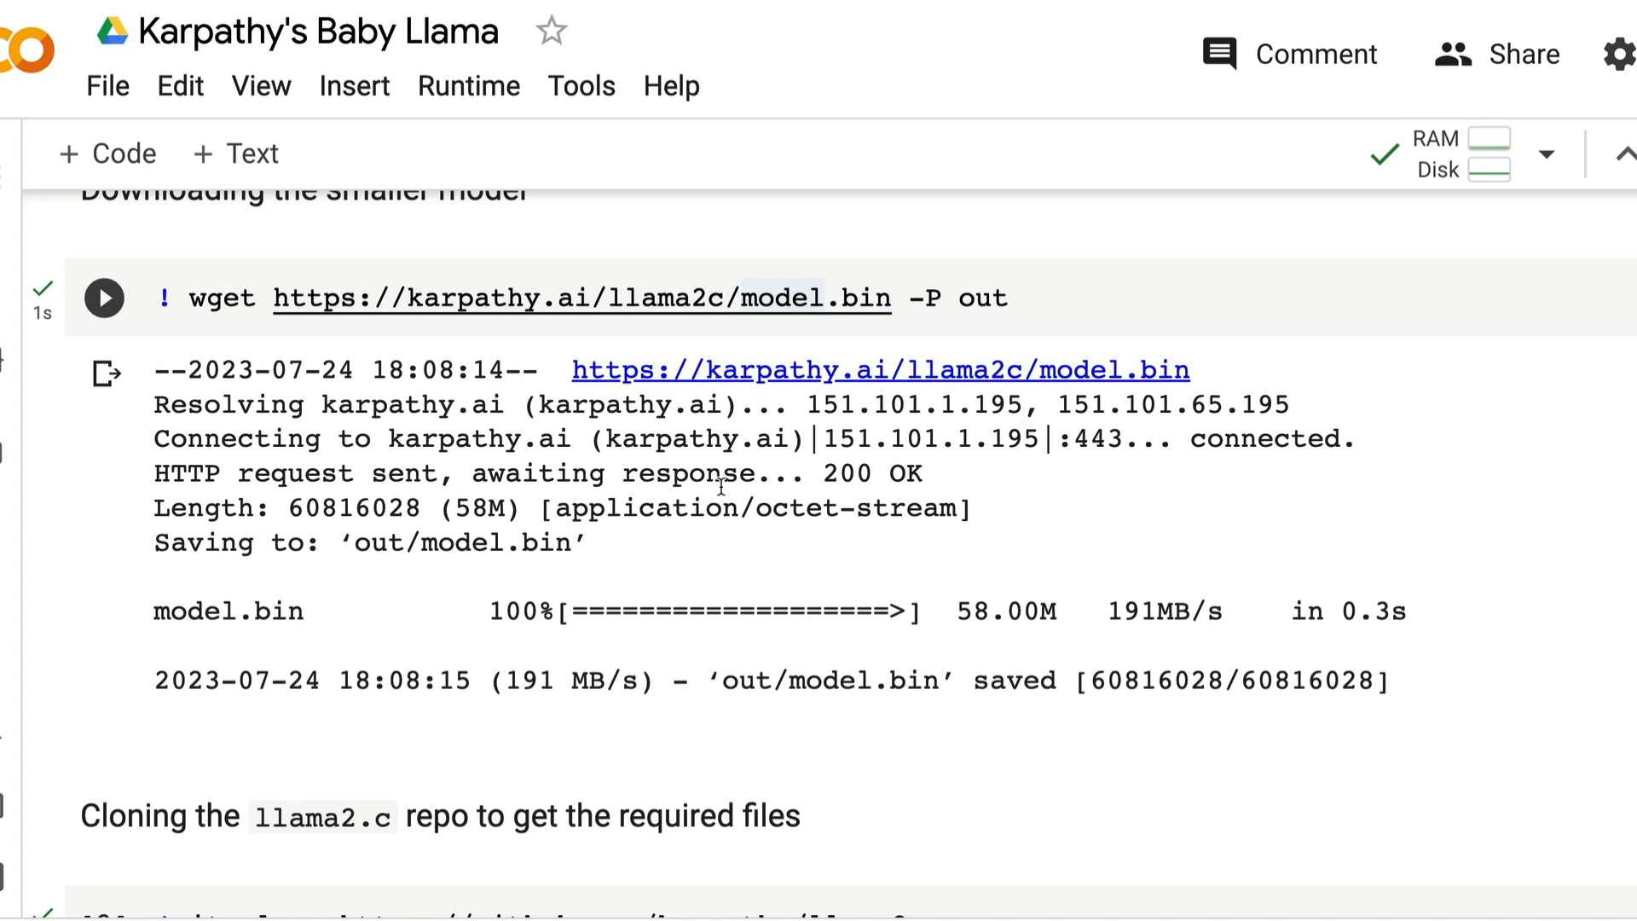
{"action": "scroll", "scroll_direction": "down", "scroll_amount": 3}
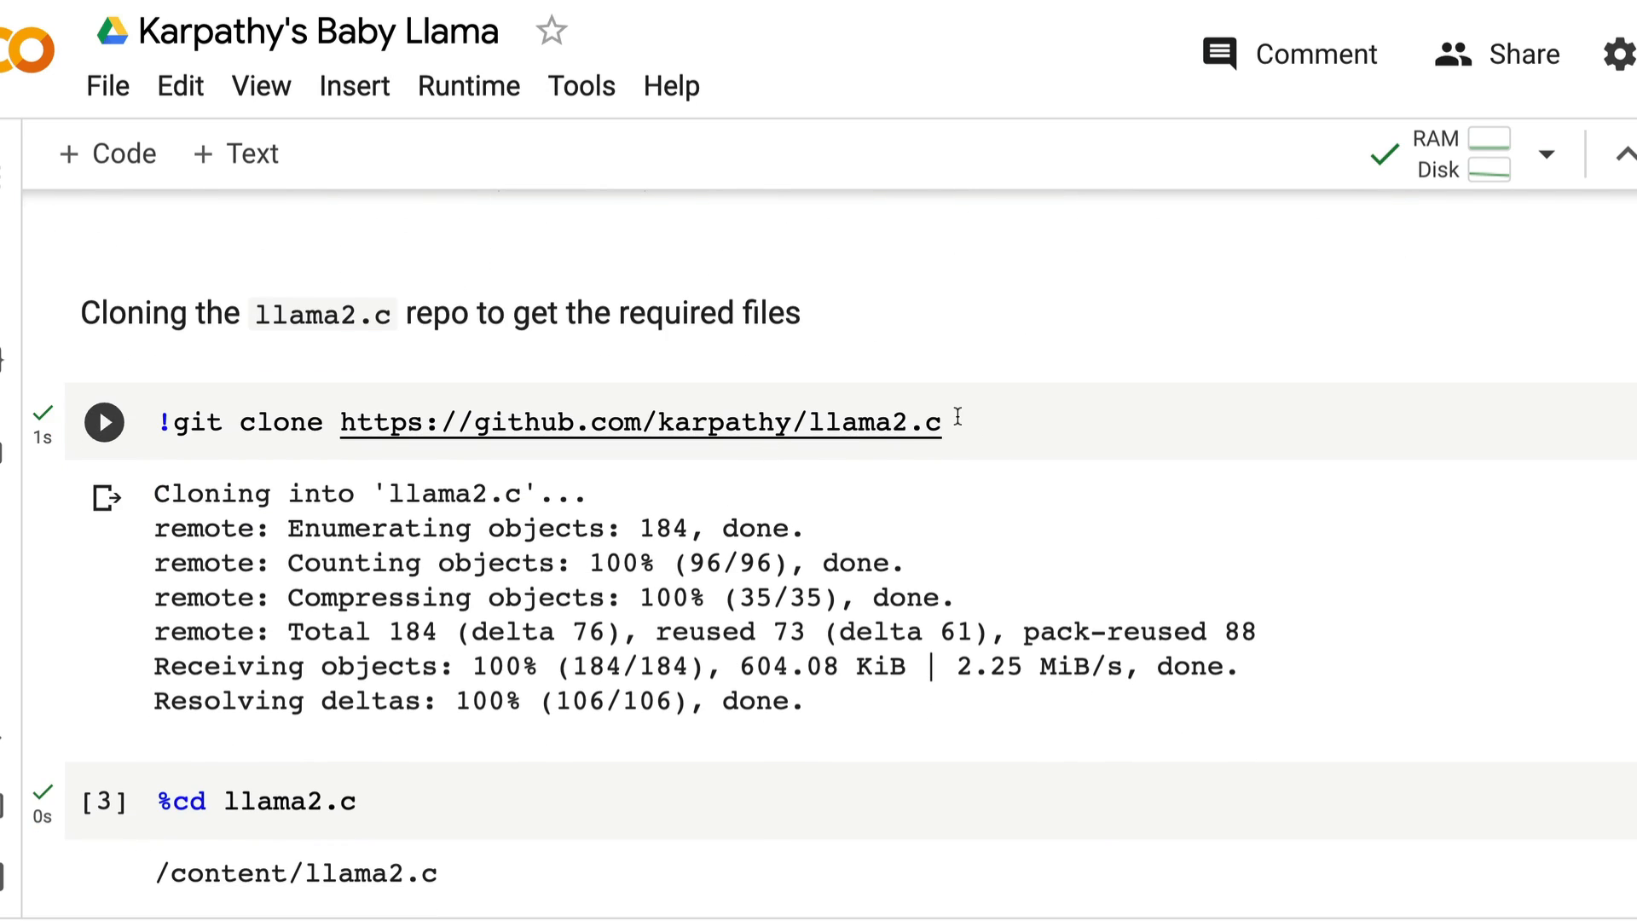
Scroll through the gcc -O3 compile and the stories generated at 38.197553 tok/s.
{"action": "scroll", "scroll_direction": "down", "scroll_amount": 3}
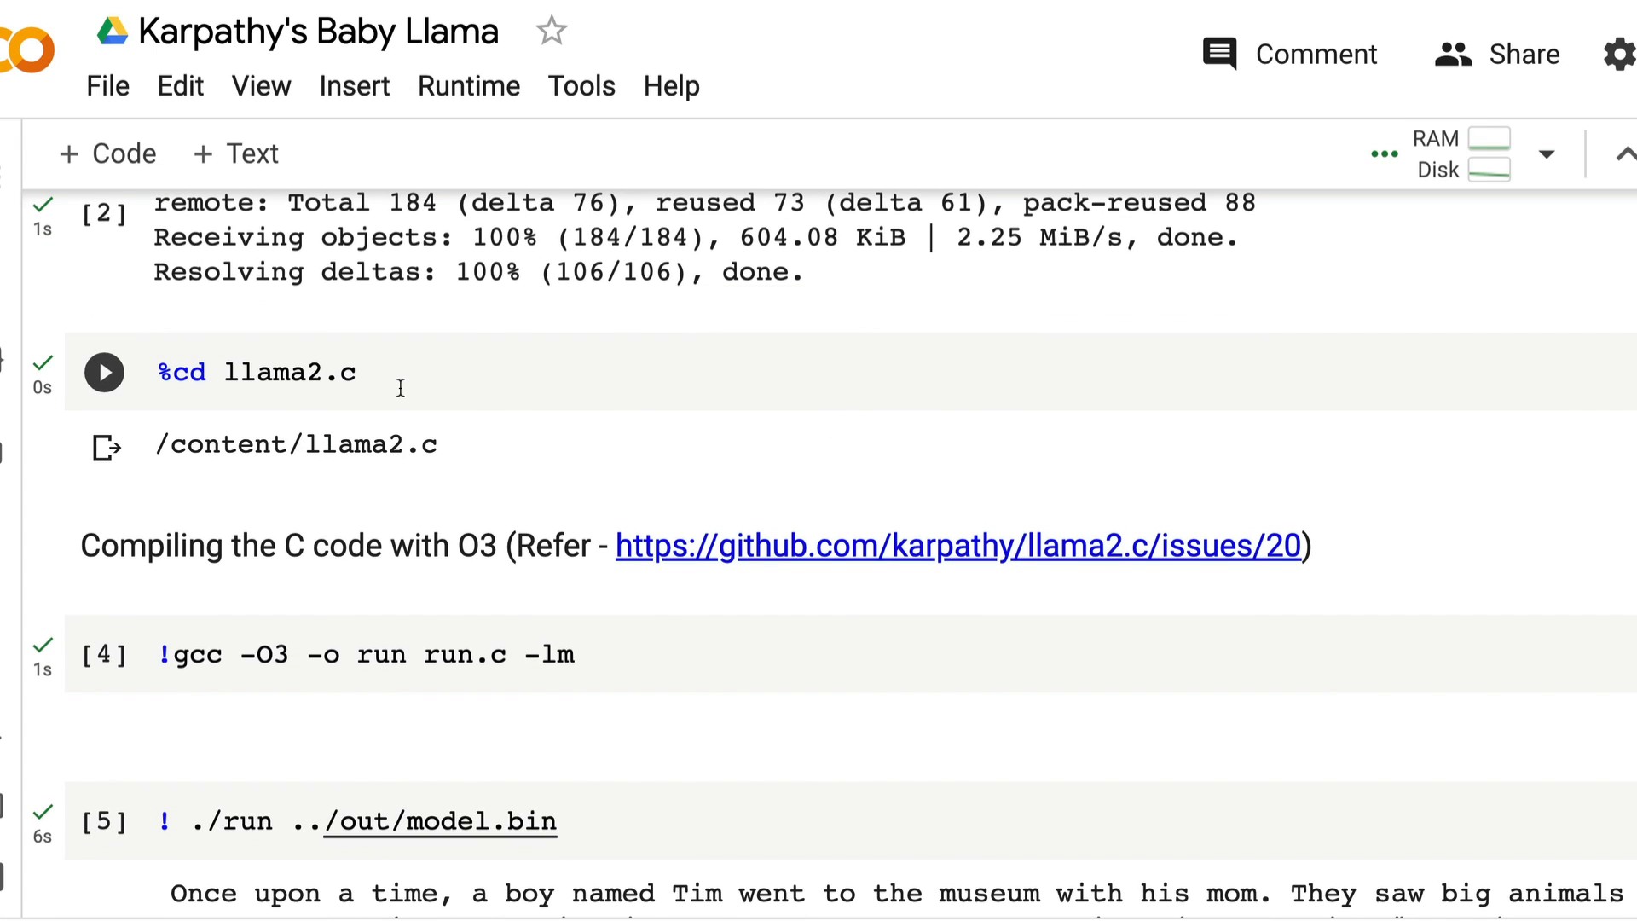
{"action": "scroll", "scroll_direction": "down", "scroll_amount": 3}
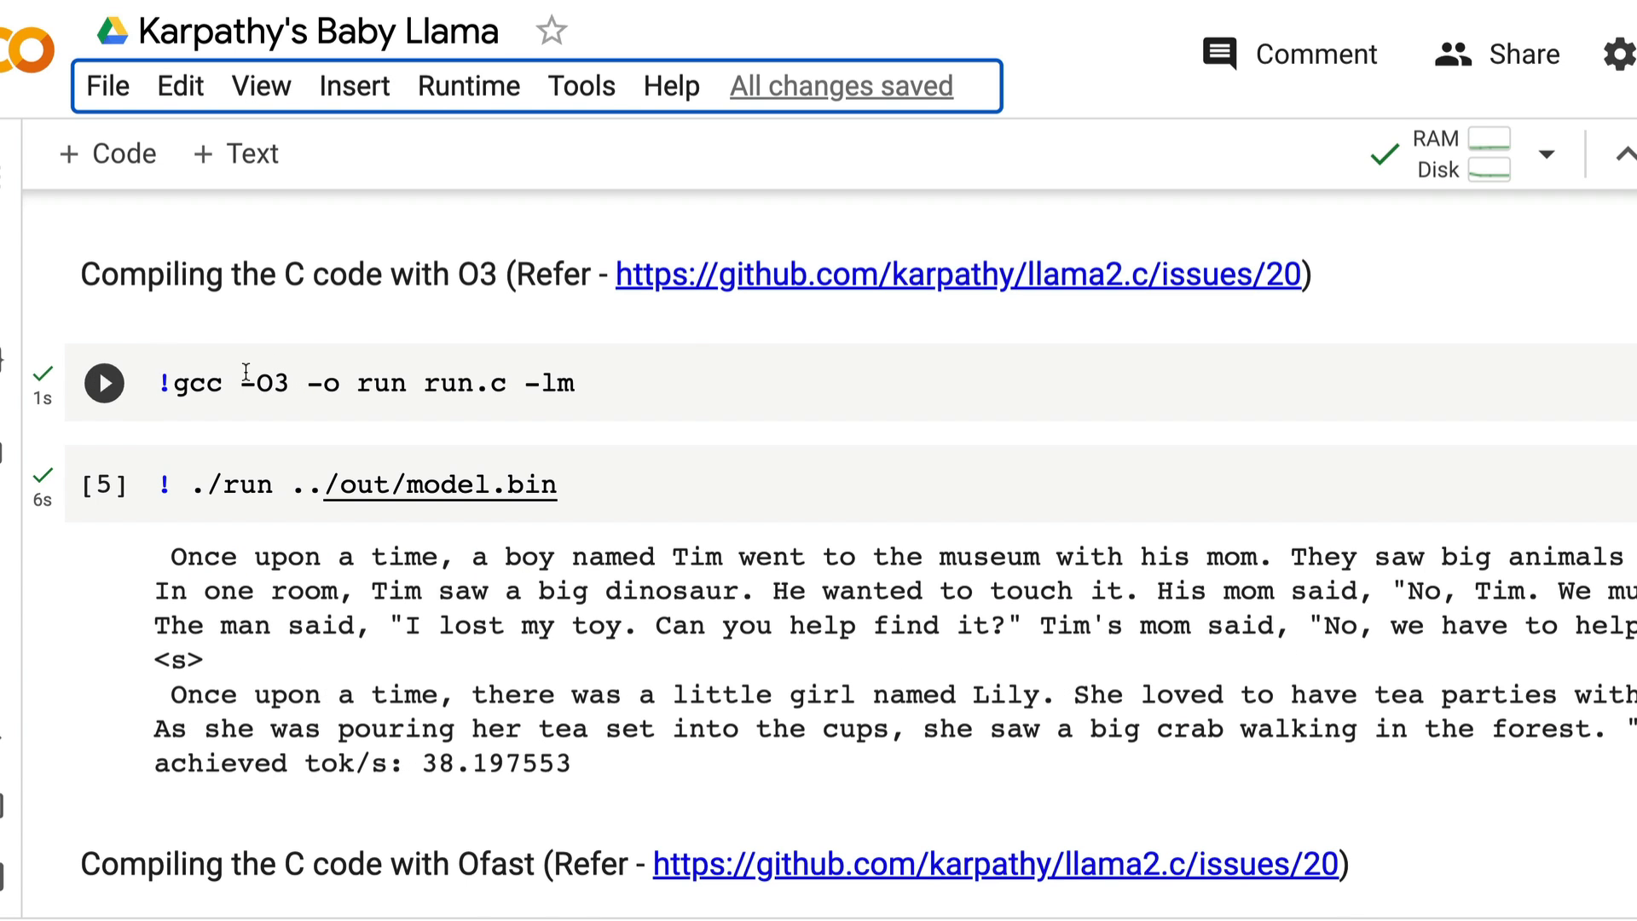
{"action": "scroll", "scroll_direction": "down", "scroll_amount": 3}
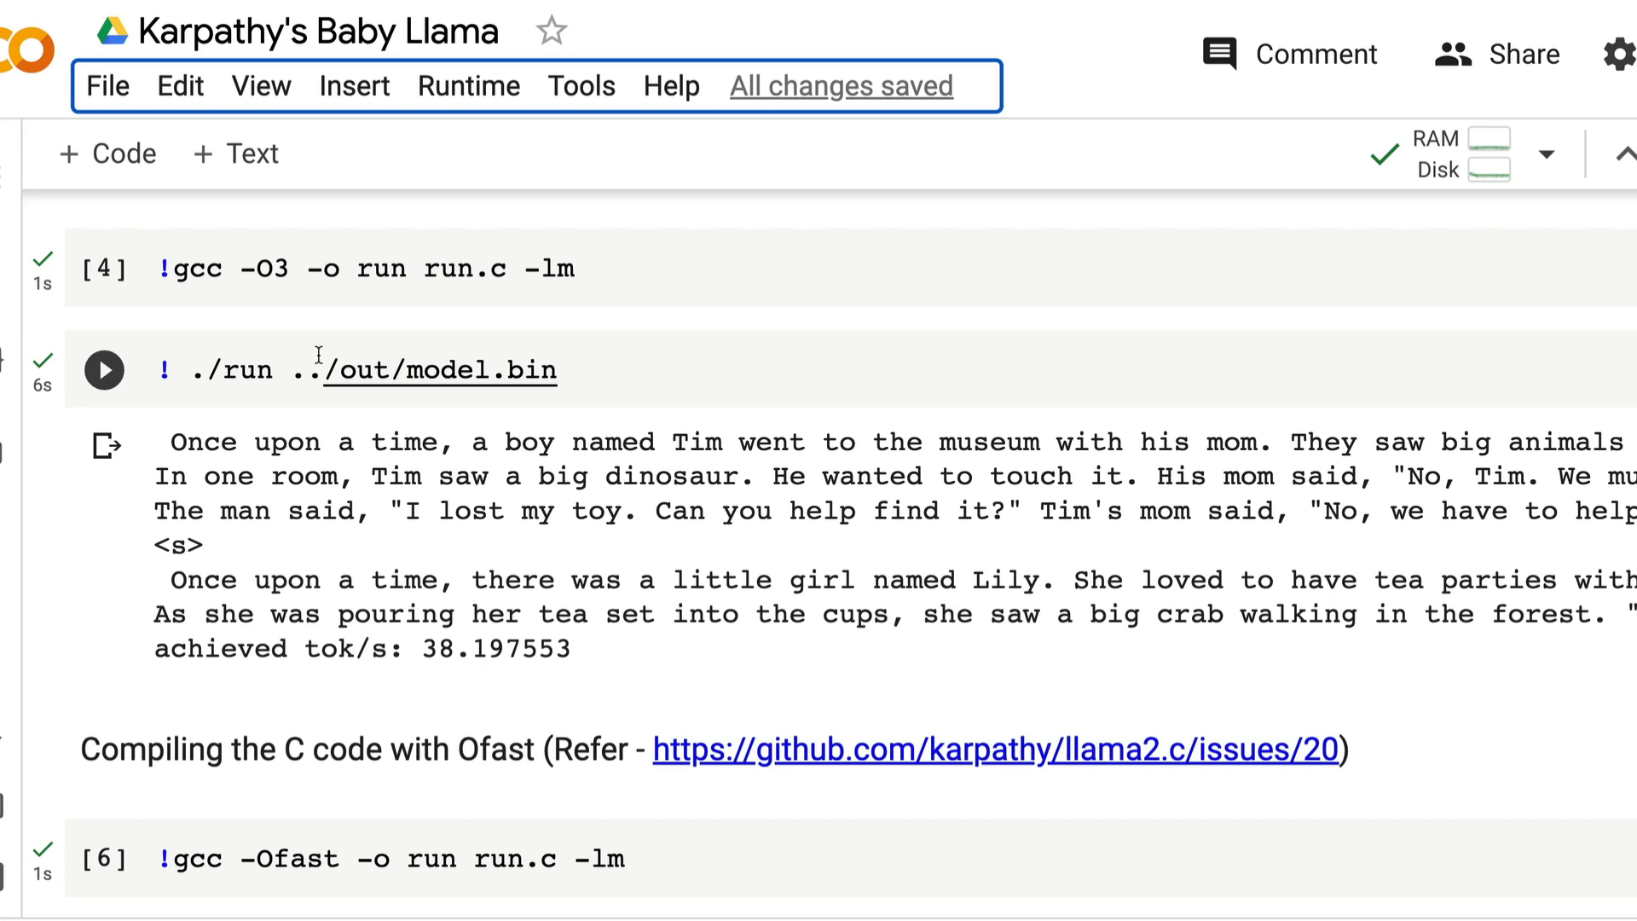
{"action": "mouse_move", "coordinate": [365, 350]}
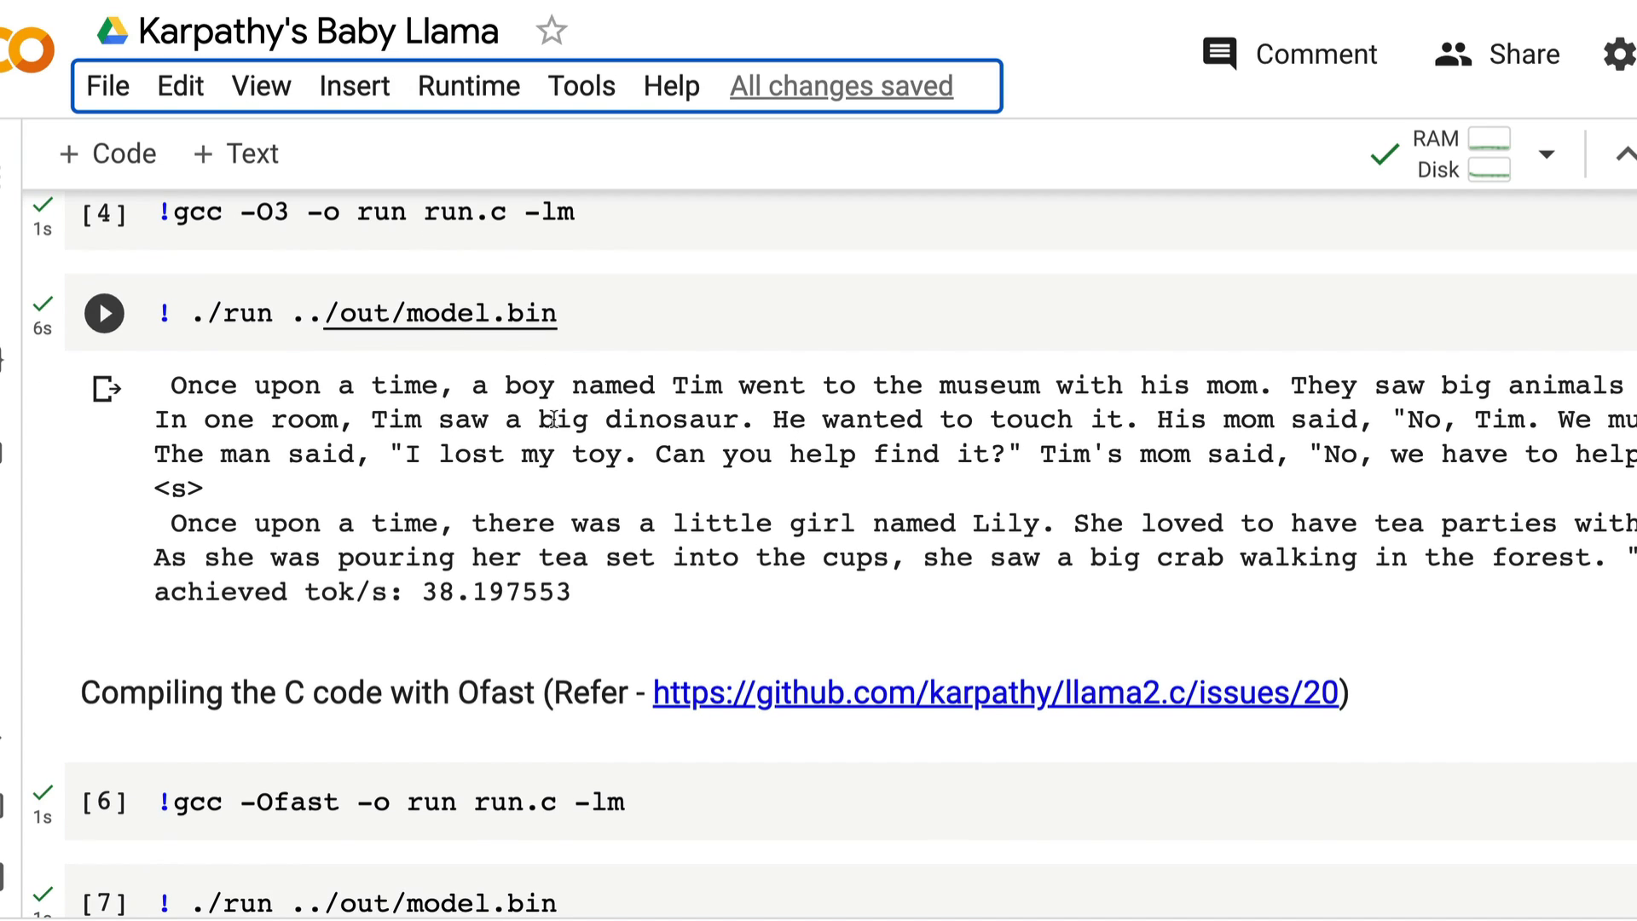
{"action": "mouse_move", "coordinate": [433, 408]}
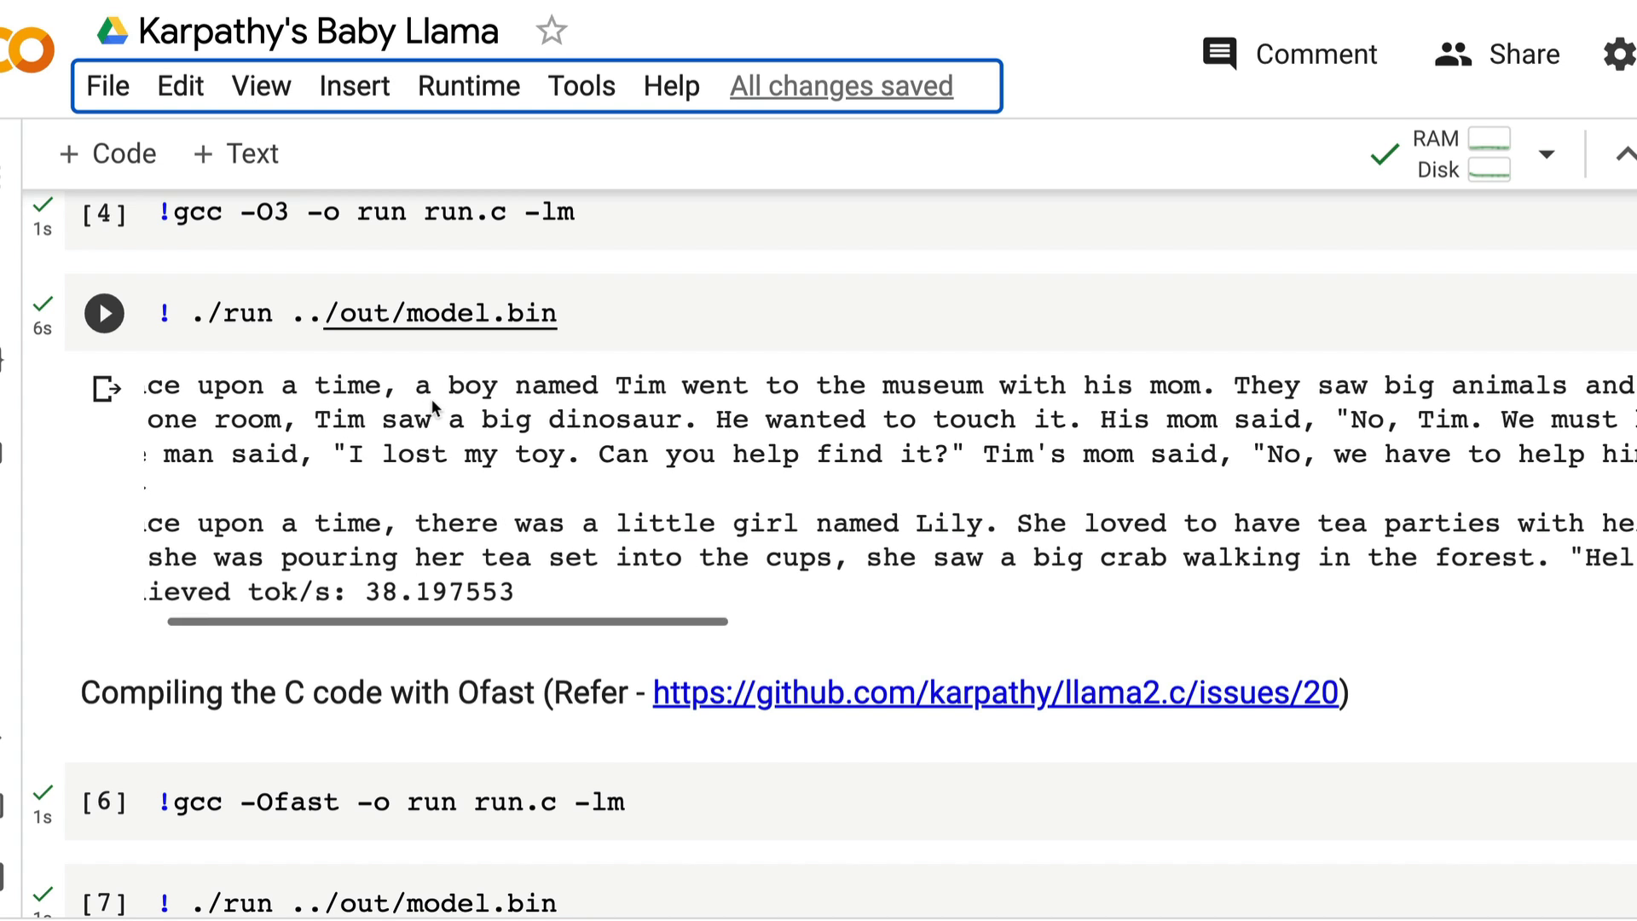
Highlight the O3 run's 38.197553 tok/s and the -Ofast flag, then view the Ofast output.
{"action": "scroll", "scroll_direction": "right", "scroll_amount": 3}
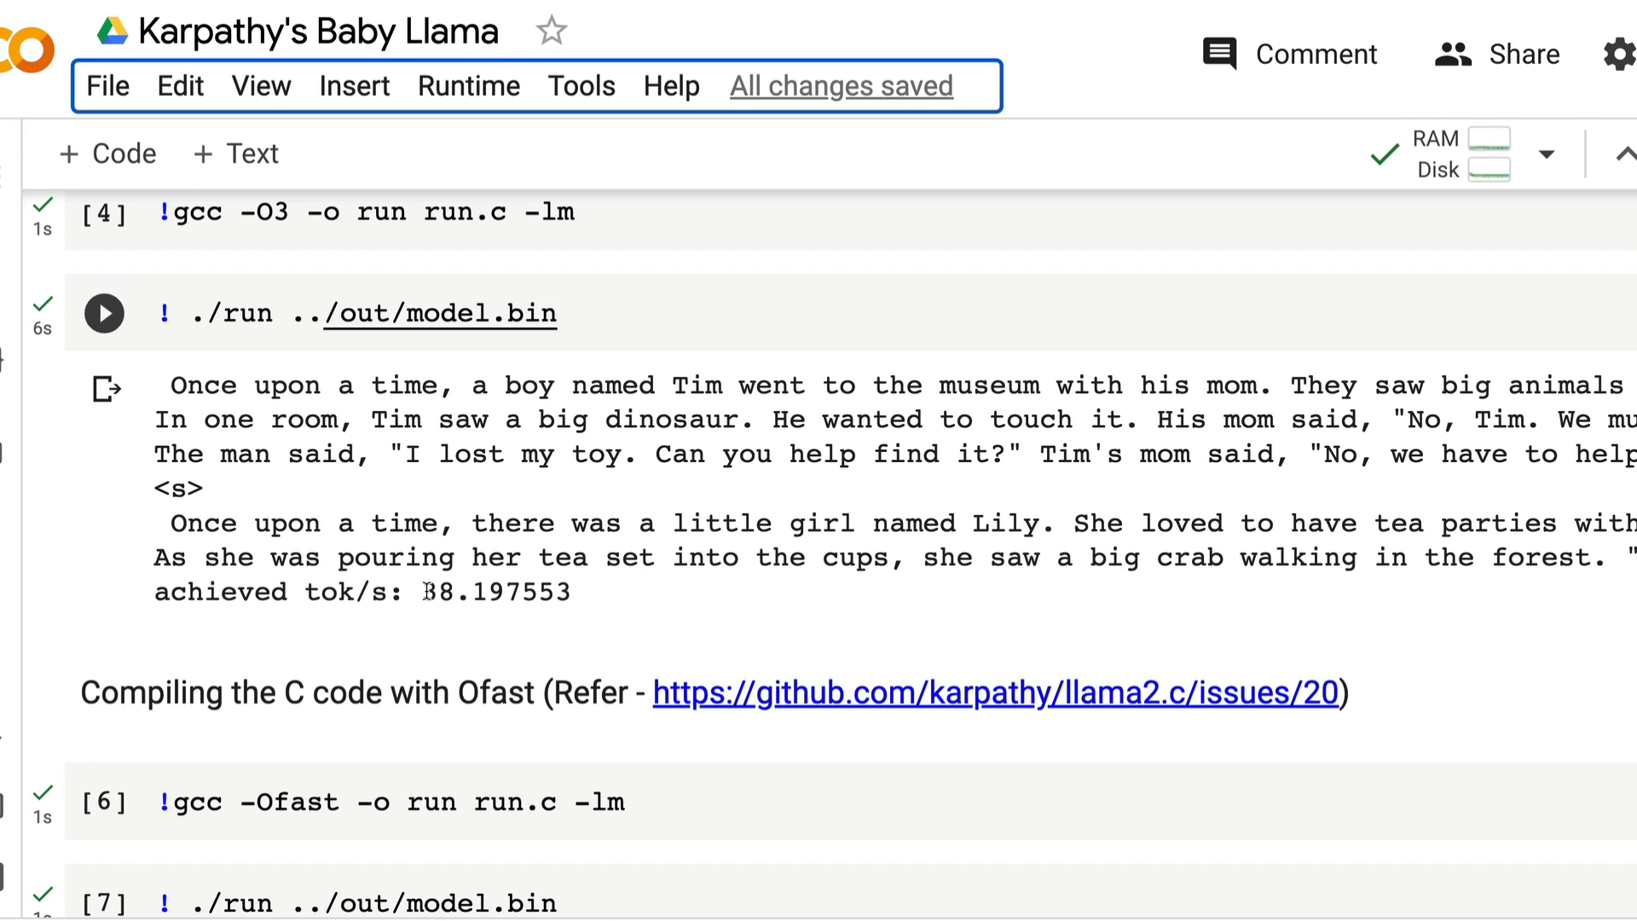
{"action": "double_click", "coordinate": [496, 591]}
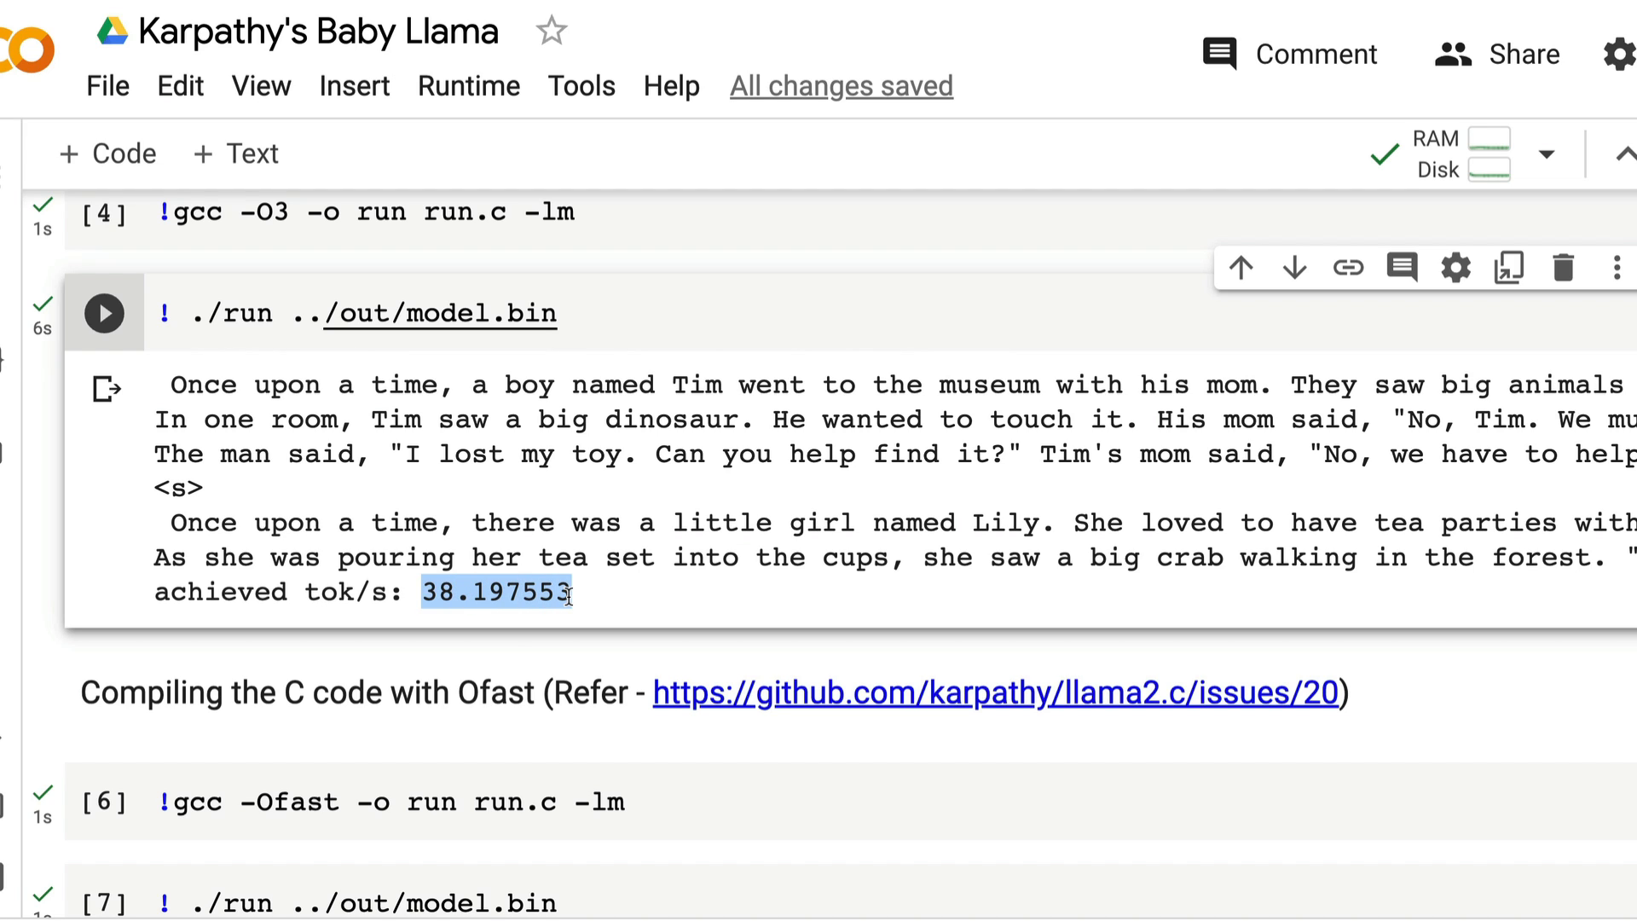
{"action": "scroll", "scroll_direction": "down", "scroll_amount": 3}
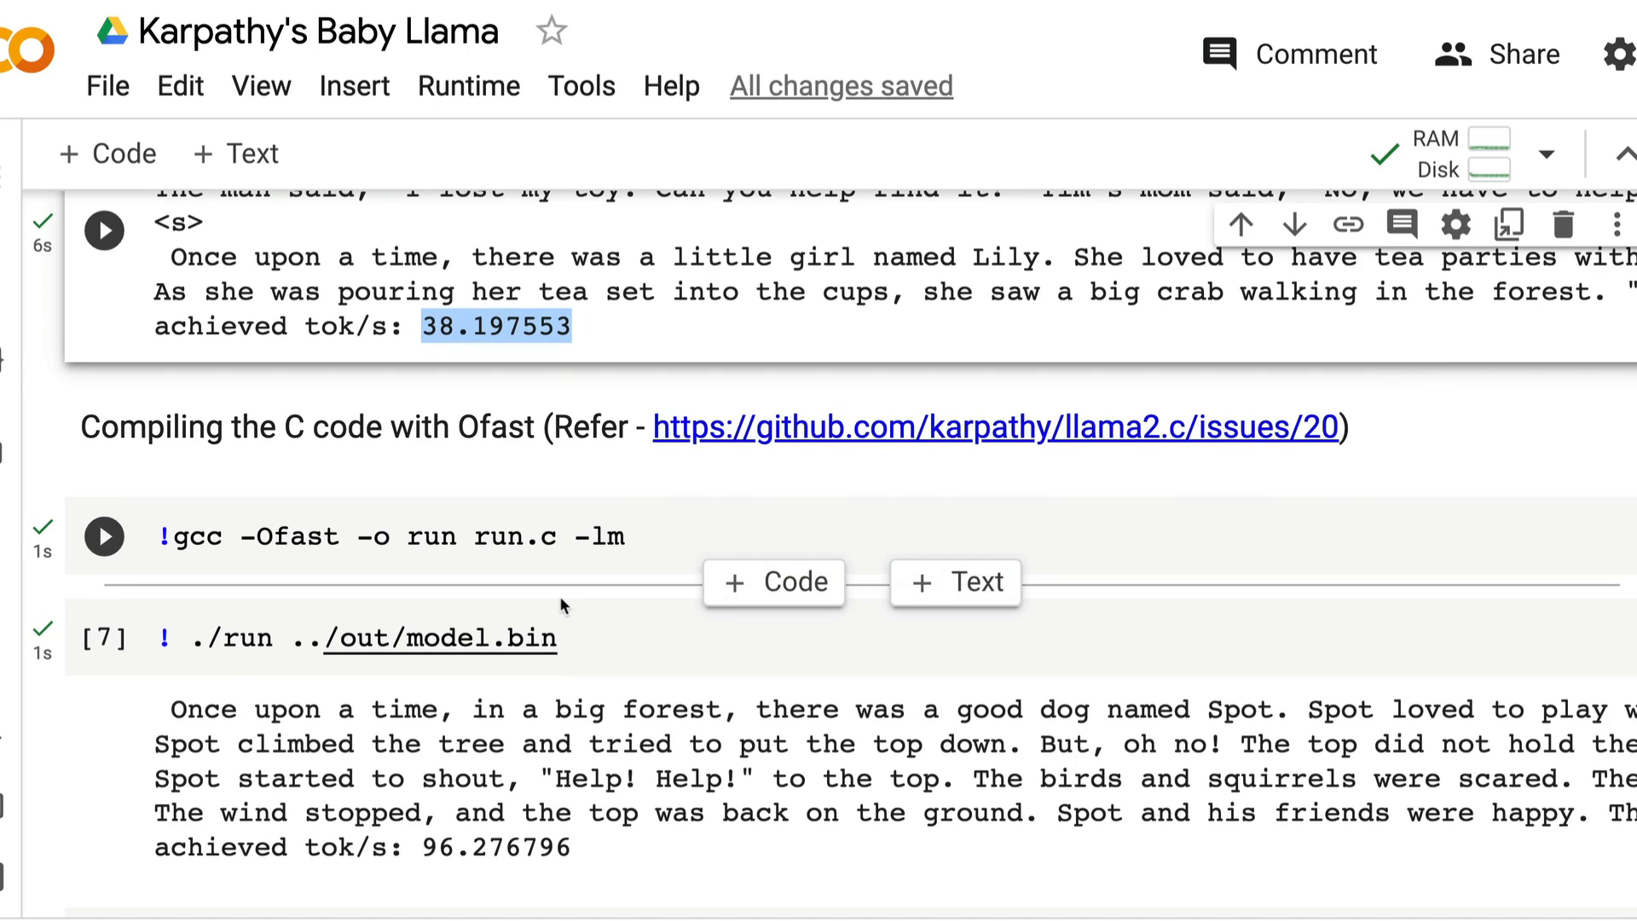
{"action": "double_click", "coordinate": [297, 535]}
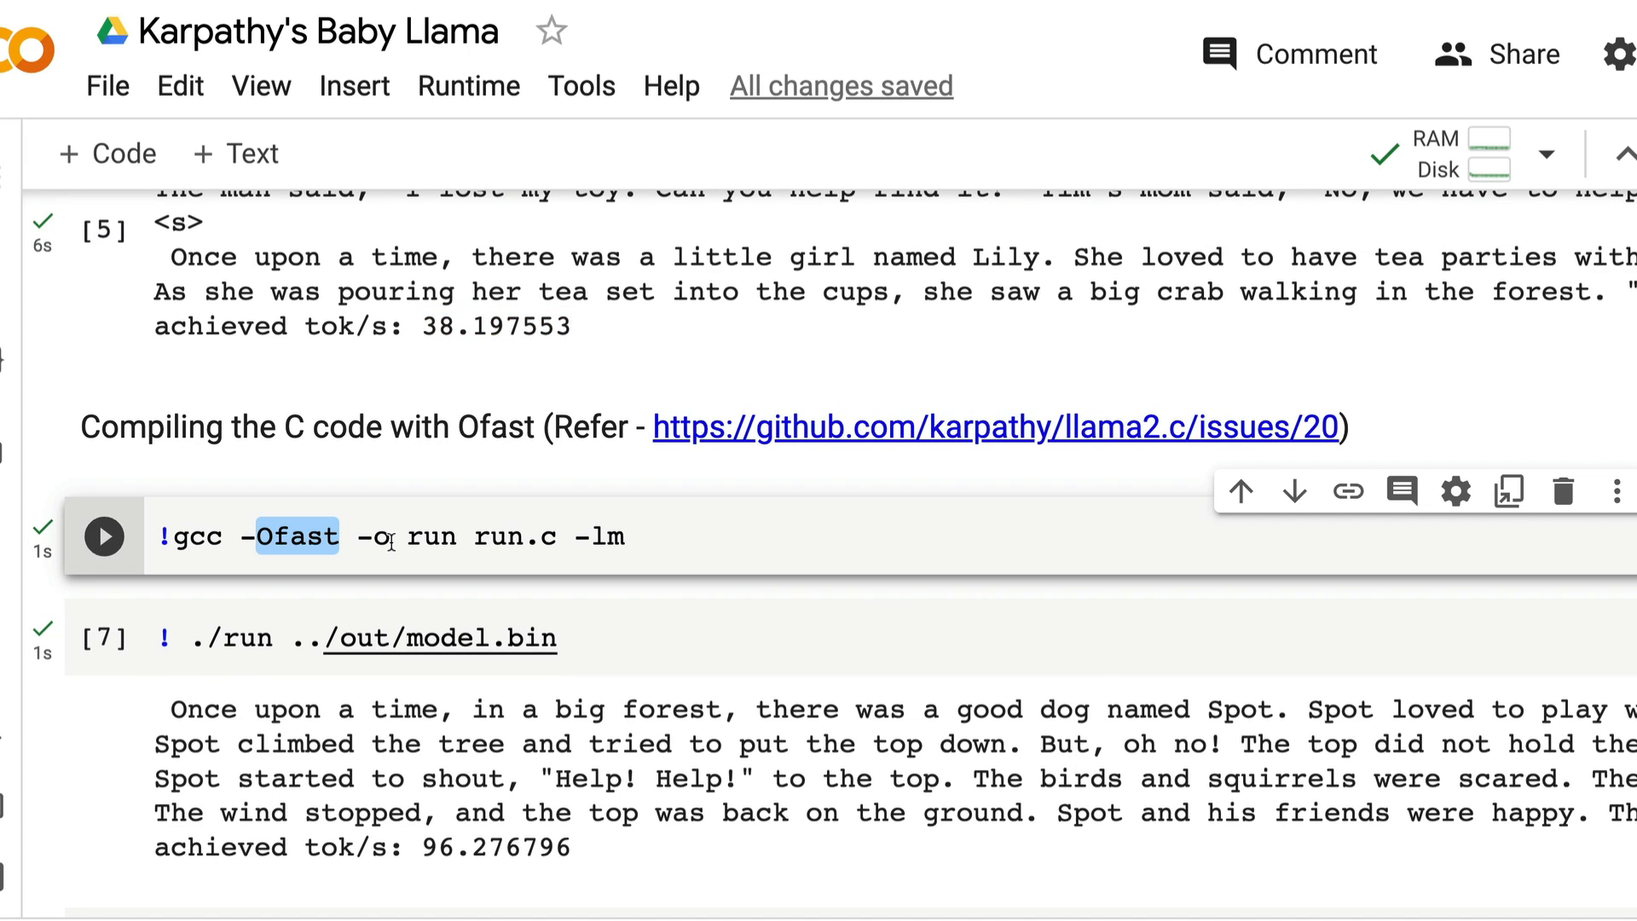
{"action": "scroll", "scroll_direction": "down", "scroll_amount": 3}
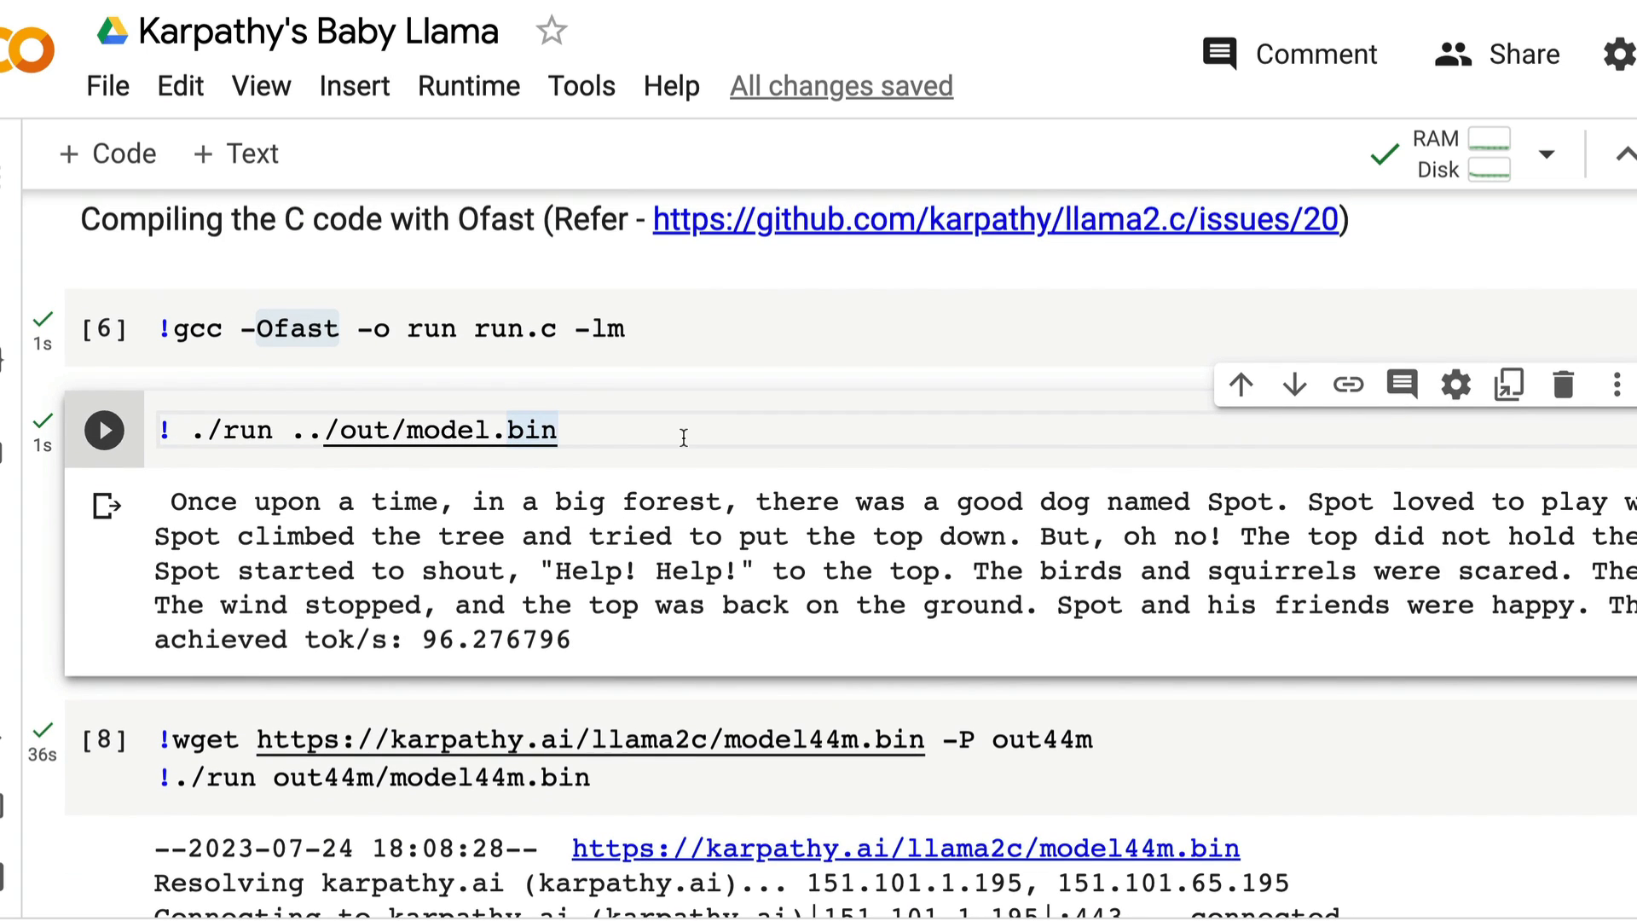
Rerun the Ofast ./run cell at 103.018109 tok/s and scroll past the 44M model output.
{"action": "left_click", "coordinate": [103, 429]}
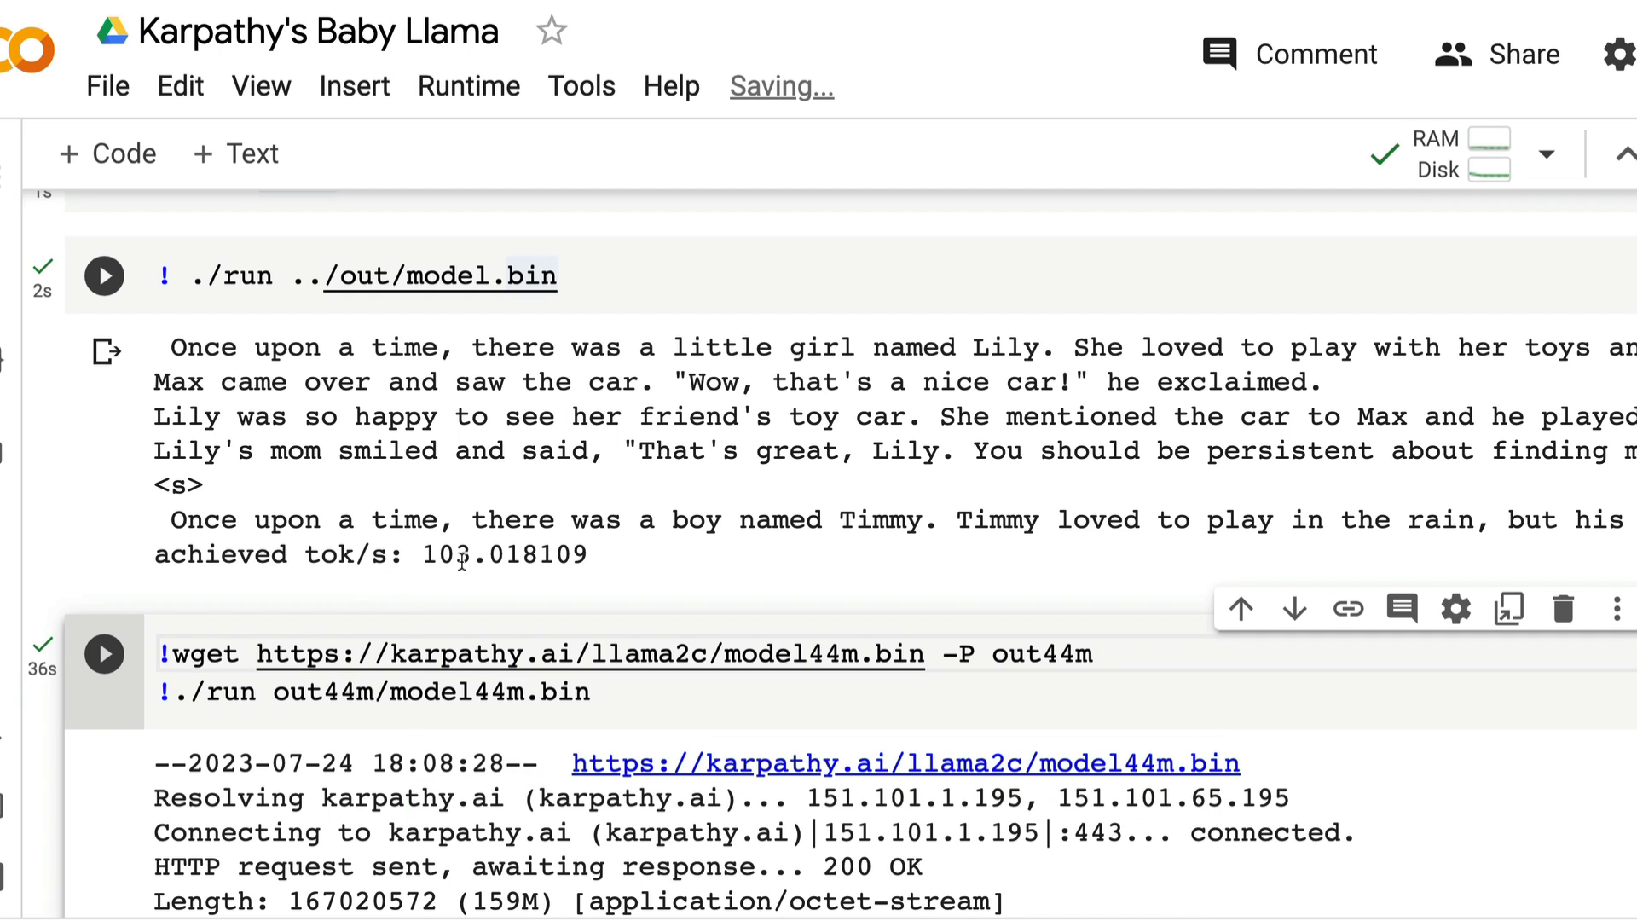
{"action": "scroll", "scroll_direction": "down", "scroll_amount": 3}
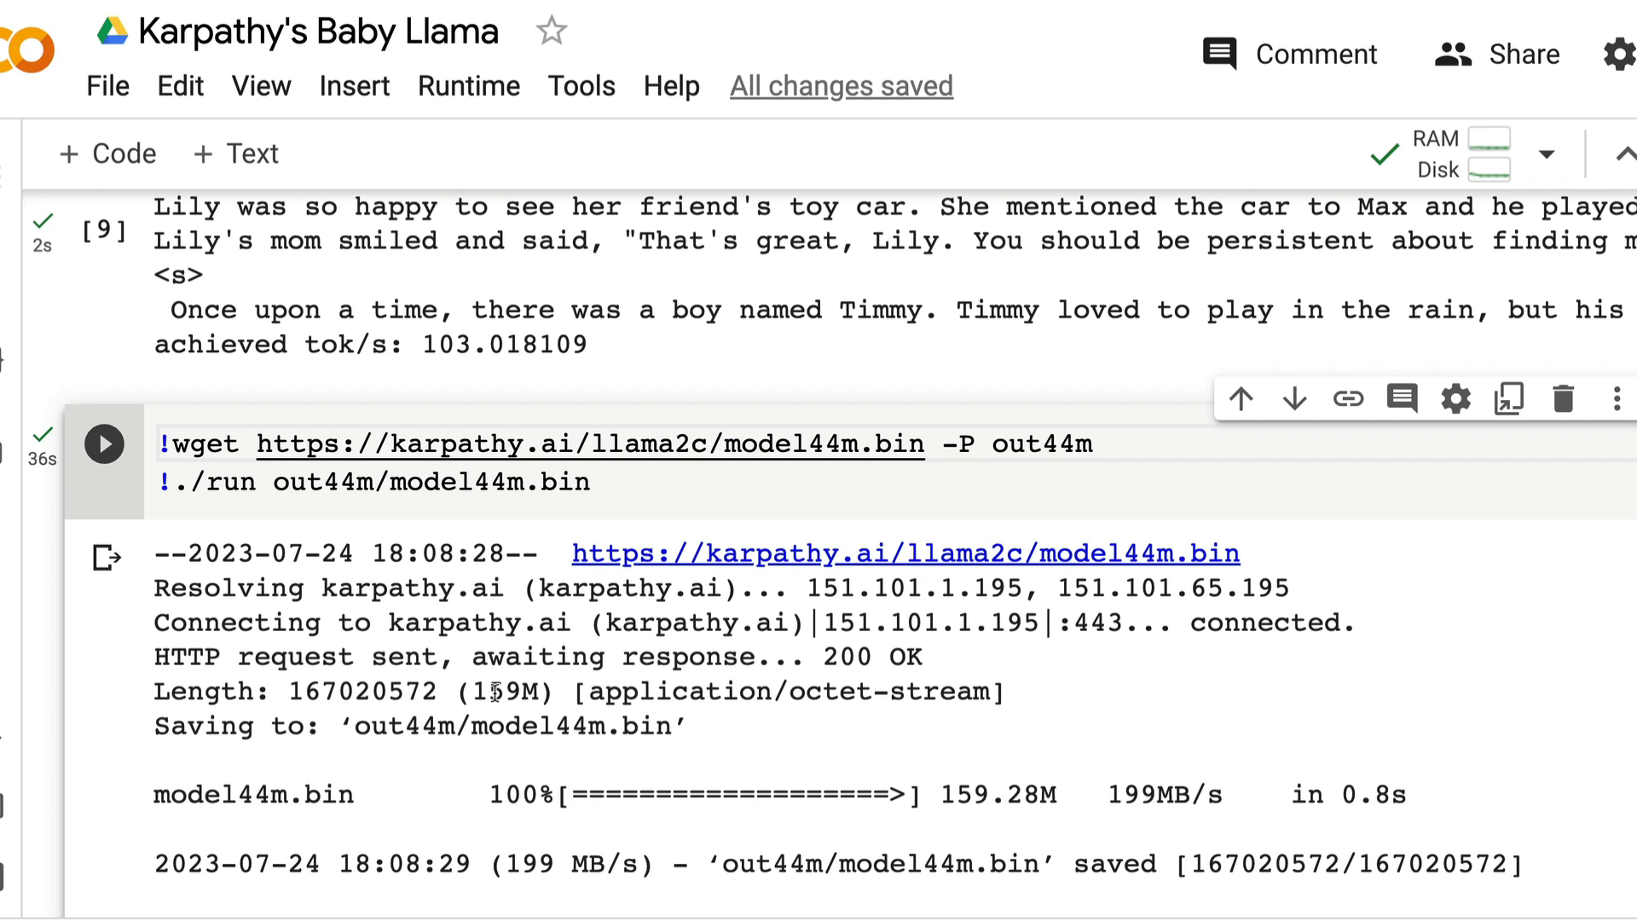
{"action": "mouse_move", "coordinate": [623, 559]}
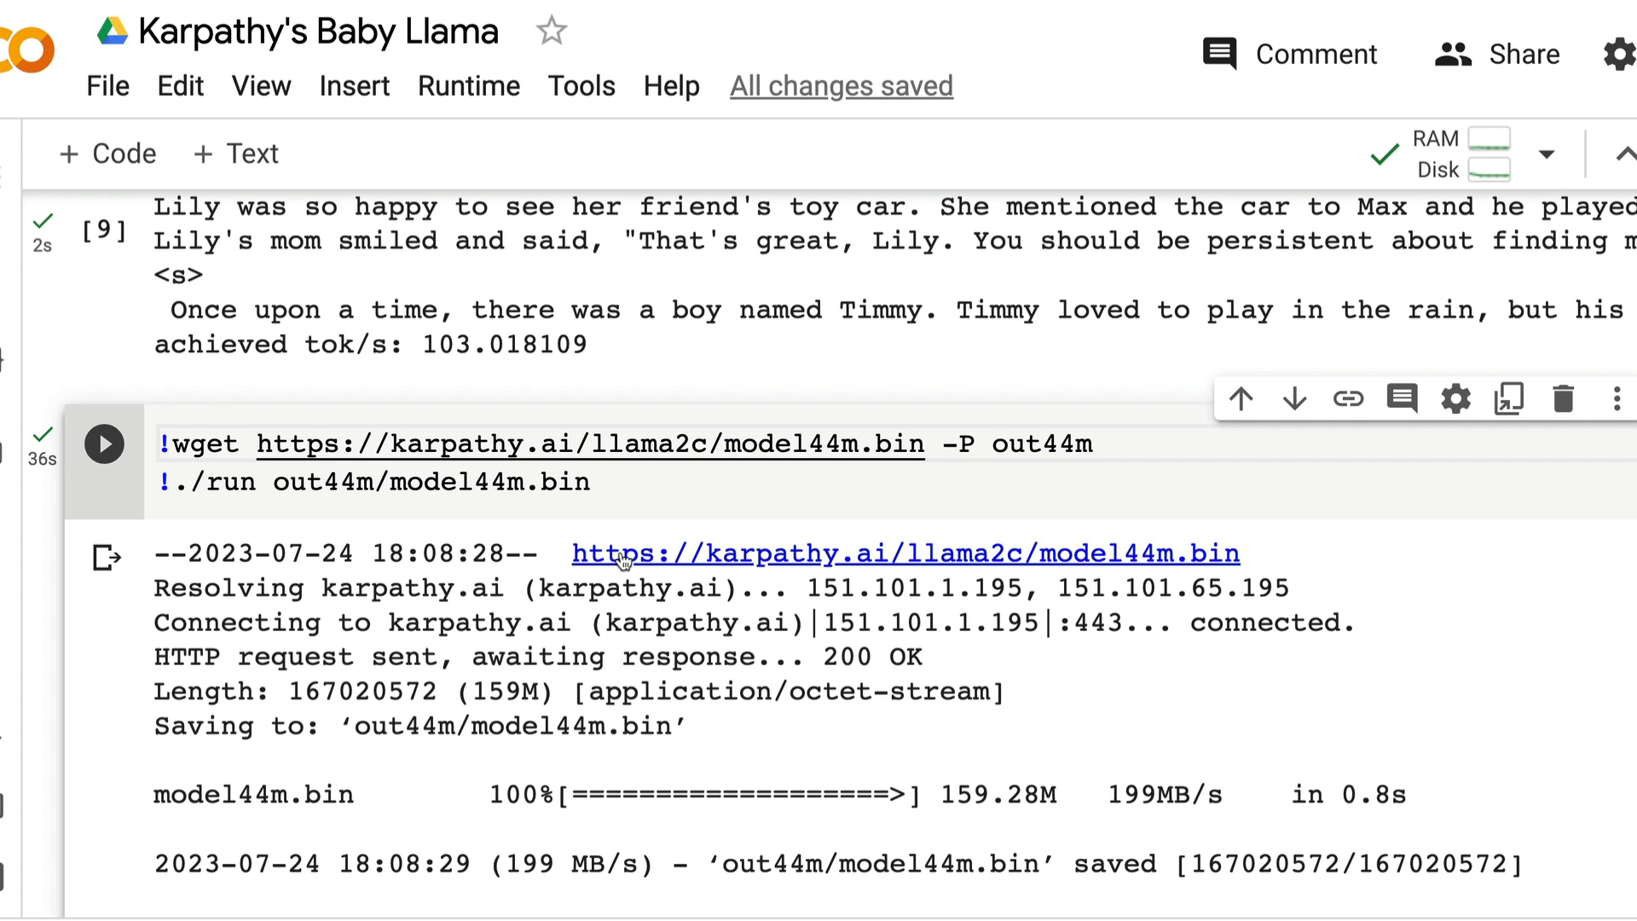
{"action": "scroll", "scroll_direction": "down", "scroll_amount": 3}
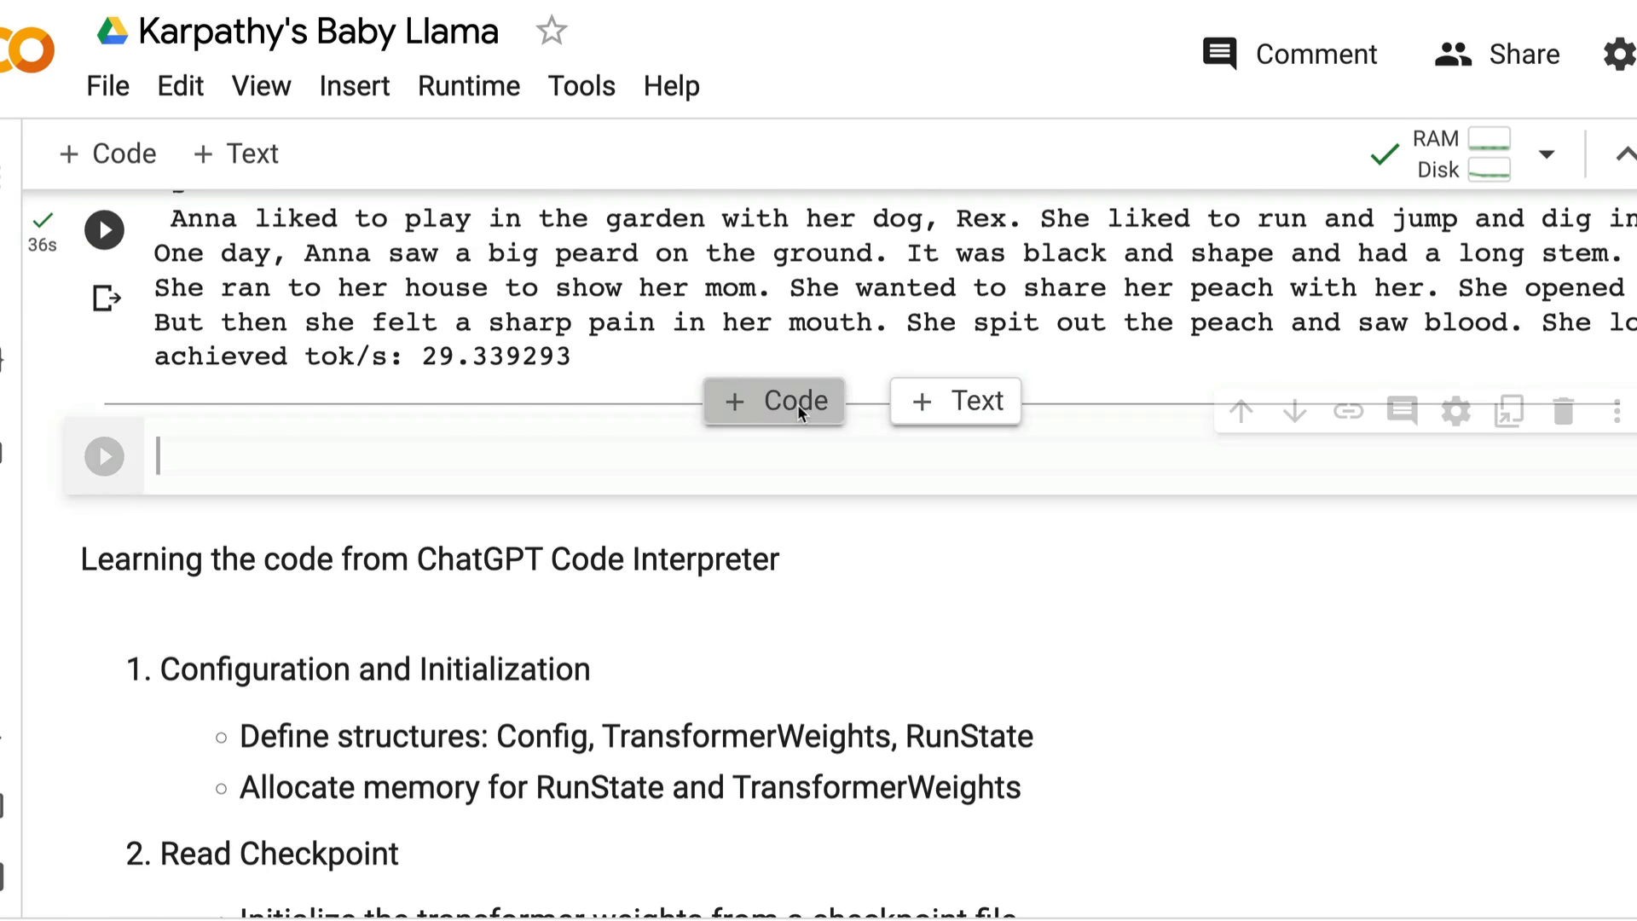
Enter and run '!./run out44m/model44m.bin' in the new cell to generate stories.
{"action": "type", "text": "!./run out44m/model44m.bin"}
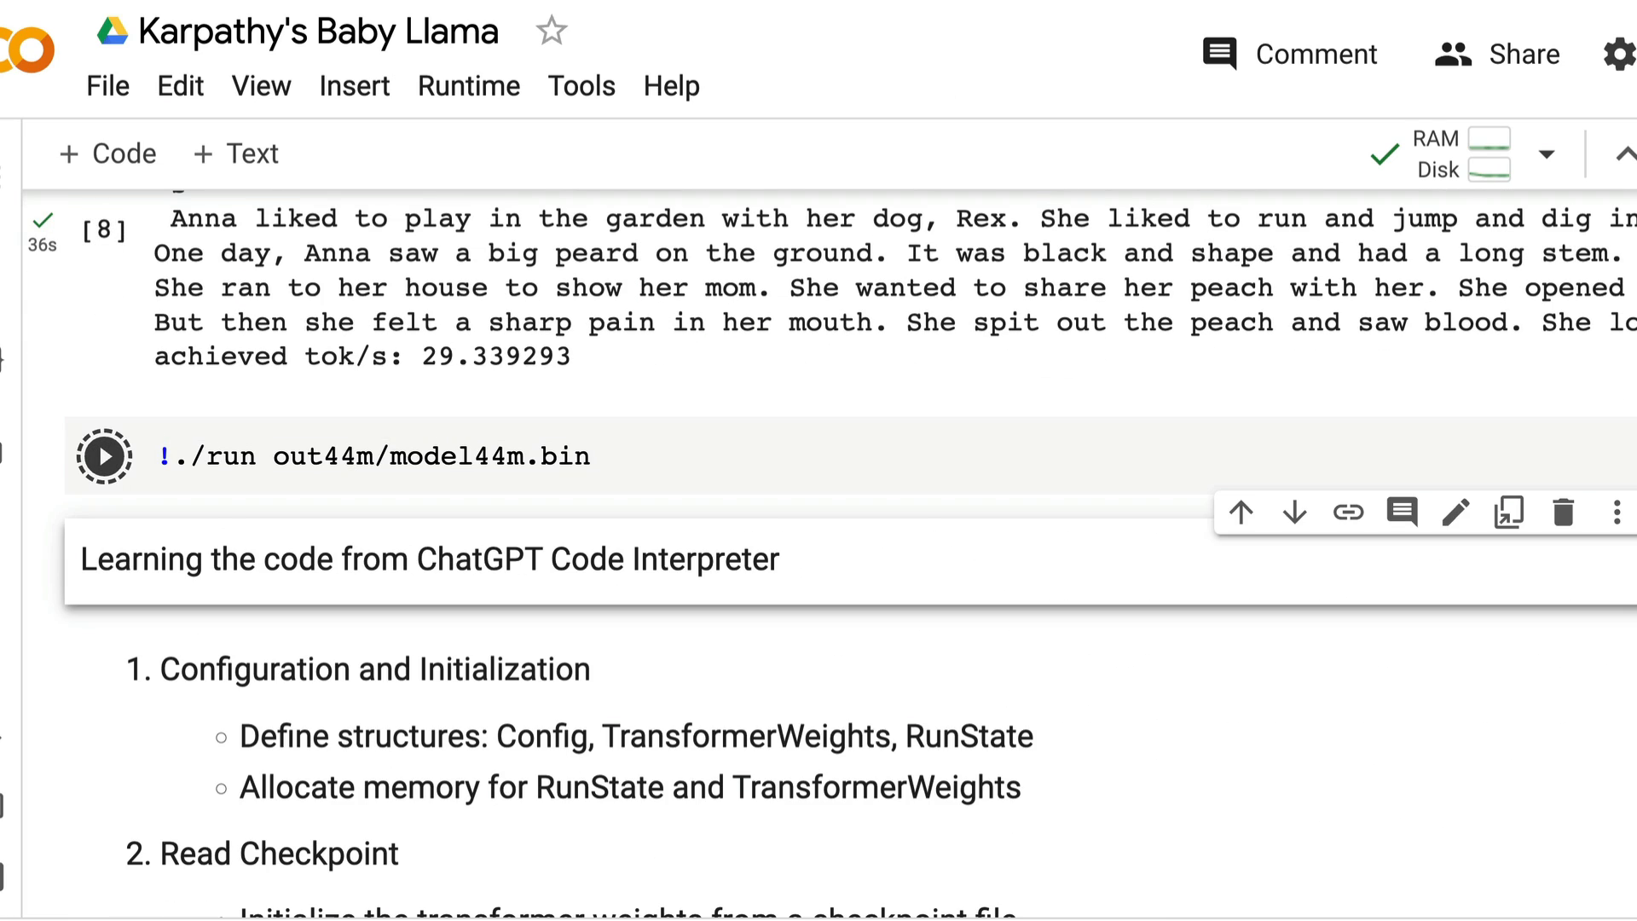
{"action": "left_click", "coordinate": [102, 456]}
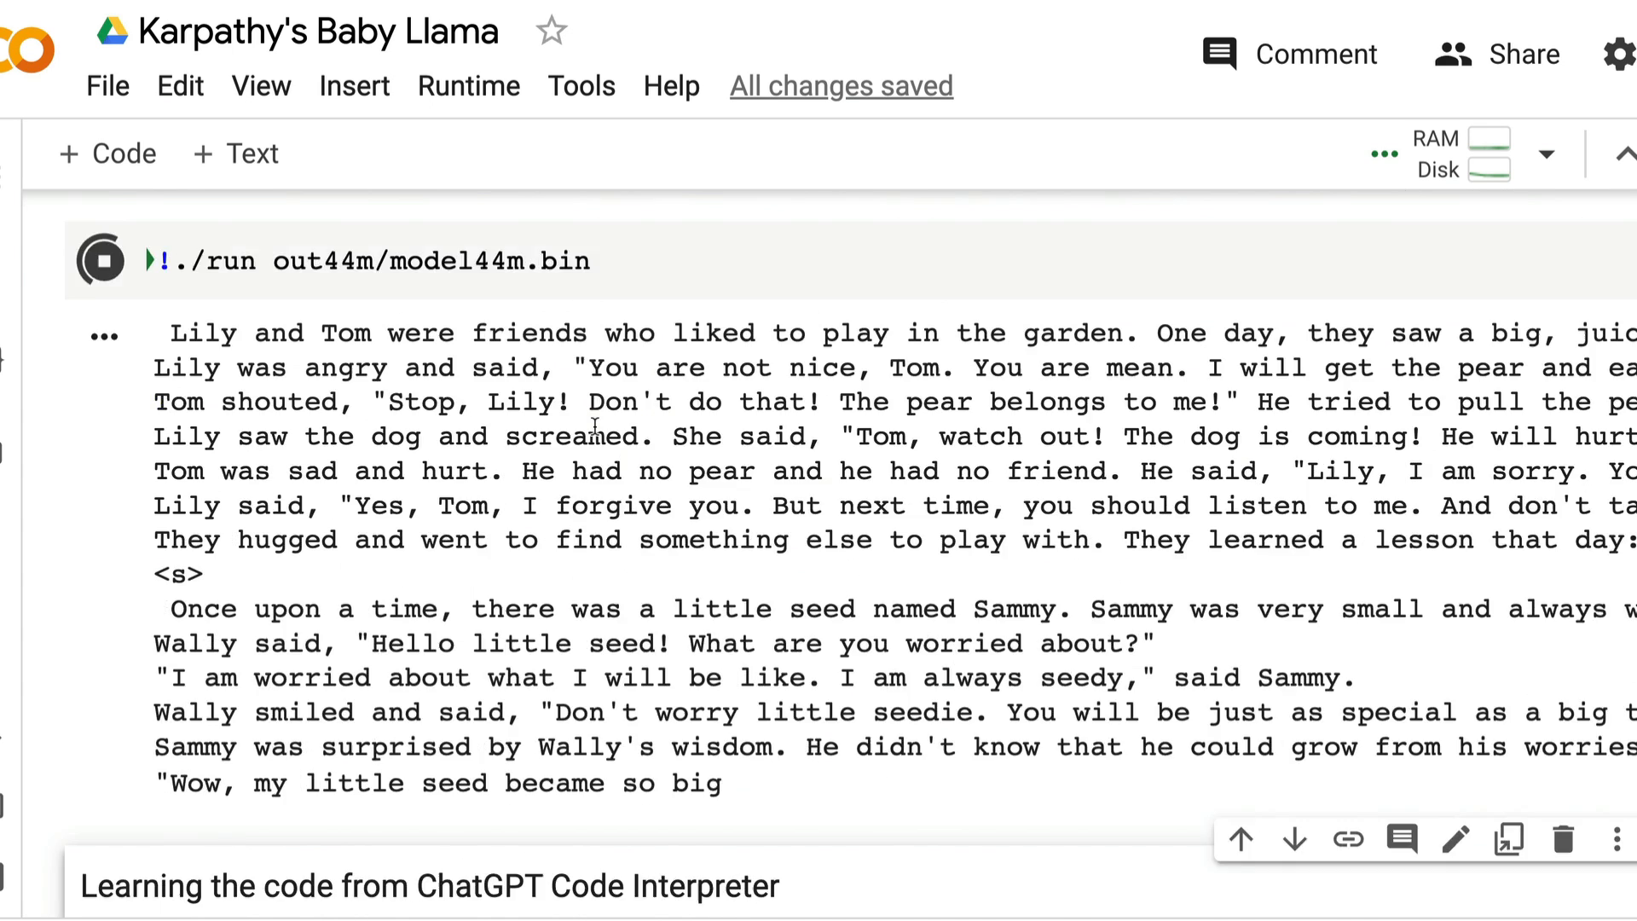
{"action": "scroll", "scroll_direction": "down", "scroll_amount": 3}
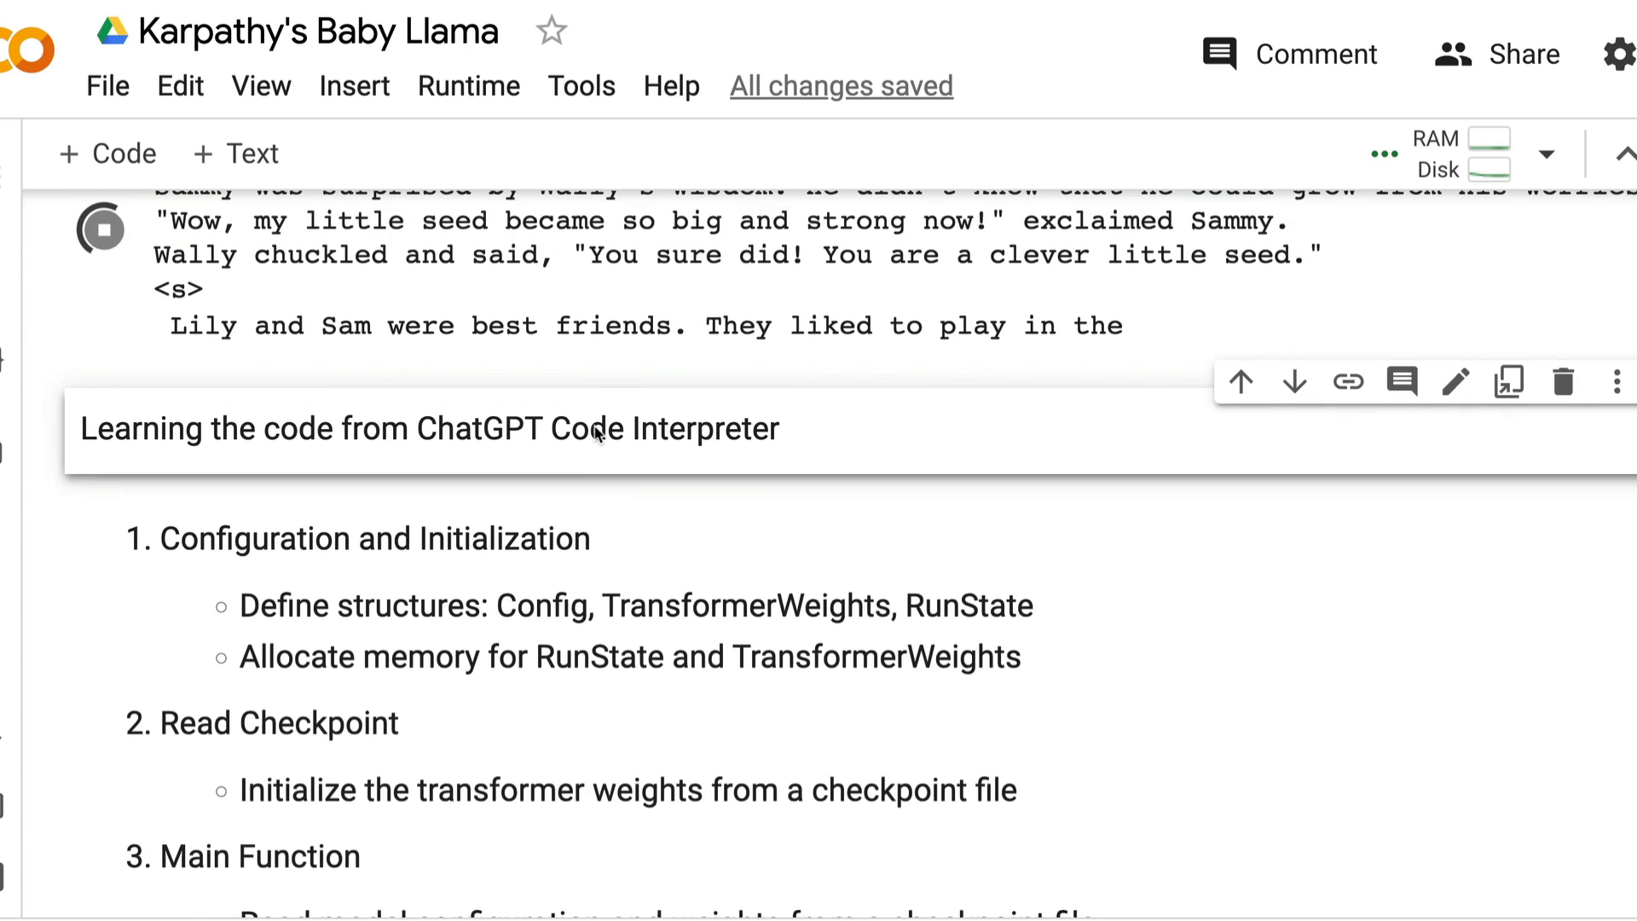